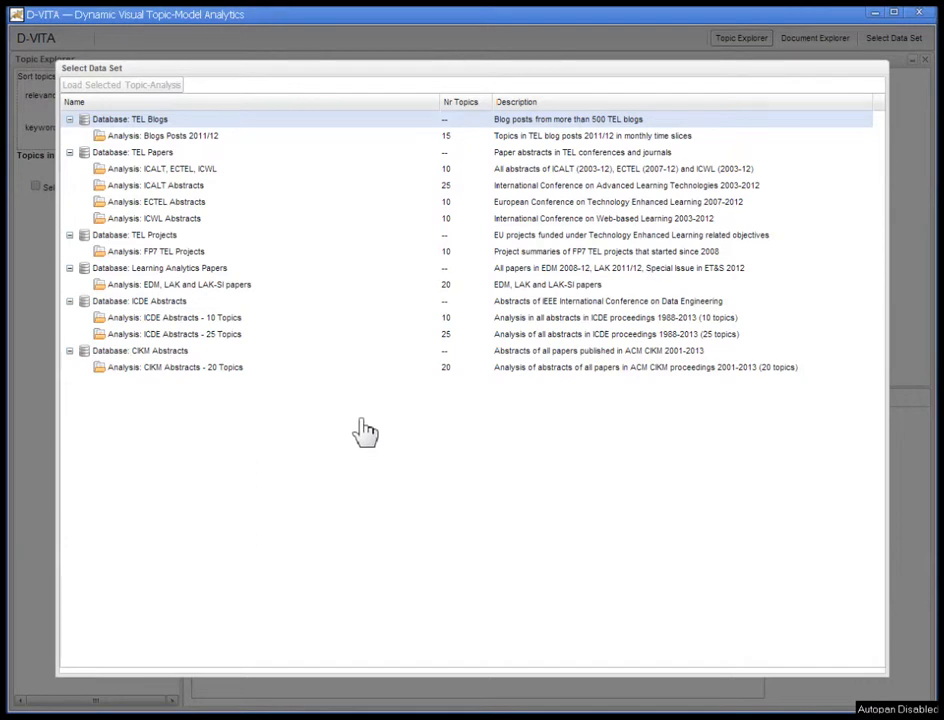
pyautogui.moveTo(354, 430)
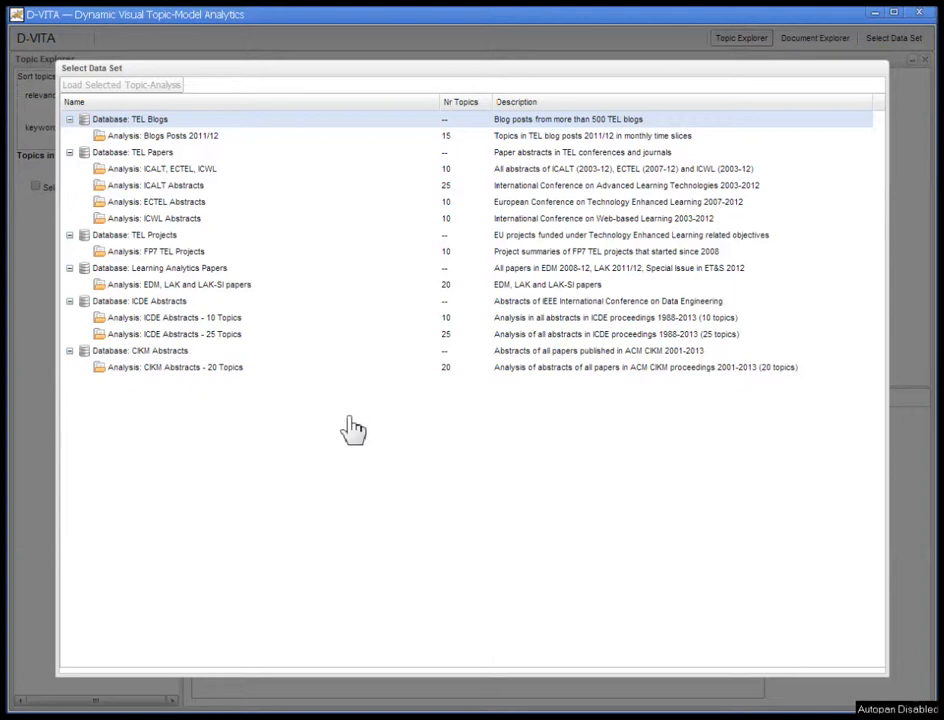
# Select the CIKM Abstracts - 20 Topics analysis in the data set chooser.
pyautogui.click(200, 168)
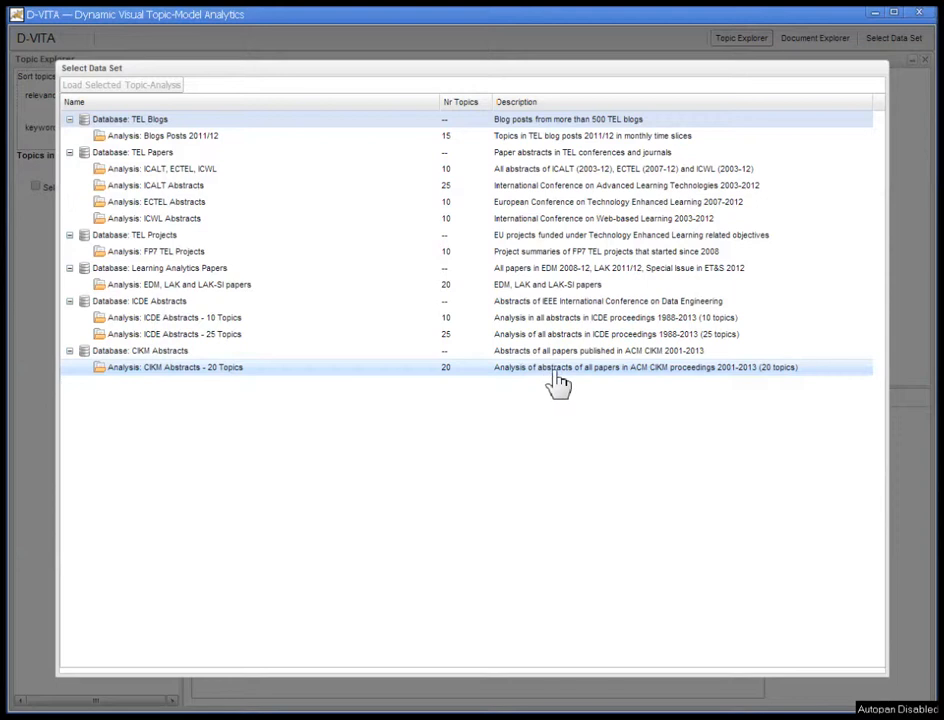
pyautogui.moveTo(645, 382)
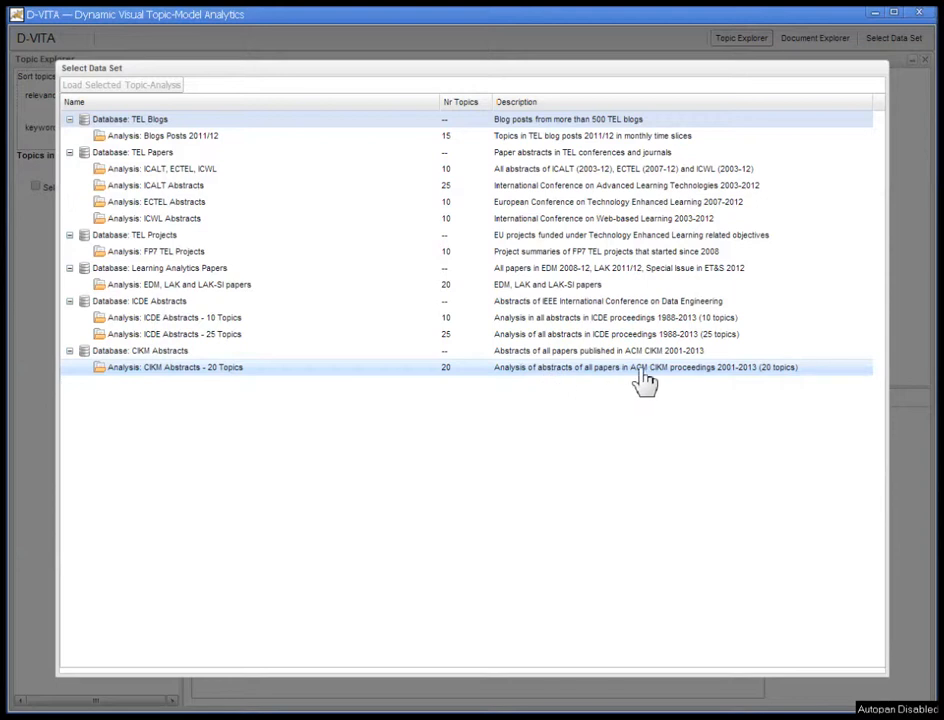
pyautogui.moveTo(702, 382)
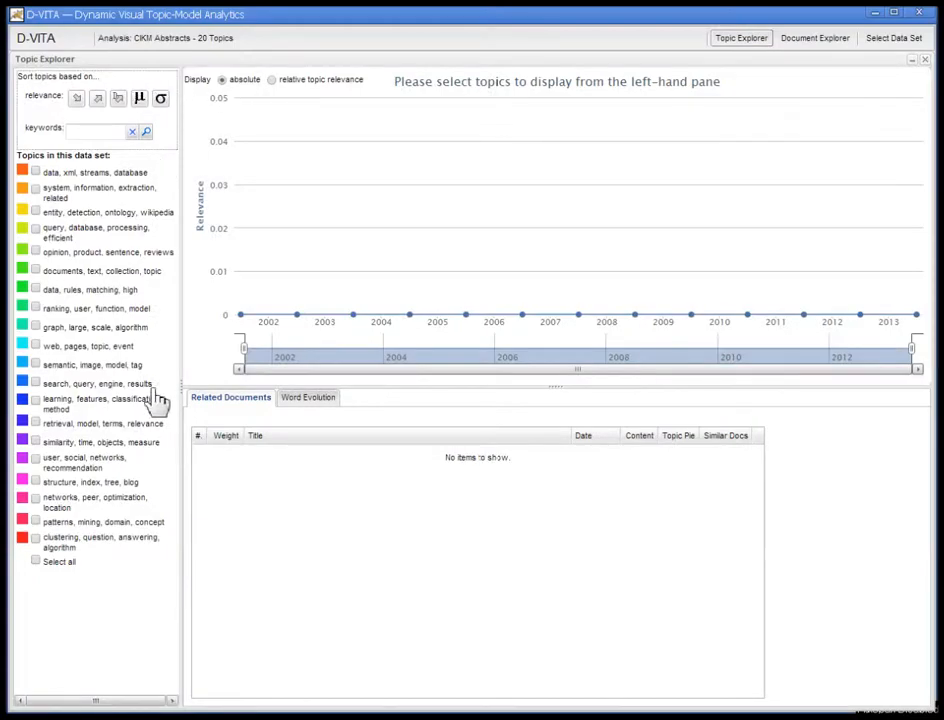
pyautogui.moveTo(35, 483)
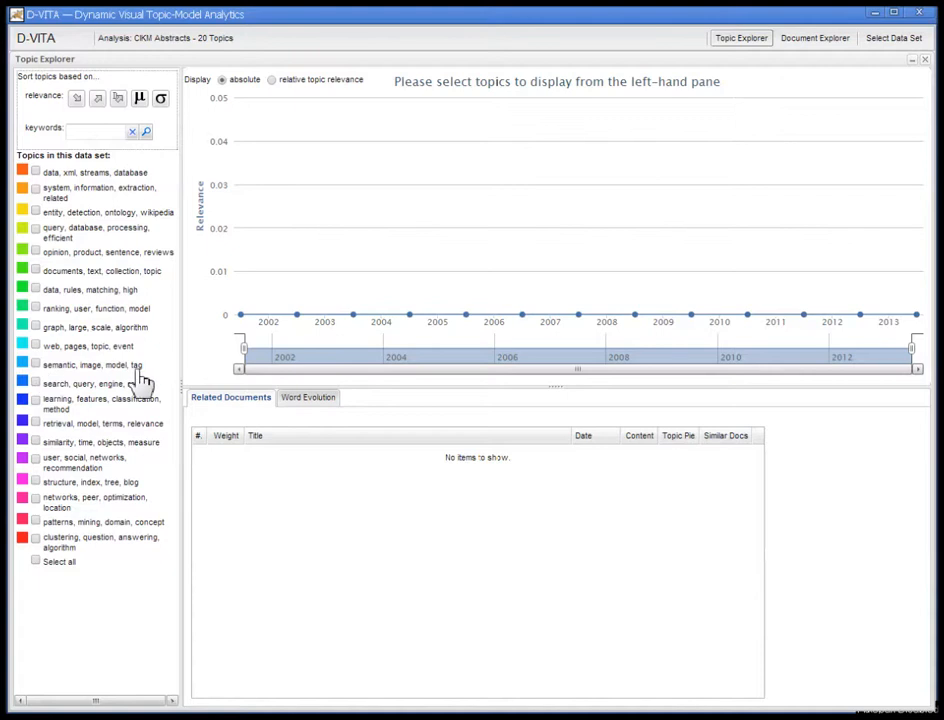
pyautogui.moveTo(95, 383)
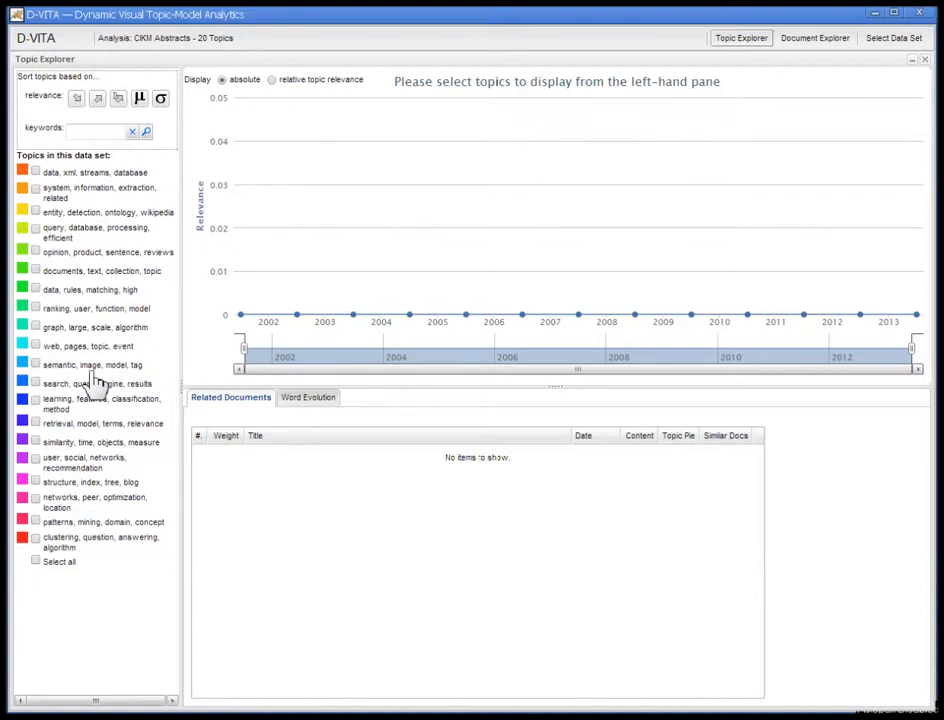
pyautogui.moveTo(158, 363)
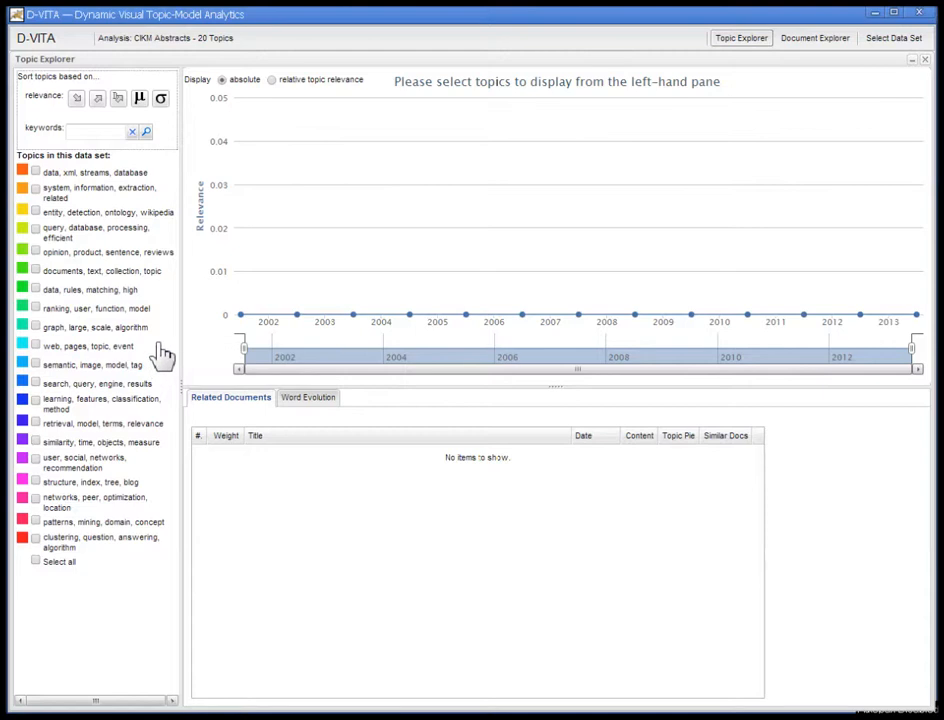
pyautogui.moveTo(60, 333)
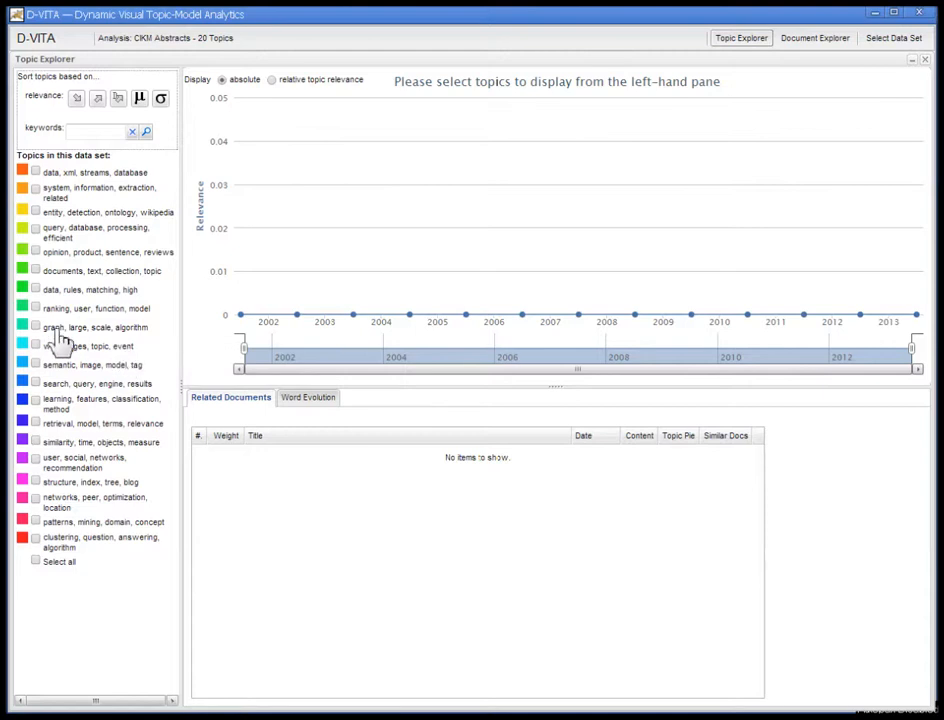
pyautogui.moveTo(52, 327)
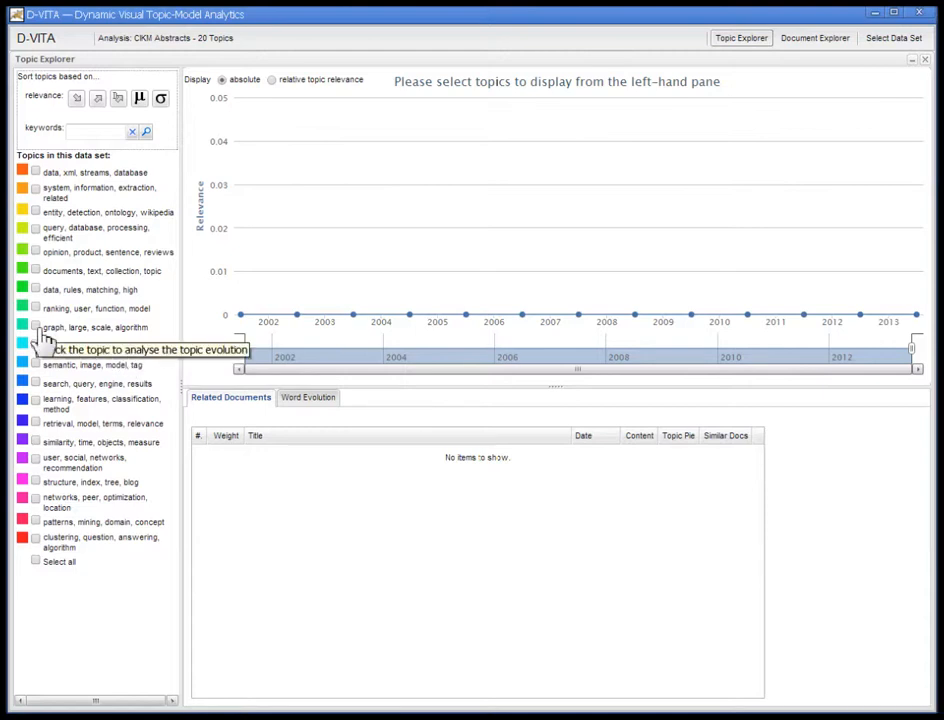
# Chart the 'graph, large, scale, algorithm' topic's relevance from 2002 to 2013.
pyautogui.click(36, 327)
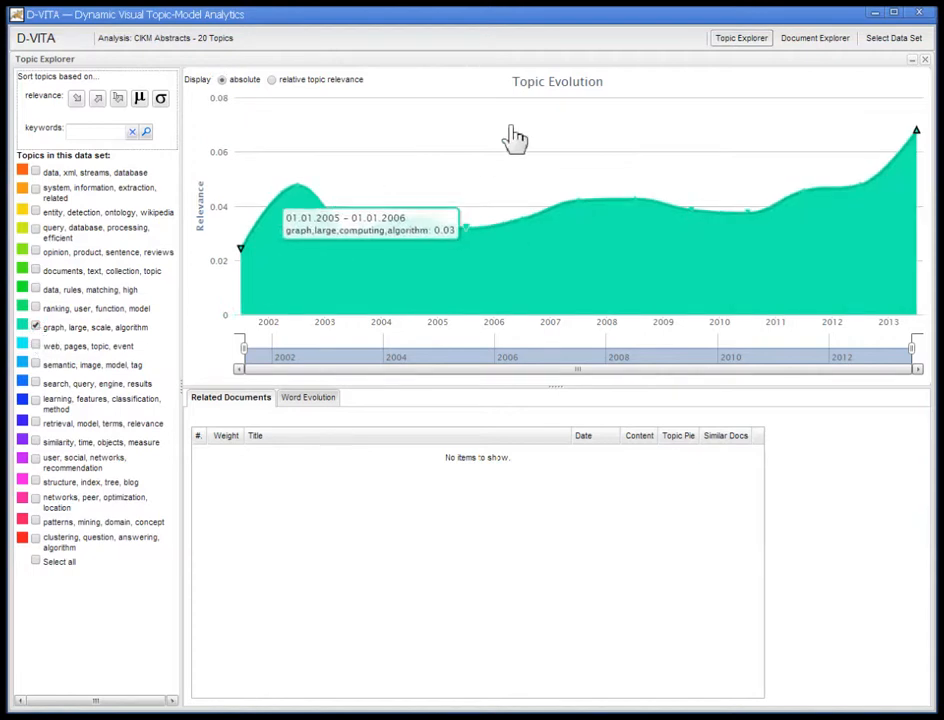
pyautogui.moveTo(540, 105)
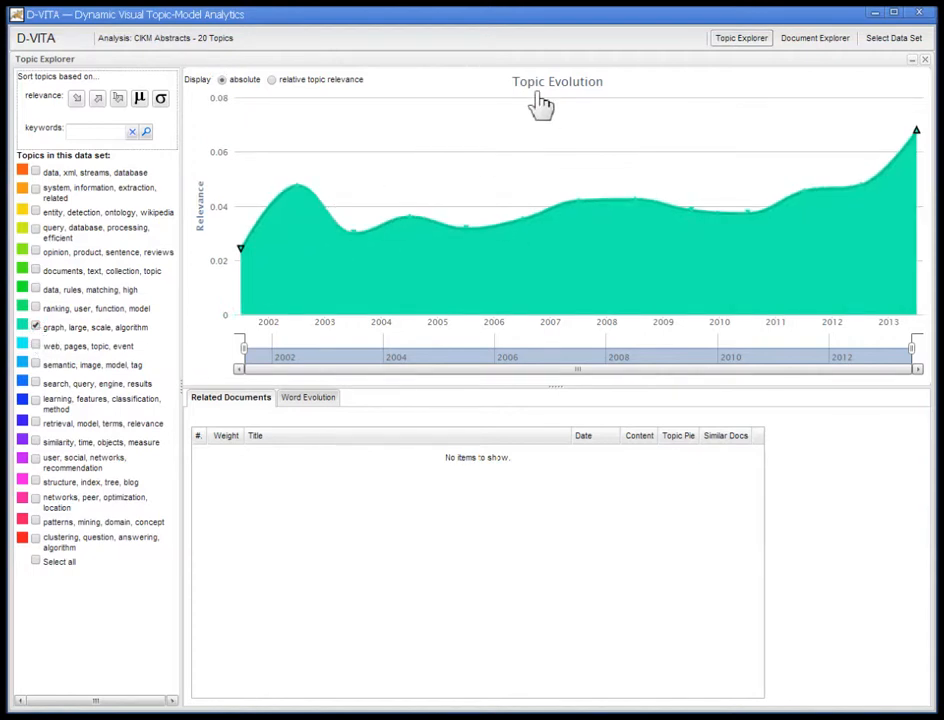
pyautogui.moveTo(375, 145)
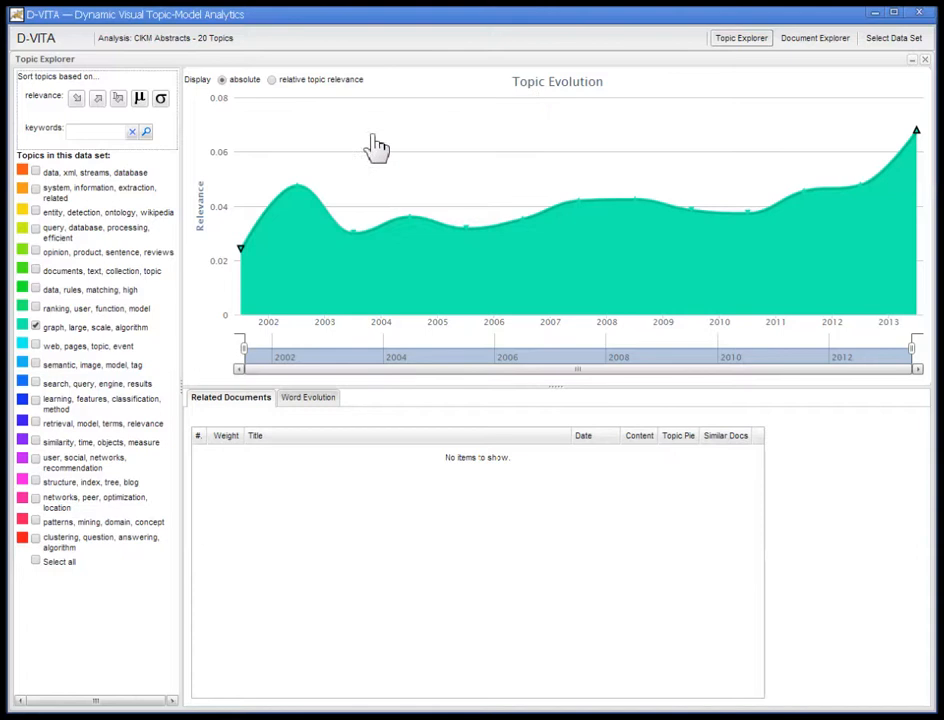
pyautogui.moveTo(520, 340)
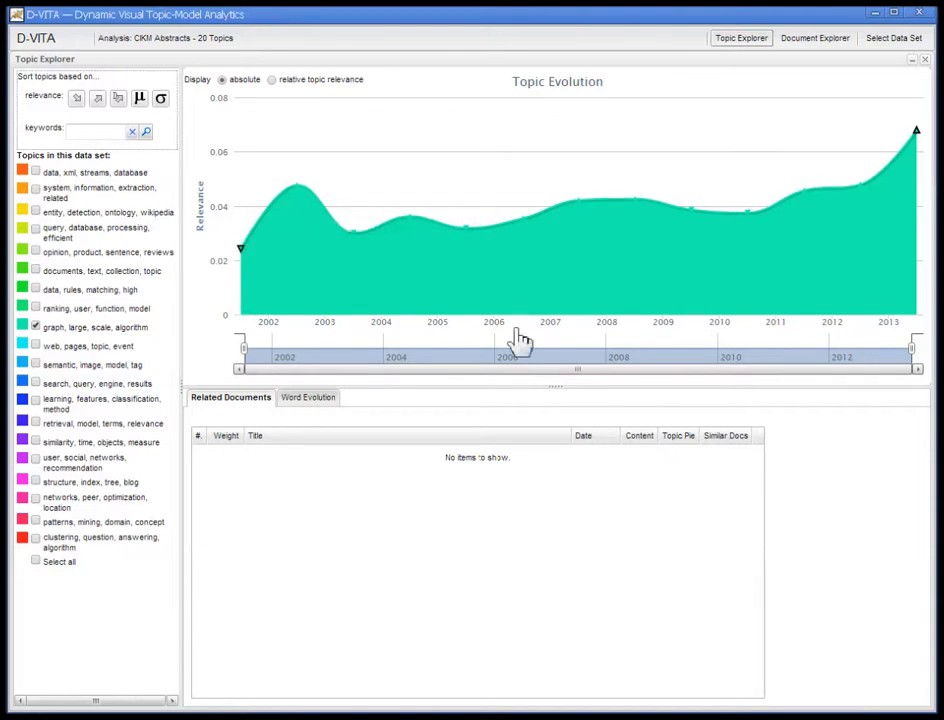
pyautogui.moveTo(452, 370)
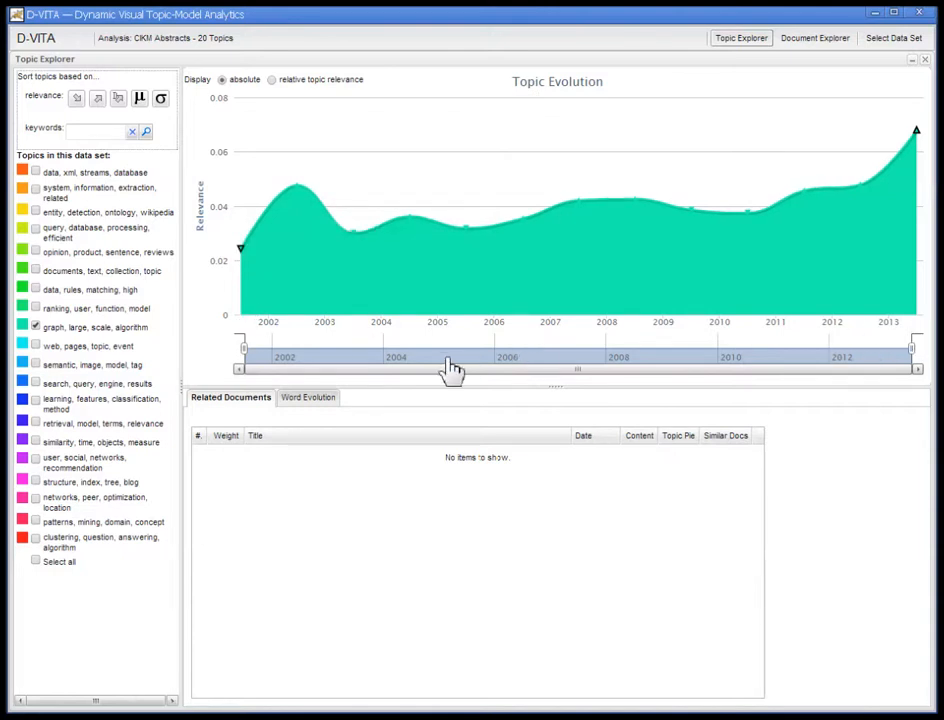
pyautogui.moveTo(245, 265)
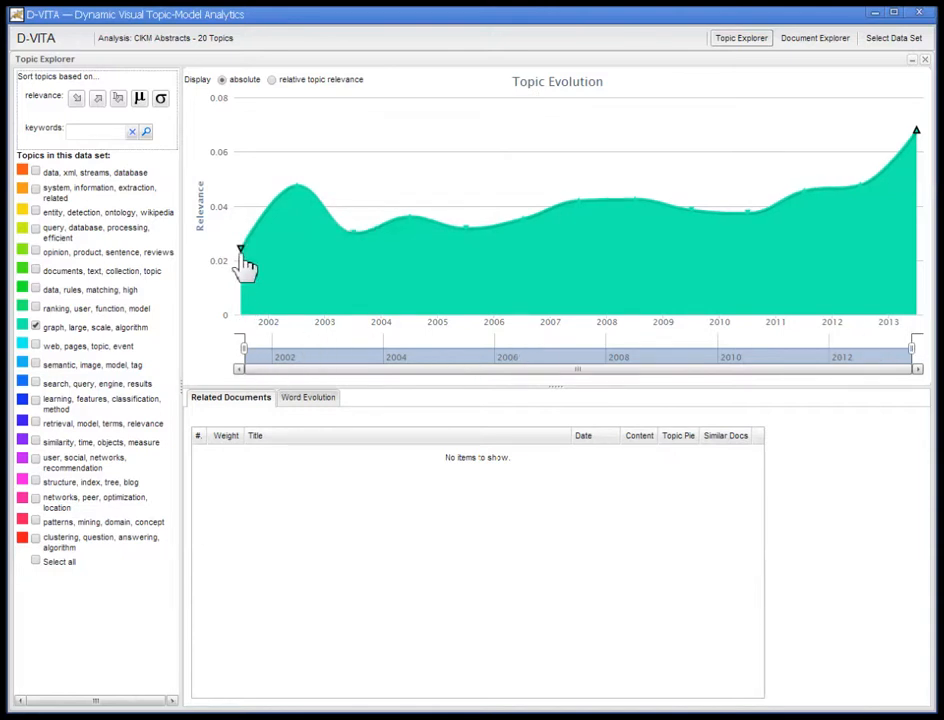
pyautogui.moveTo(248, 258)
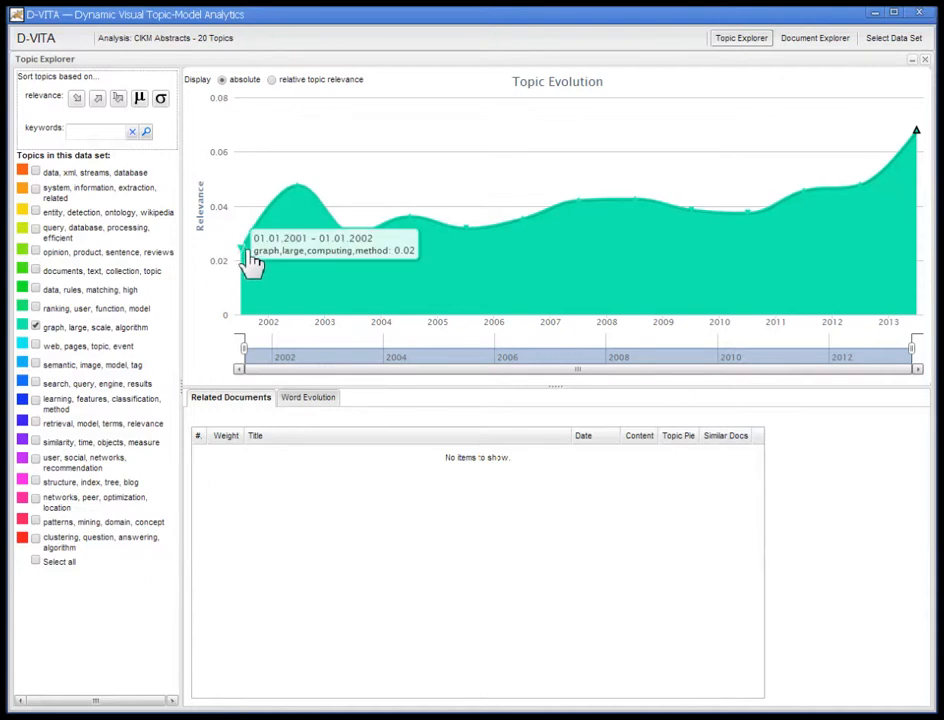
pyautogui.moveTo(250, 265)
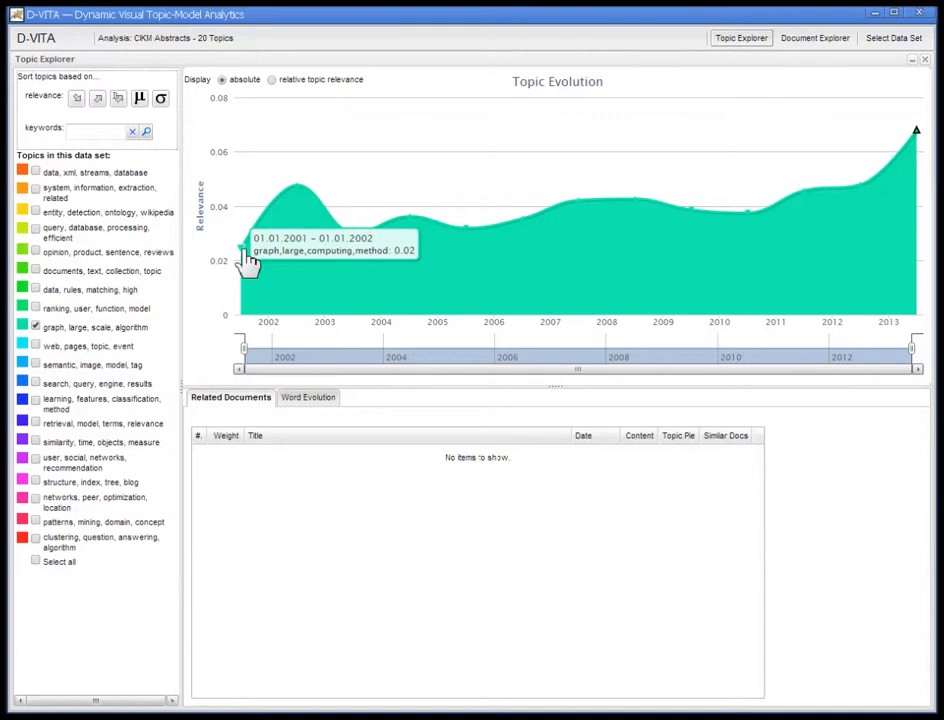
pyautogui.moveTo(400, 235)
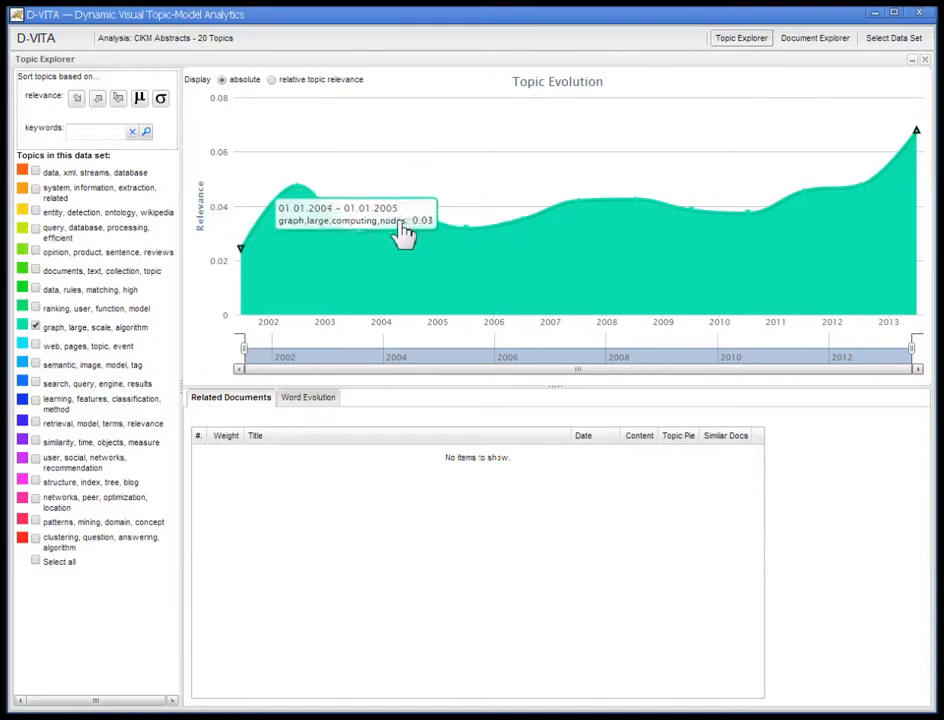
pyautogui.moveTo(775, 220)
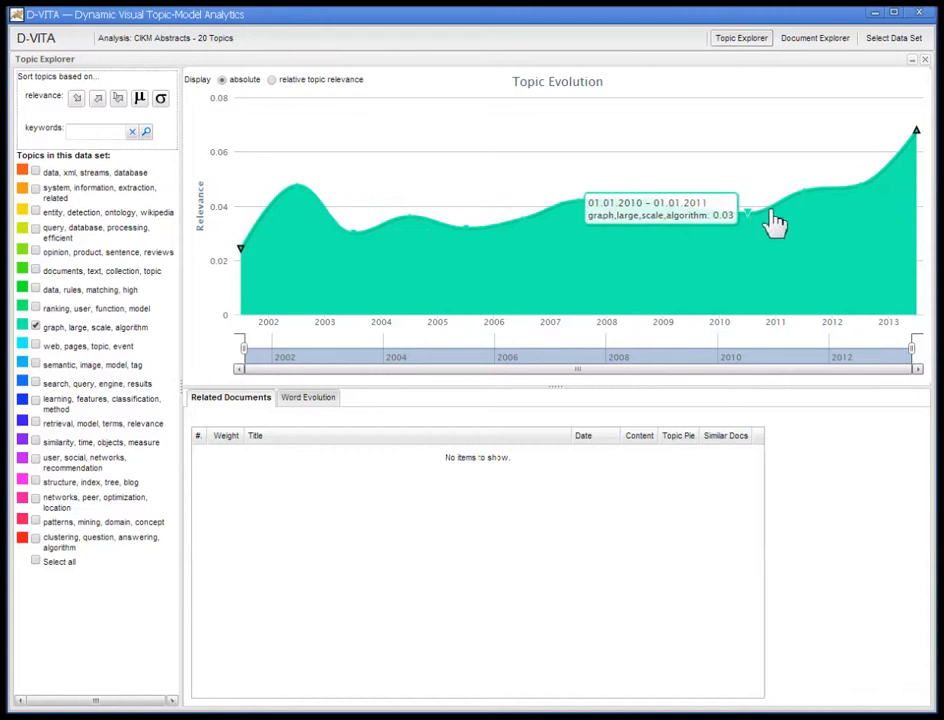
pyautogui.moveTo(905, 165)
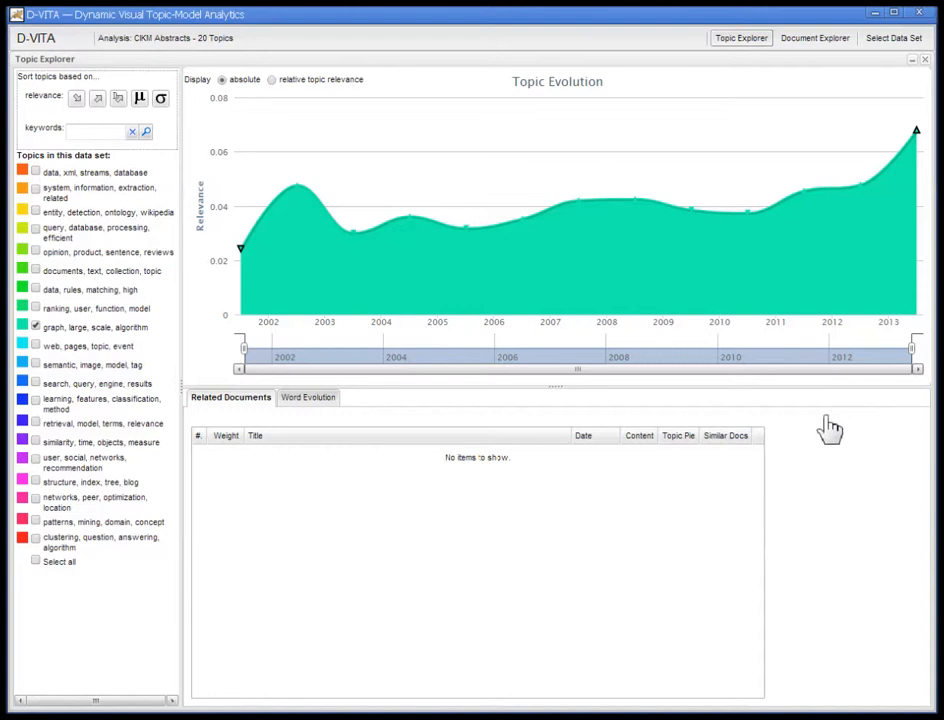
pyautogui.moveTo(372, 290)
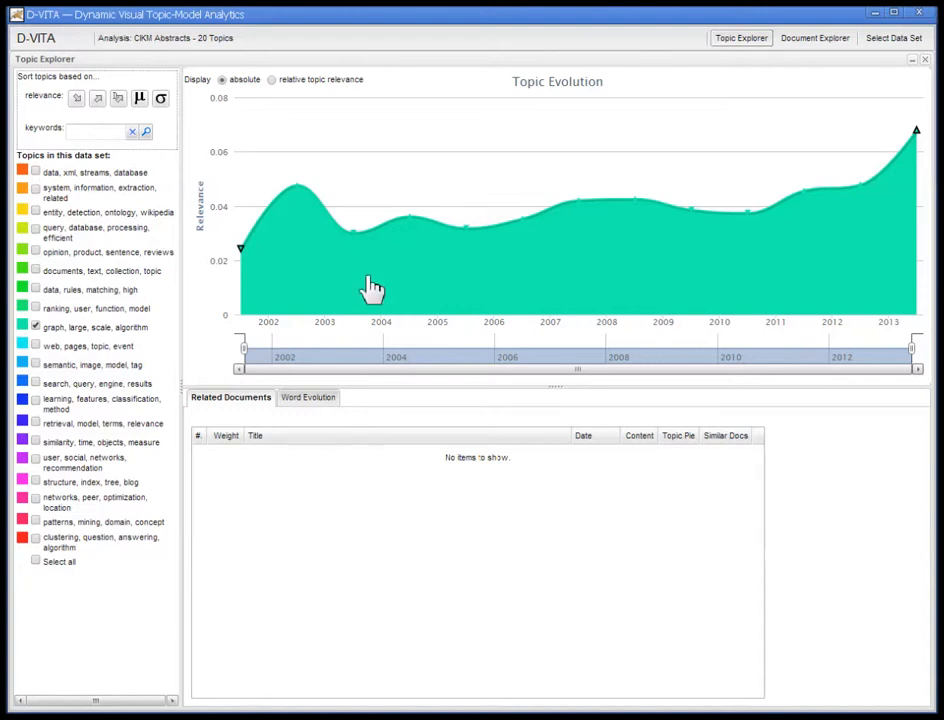
pyautogui.moveTo(367, 245)
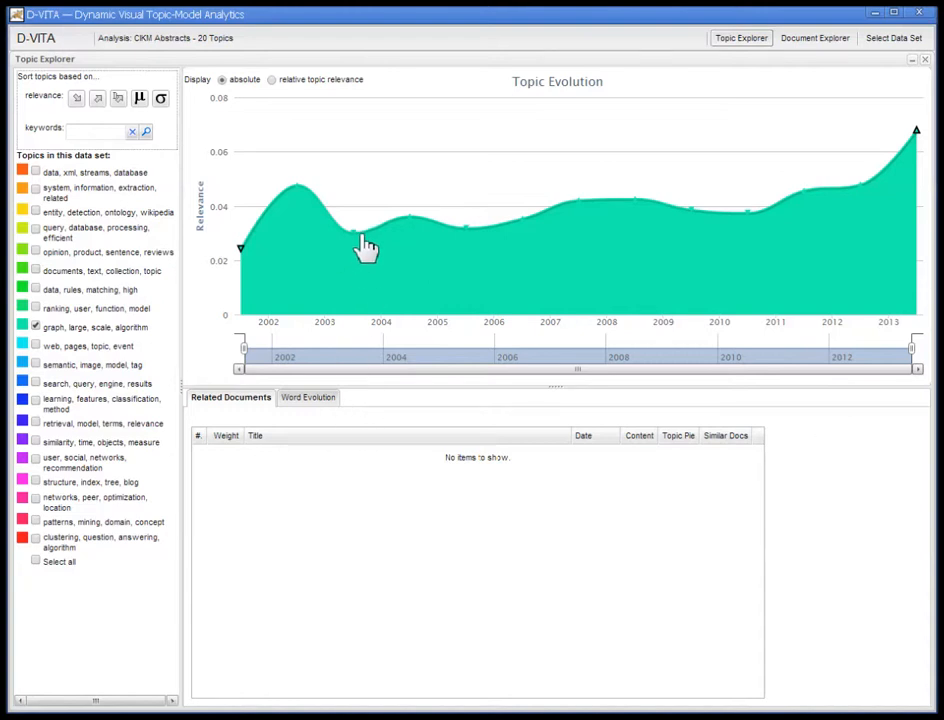
pyautogui.moveTo(362, 245)
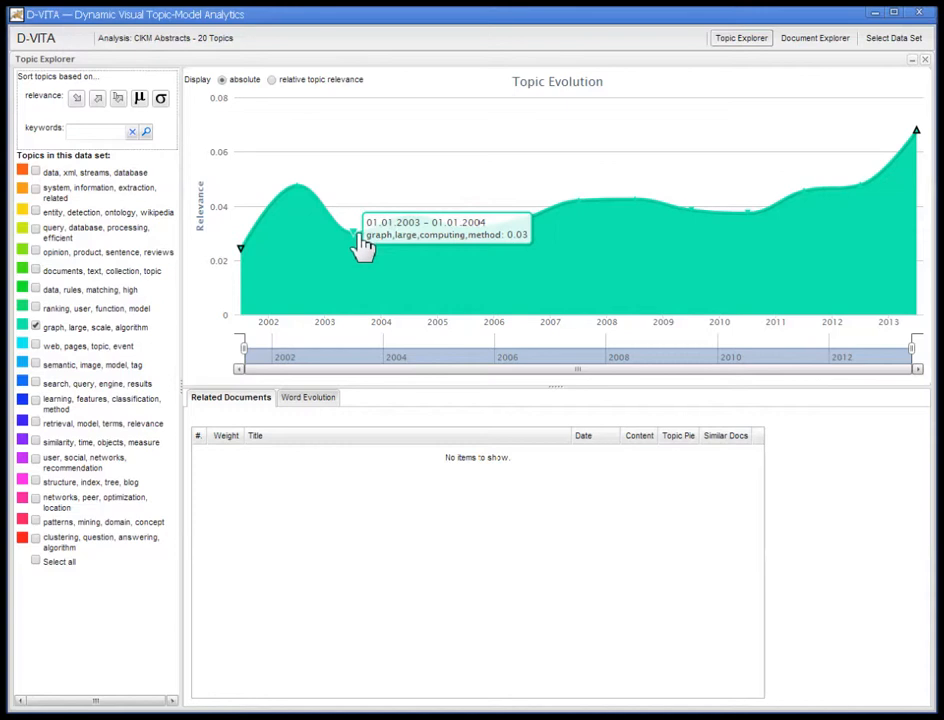
pyautogui.moveTo(362, 258)
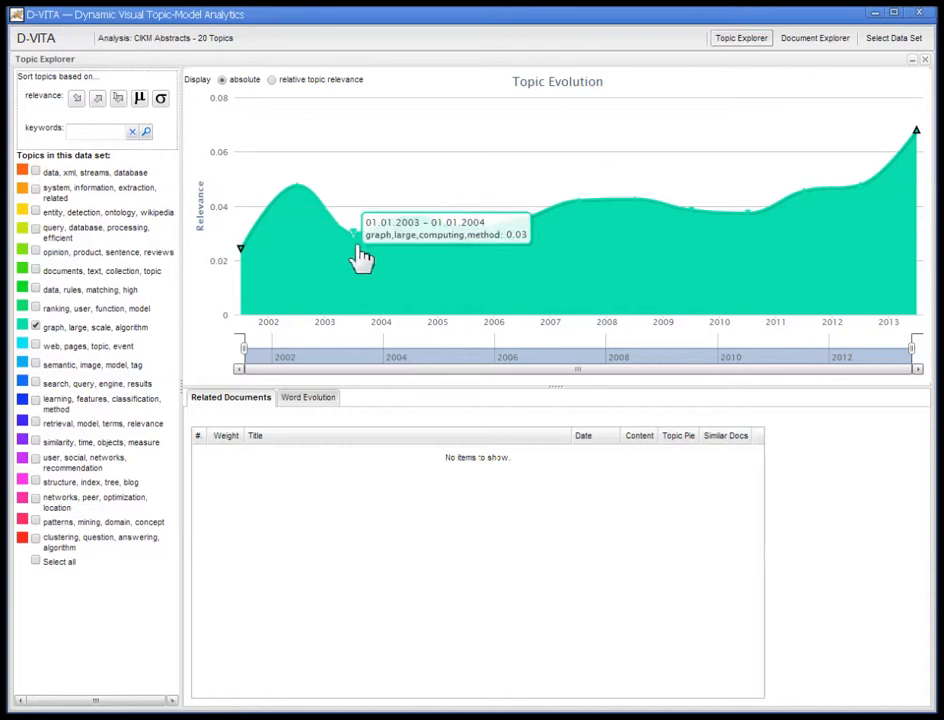
# List top 2003 documents for the graph topic, led by 'Hierarchical graph indexing' at 47%.
pyautogui.click(358, 250)
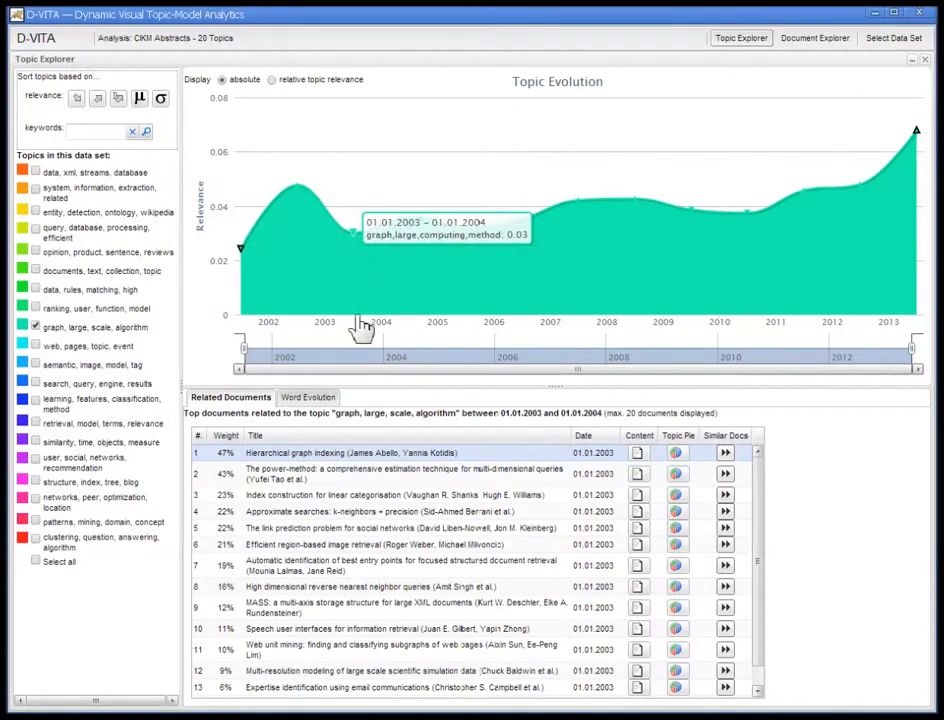
pyautogui.moveTo(360, 247)
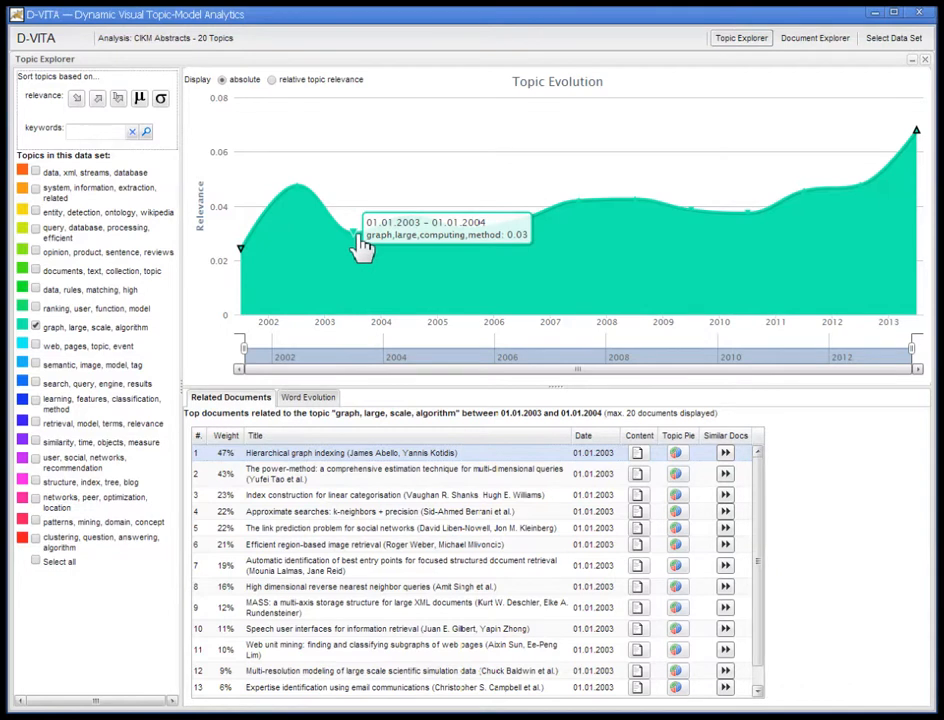
pyautogui.moveTo(205, 405)
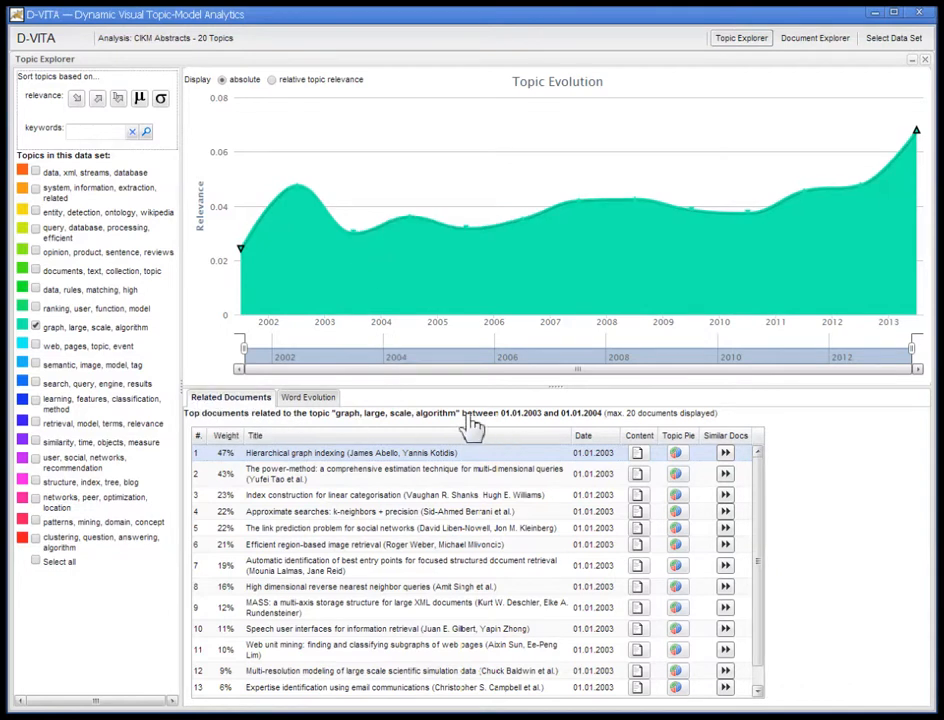
pyautogui.moveTo(455, 425)
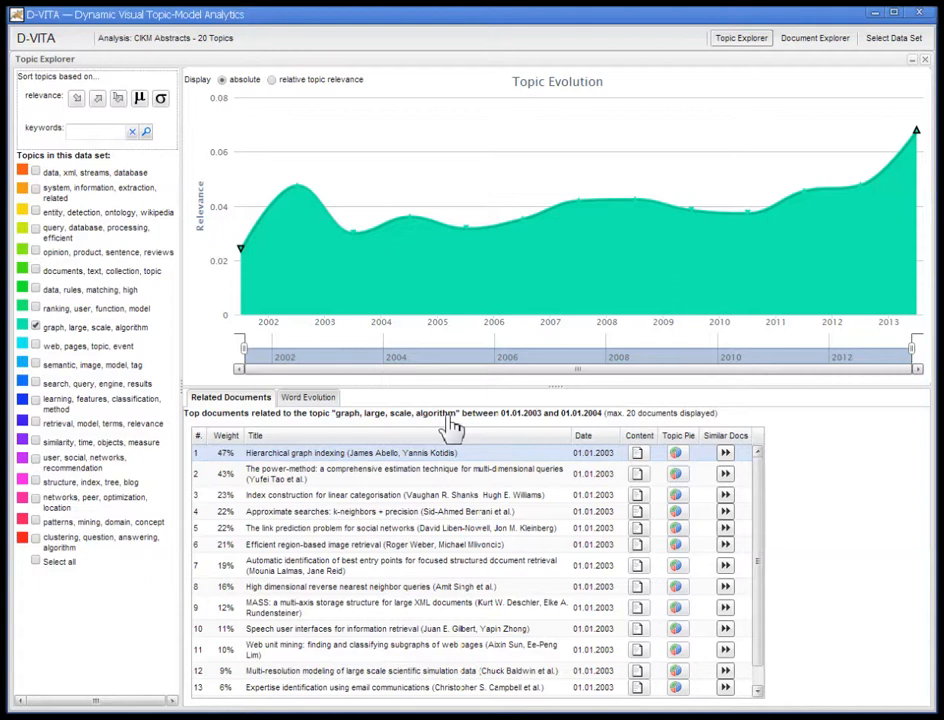
pyautogui.moveTo(418, 428)
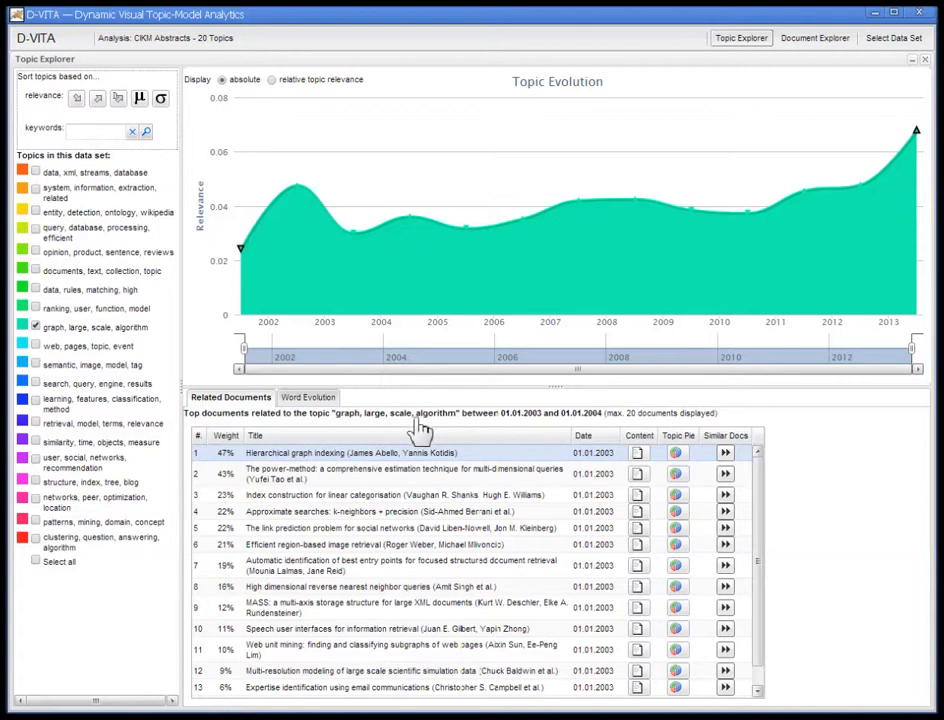
pyautogui.moveTo(370, 427)
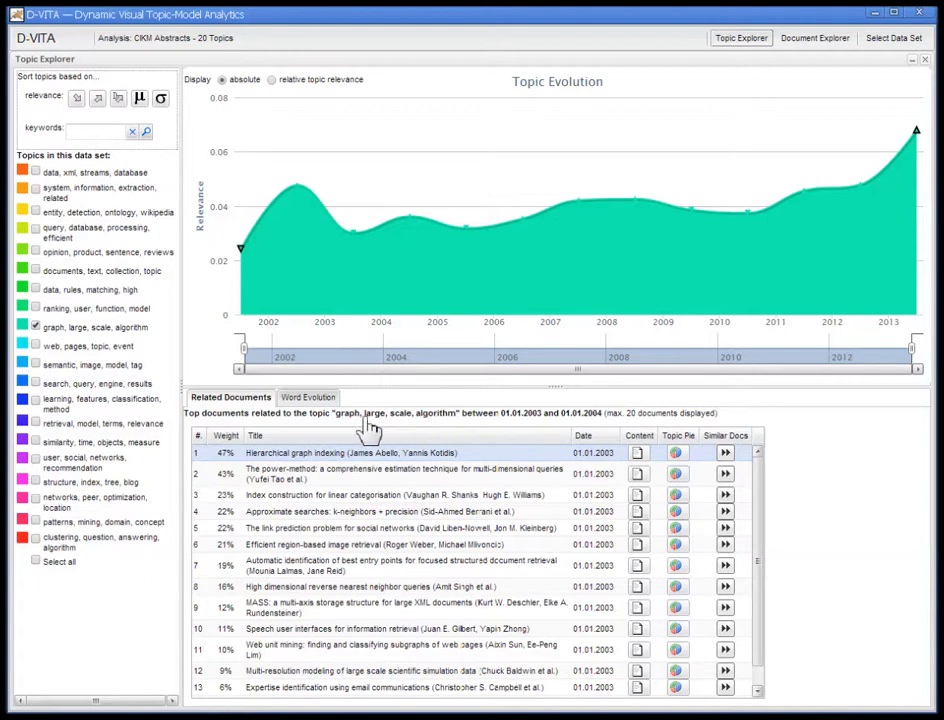
pyautogui.moveTo(360, 335)
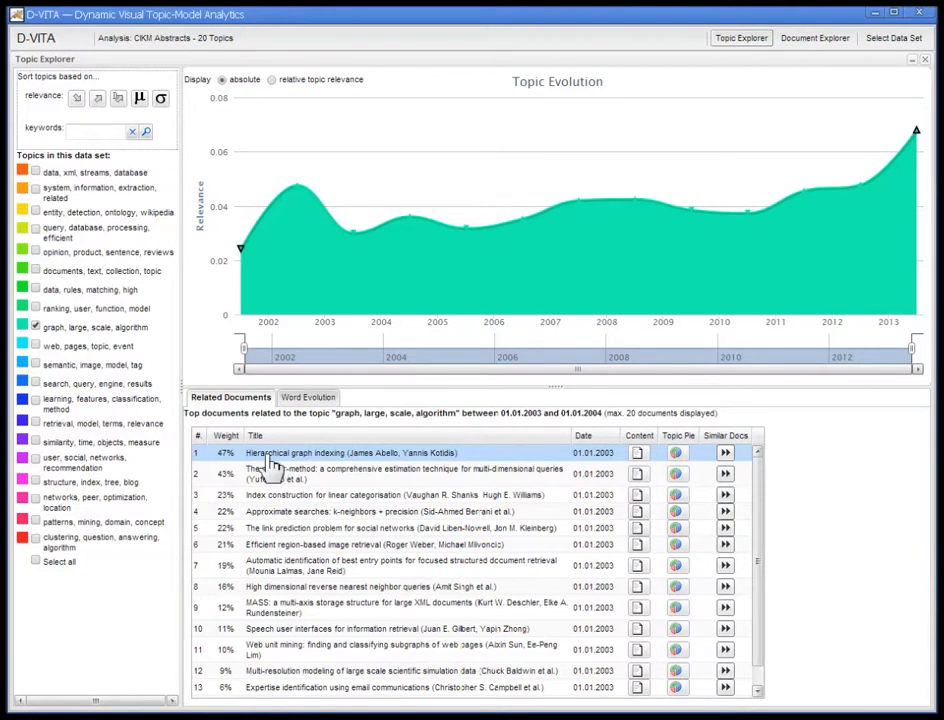
pyautogui.moveTo(425, 475)
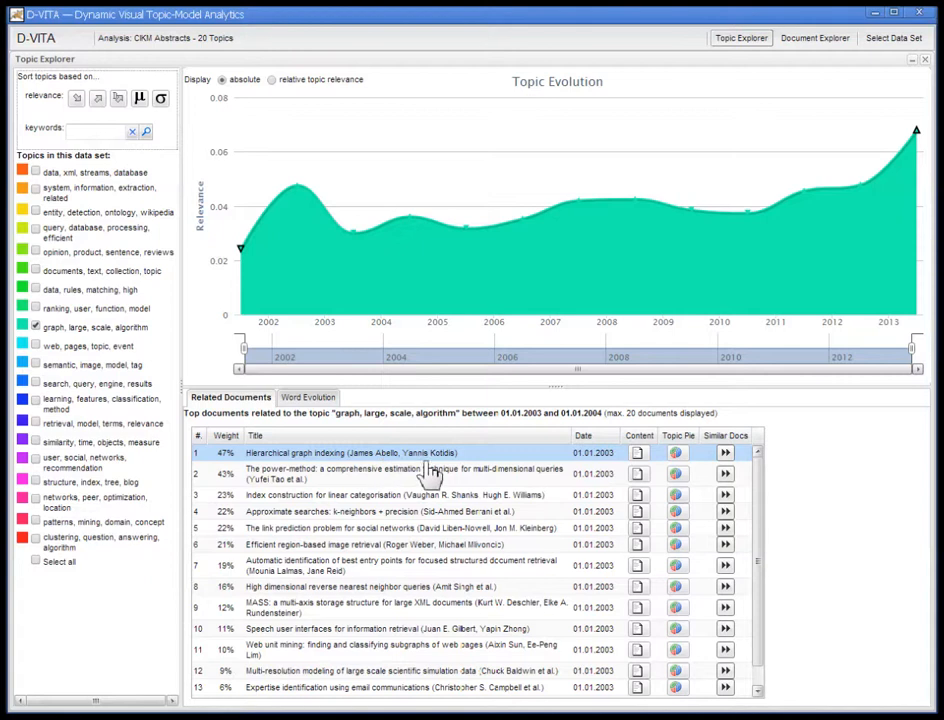
pyautogui.moveTo(458, 473)
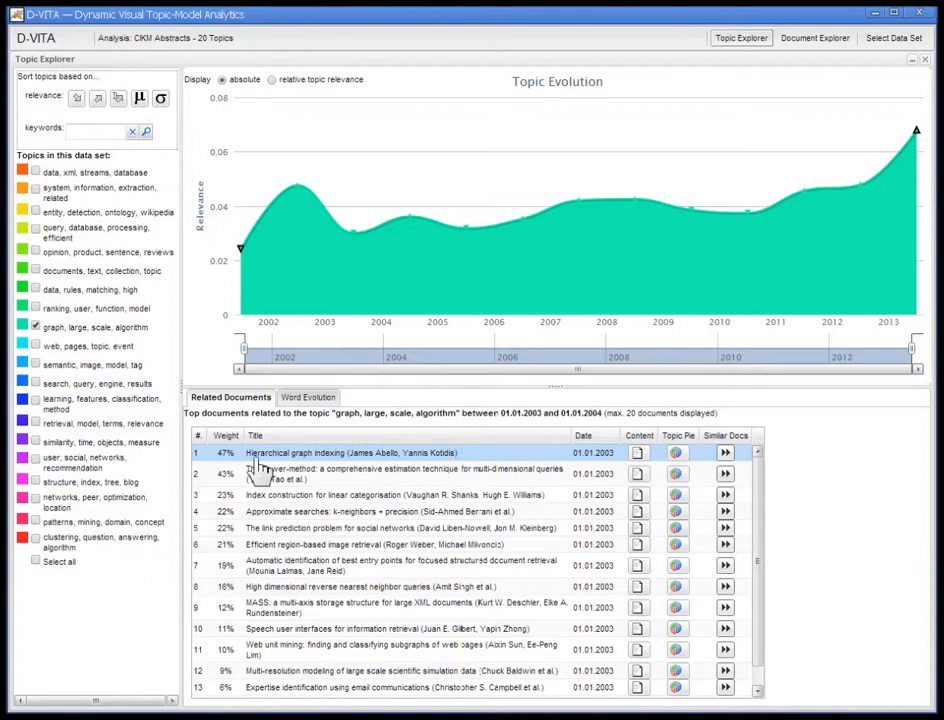
pyautogui.moveTo(483, 461)
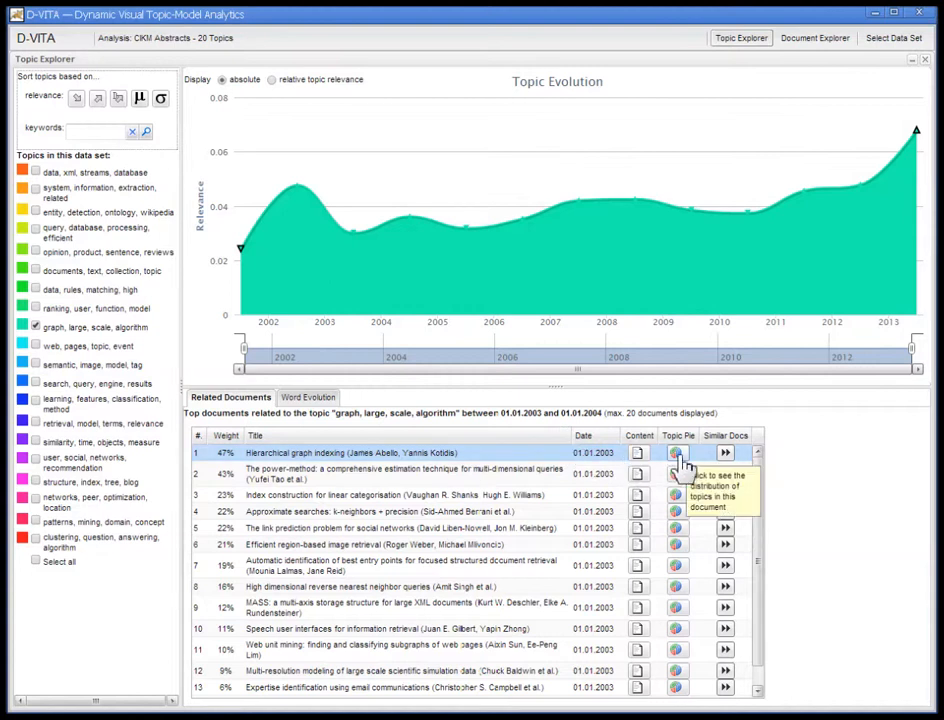
# Show the topic proportions pie for 'Hierarchical graph indexing', with structure, index at 28%.
pyautogui.click(678, 453)
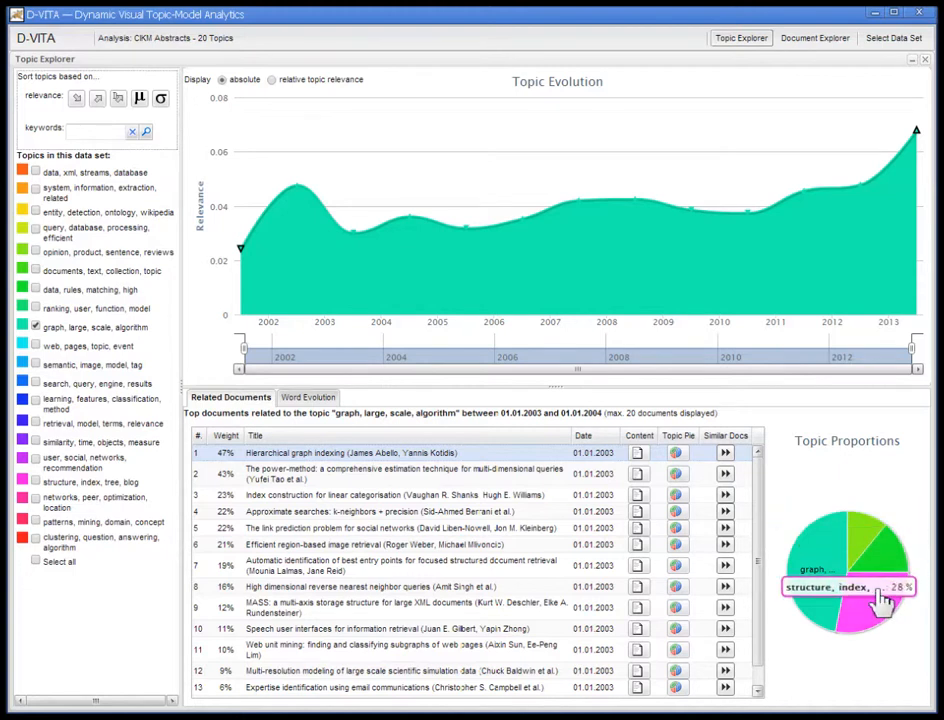
pyautogui.moveTo(735, 435)
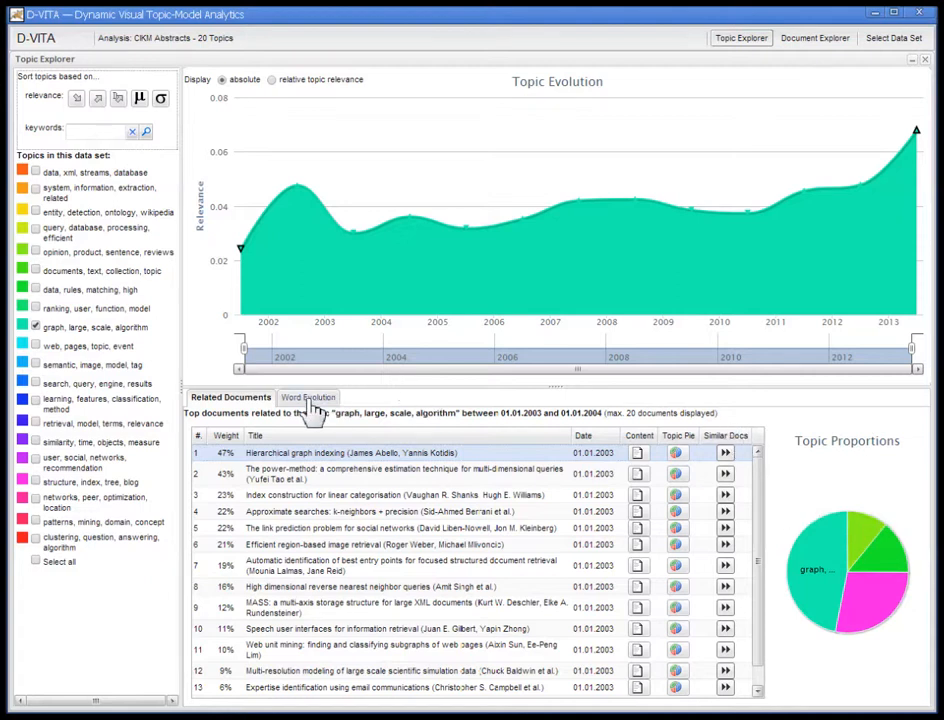
# Plot absolute word relevance for graph, large, computing and method in the graph topic.
pyautogui.click(308, 397)
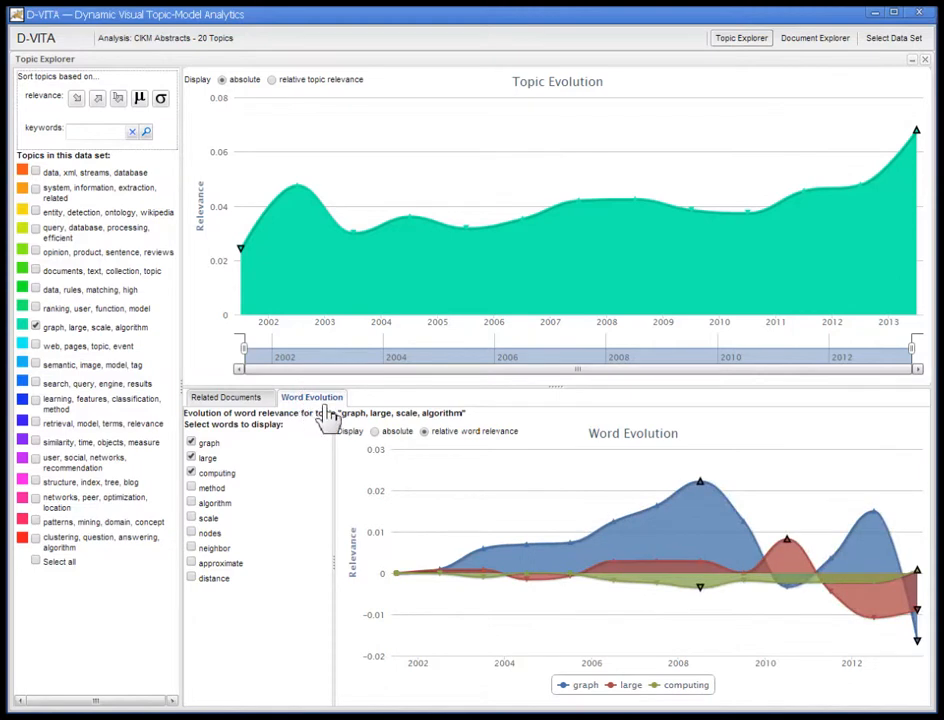
pyautogui.moveTo(465, 575)
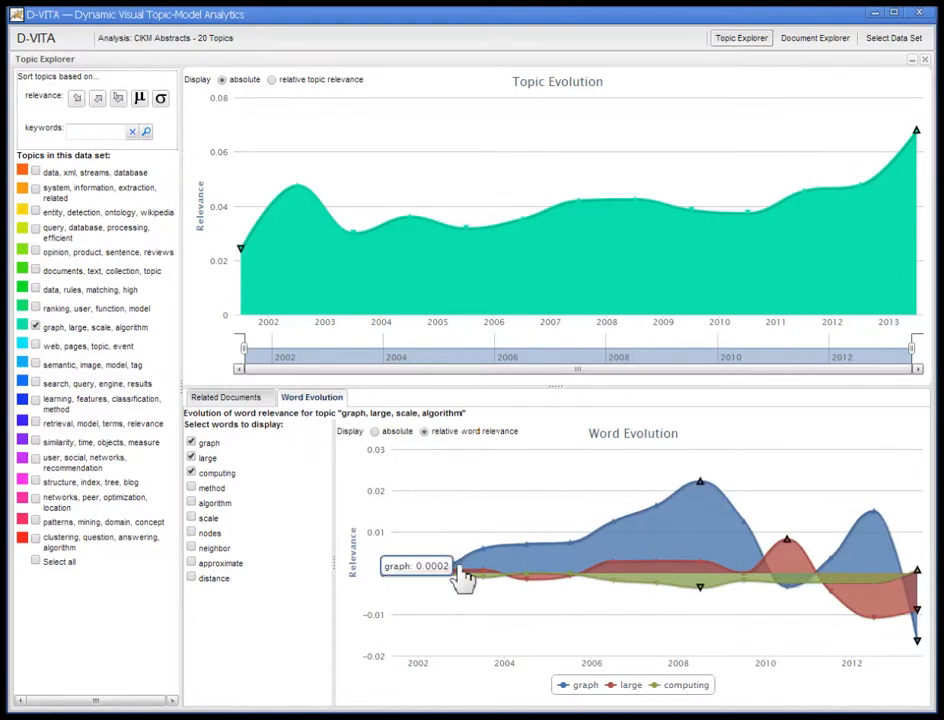
pyautogui.moveTo(550, 585)
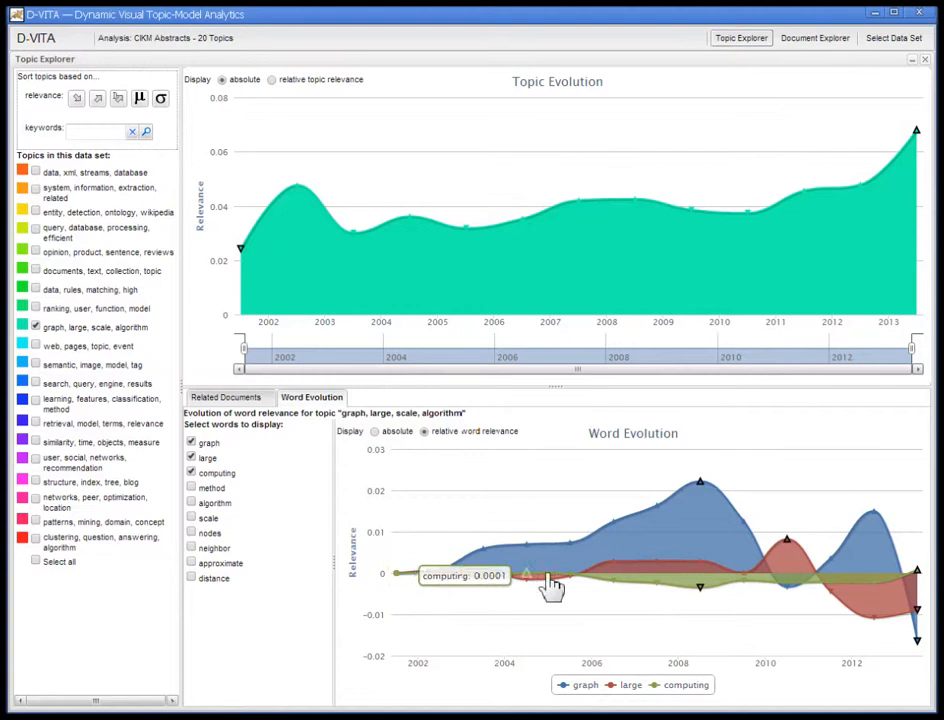
pyautogui.moveTo(400, 585)
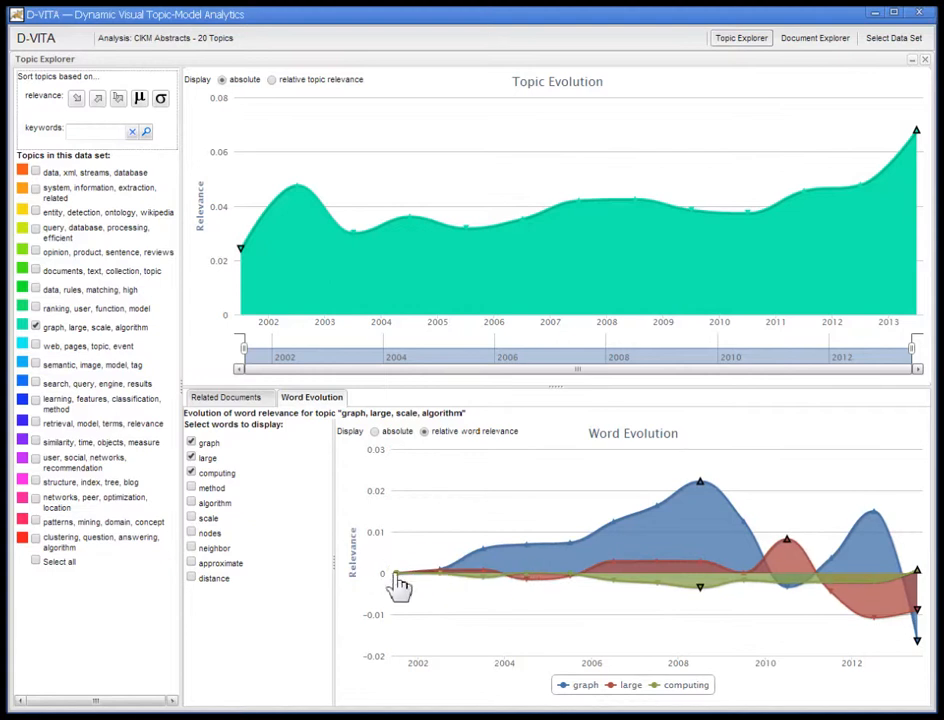
pyautogui.moveTo(700, 500)
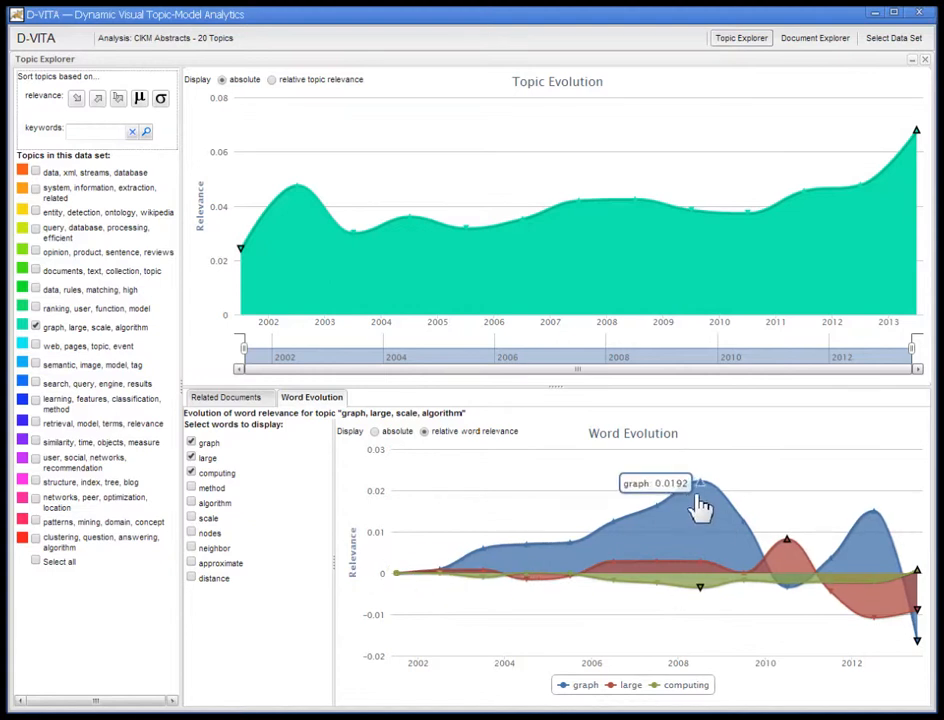
pyautogui.moveTo(805, 588)
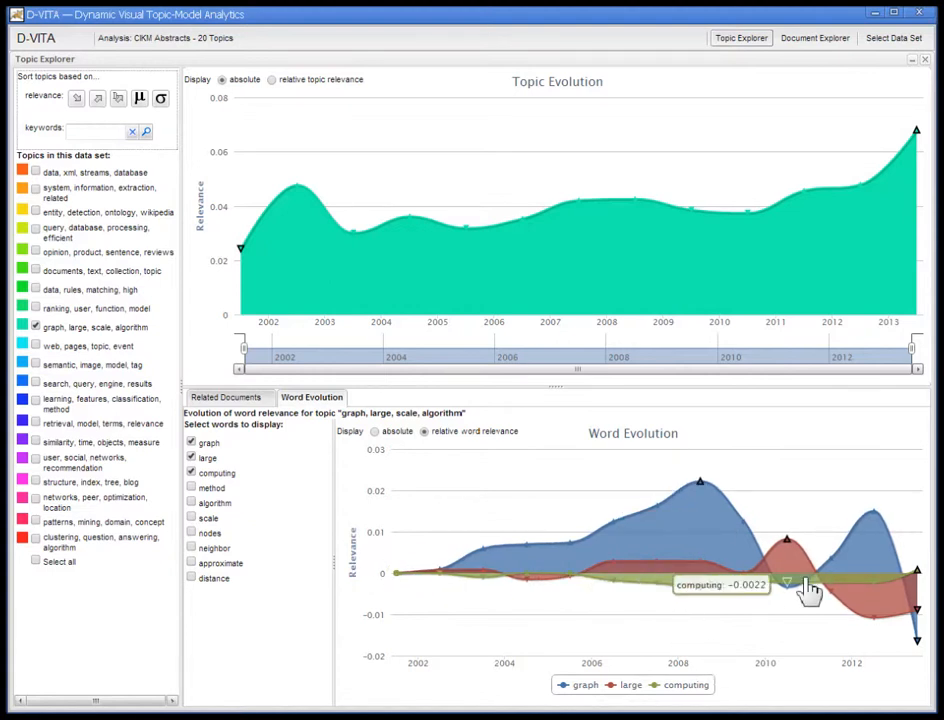
pyautogui.moveTo(370, 573)
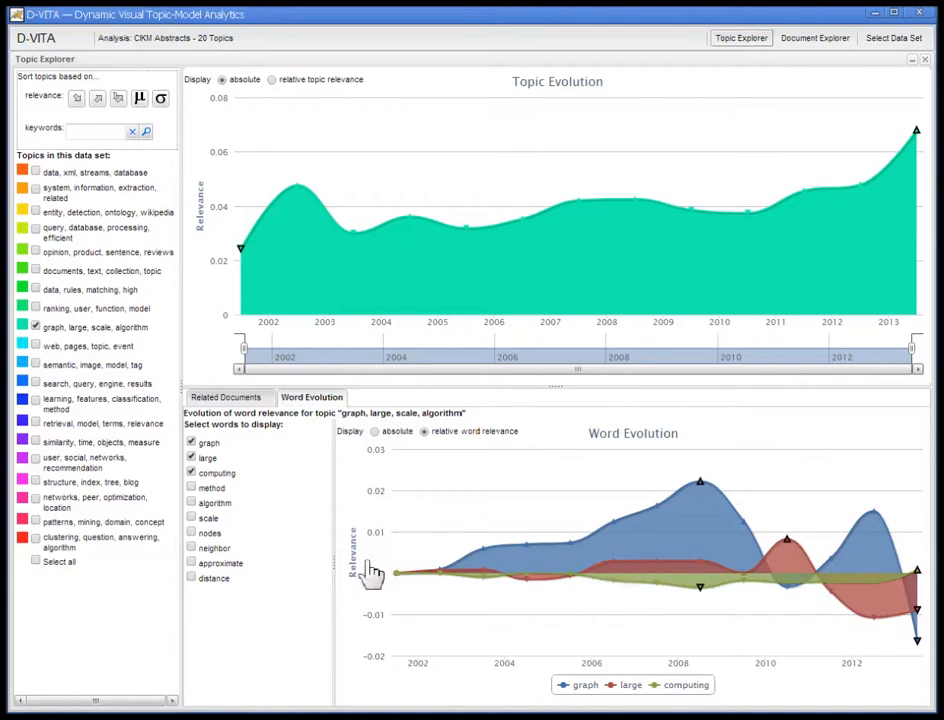
pyautogui.click(375, 431)
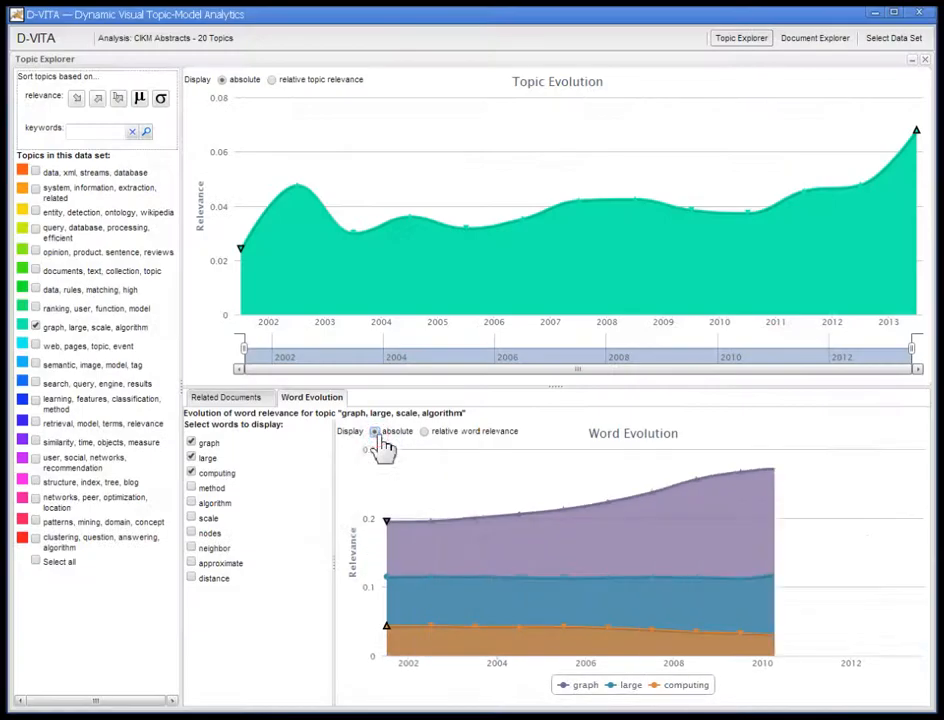
pyautogui.moveTo(427, 545)
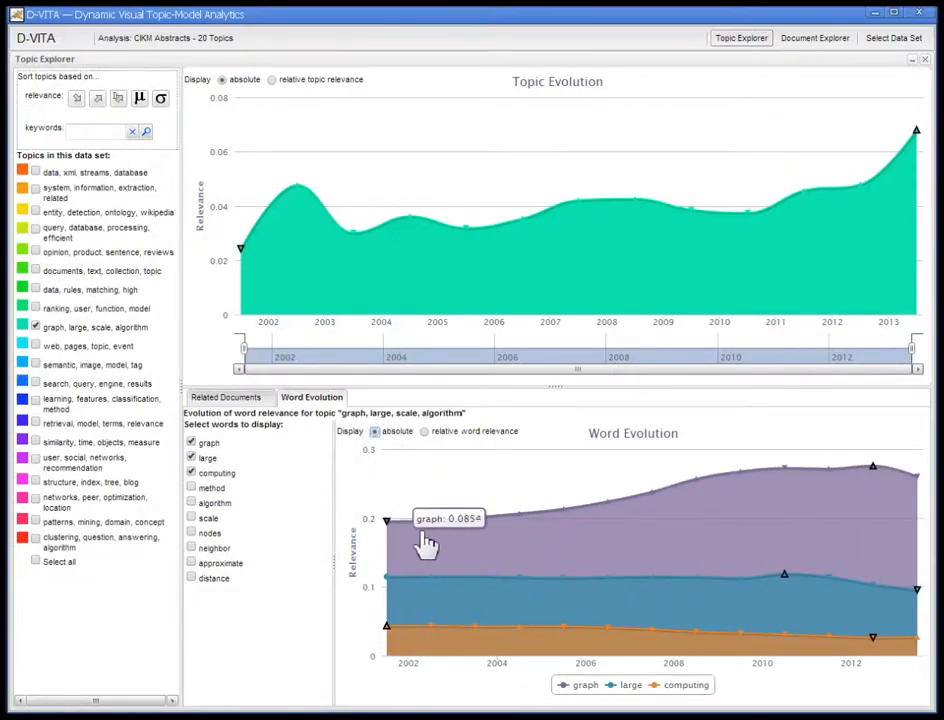
pyautogui.click(192, 488)
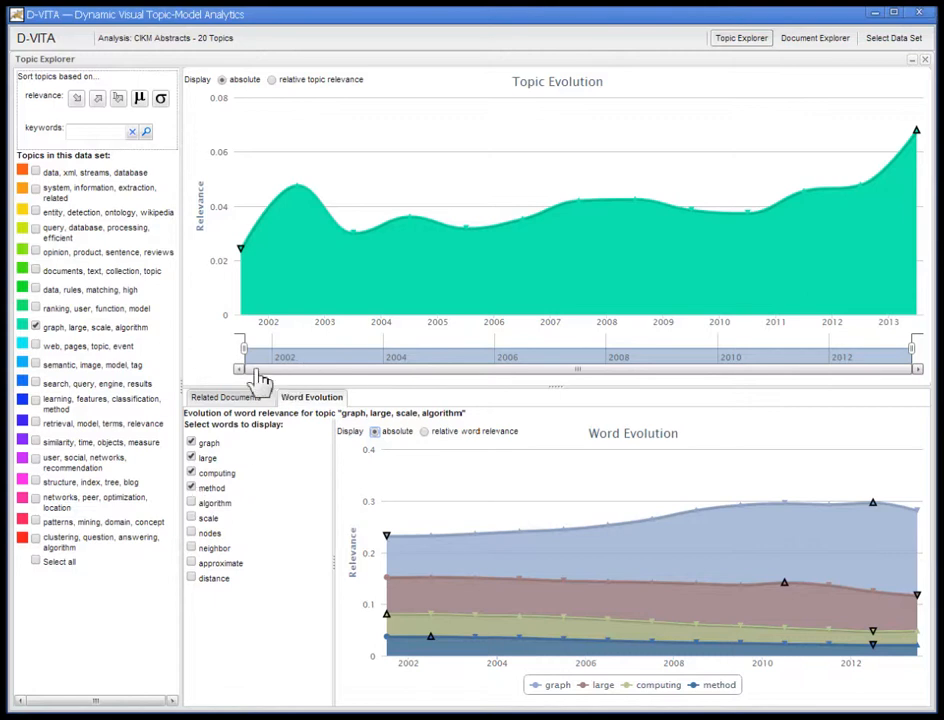
pyautogui.moveTo(265, 385)
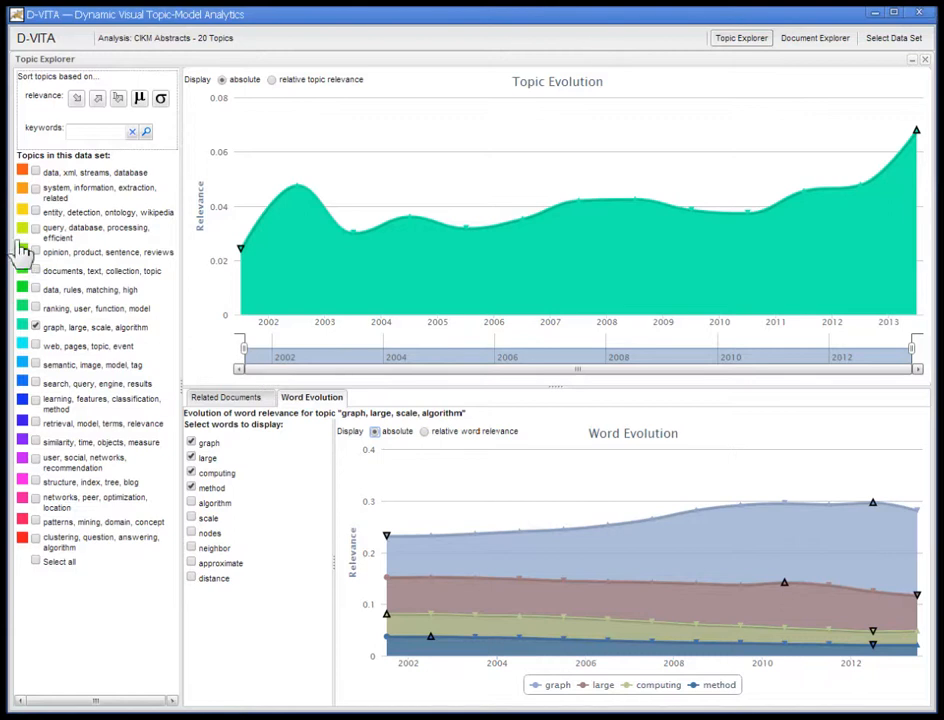
pyautogui.moveTo(40, 240)
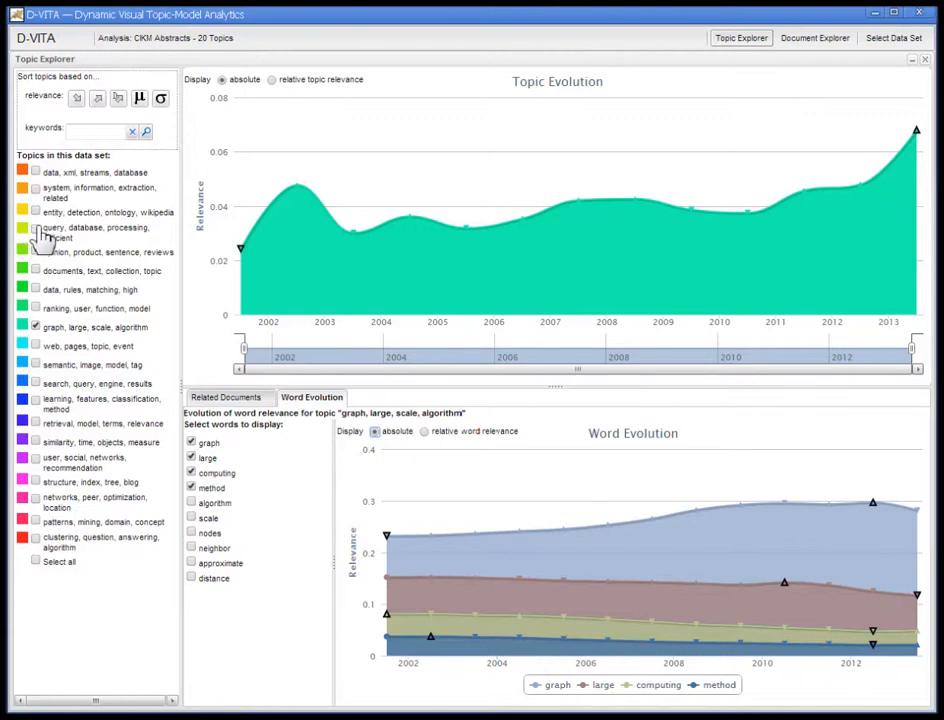
pyautogui.moveTo(45, 222)
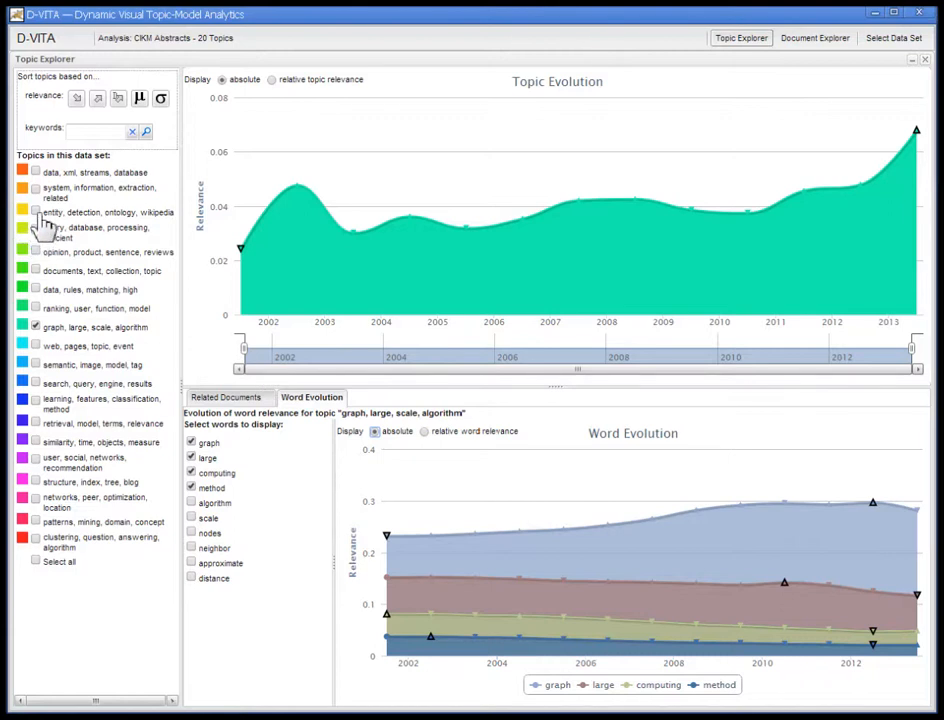
# Add the 'entity, detection, ontology, wikipedia' topic to the stacked topic chart.
pyautogui.click(36, 212)
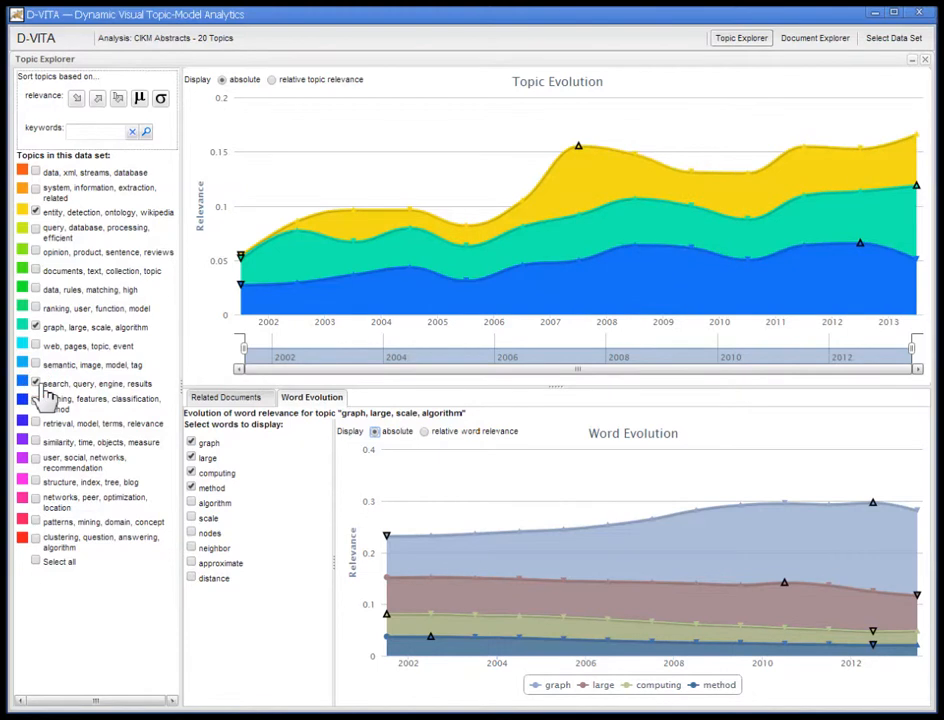
pyautogui.moveTo(318, 320)
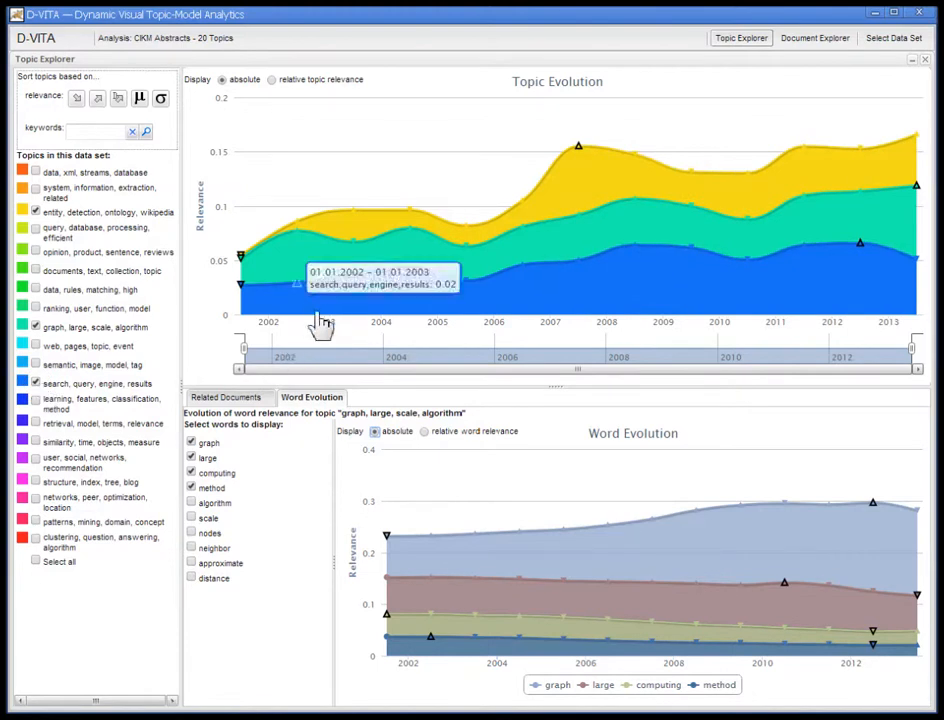
pyautogui.moveTo(700, 170)
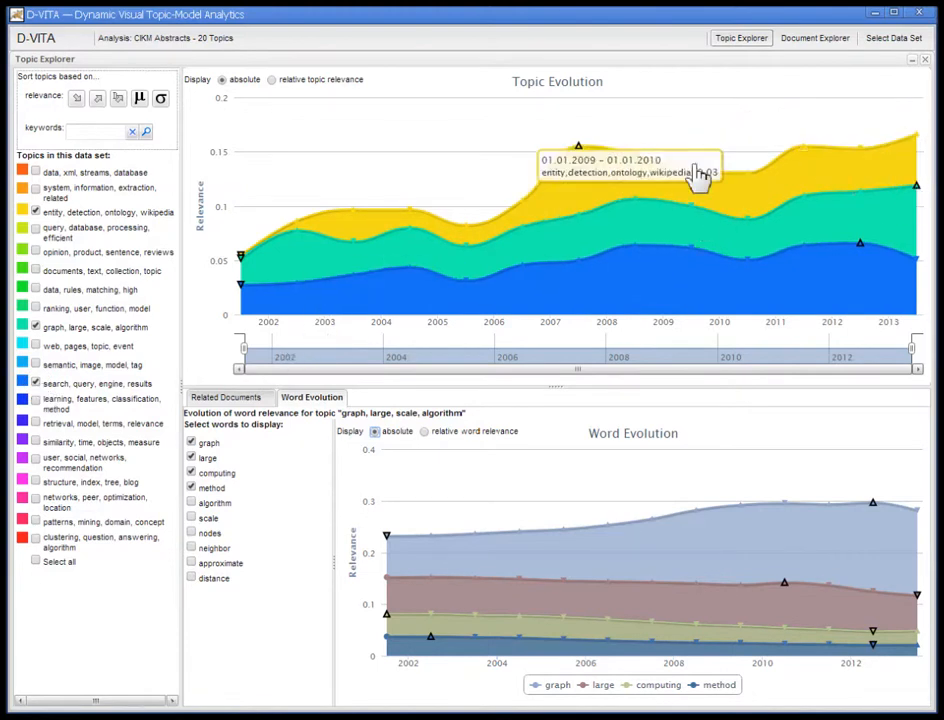
pyautogui.moveTo(920, 165)
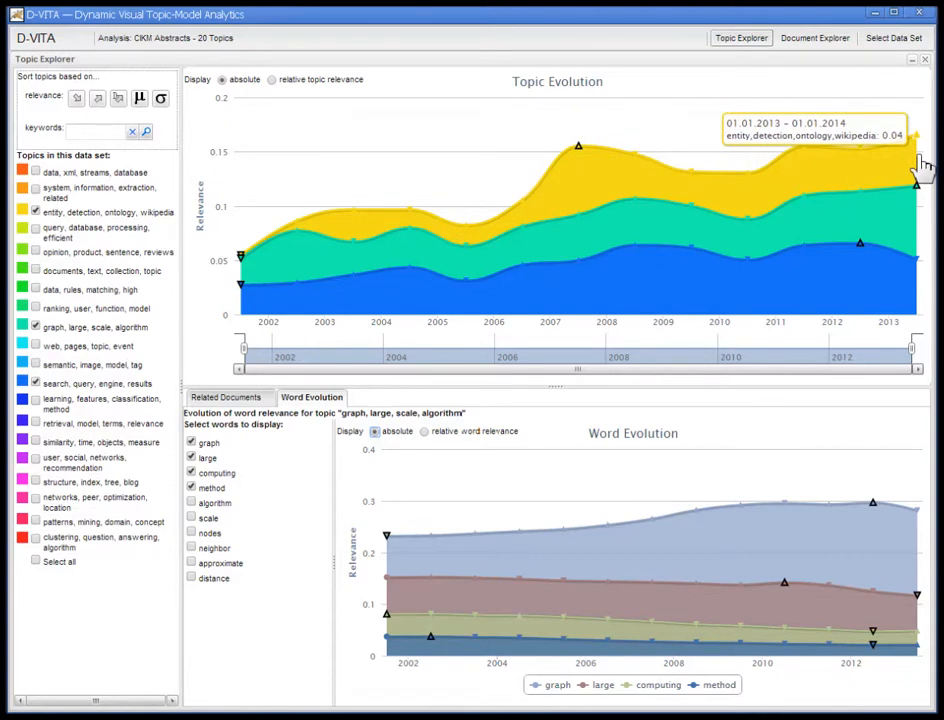
pyautogui.moveTo(630, 178)
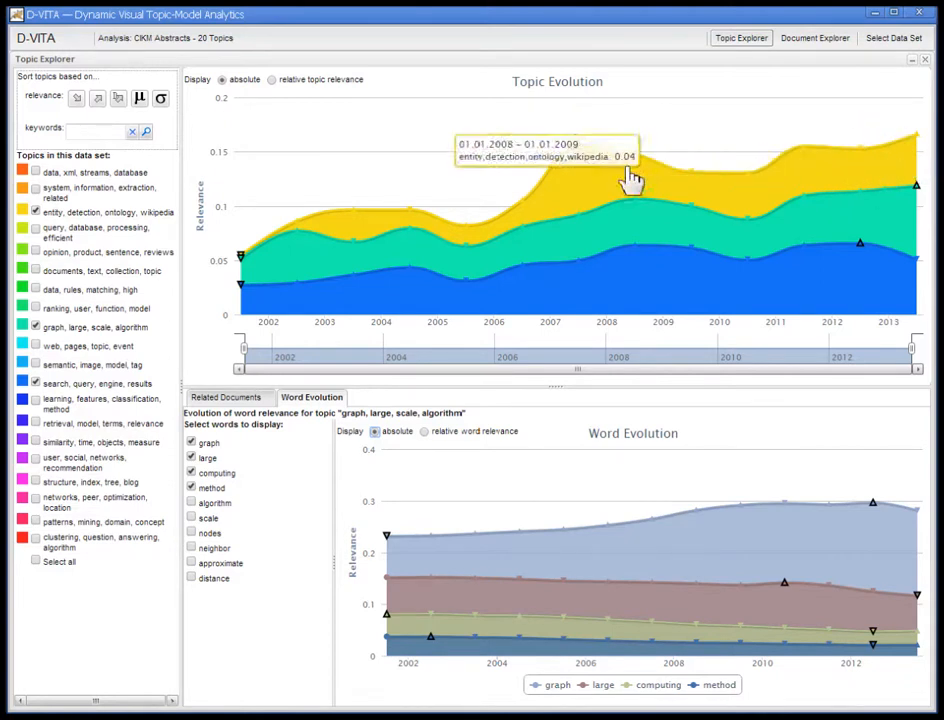
pyautogui.moveTo(320, 235)
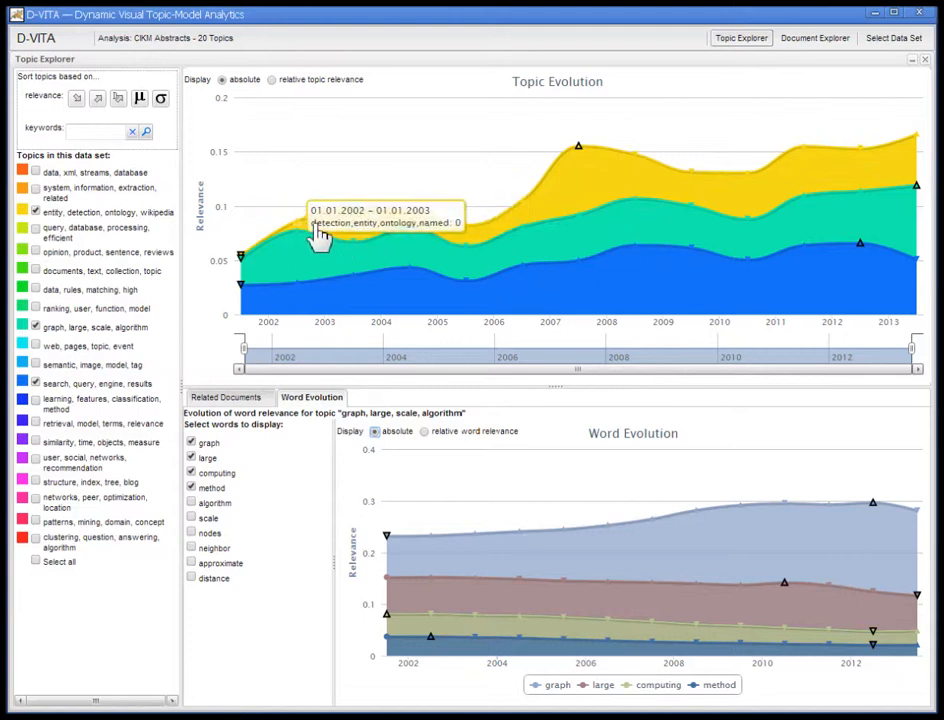
pyautogui.moveTo(317, 241)
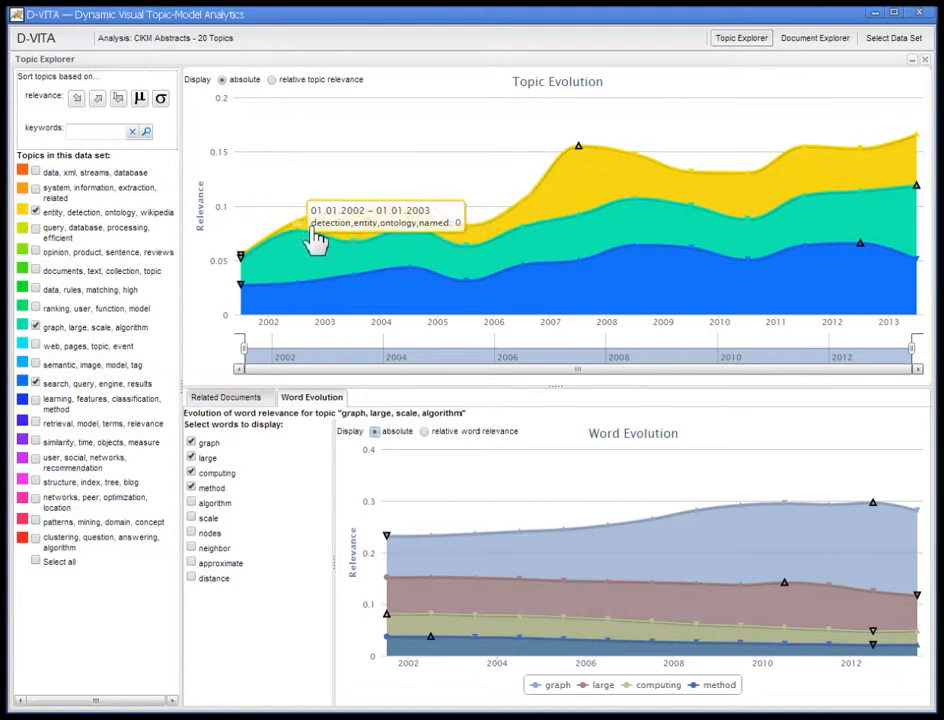
pyautogui.moveTo(130, 235)
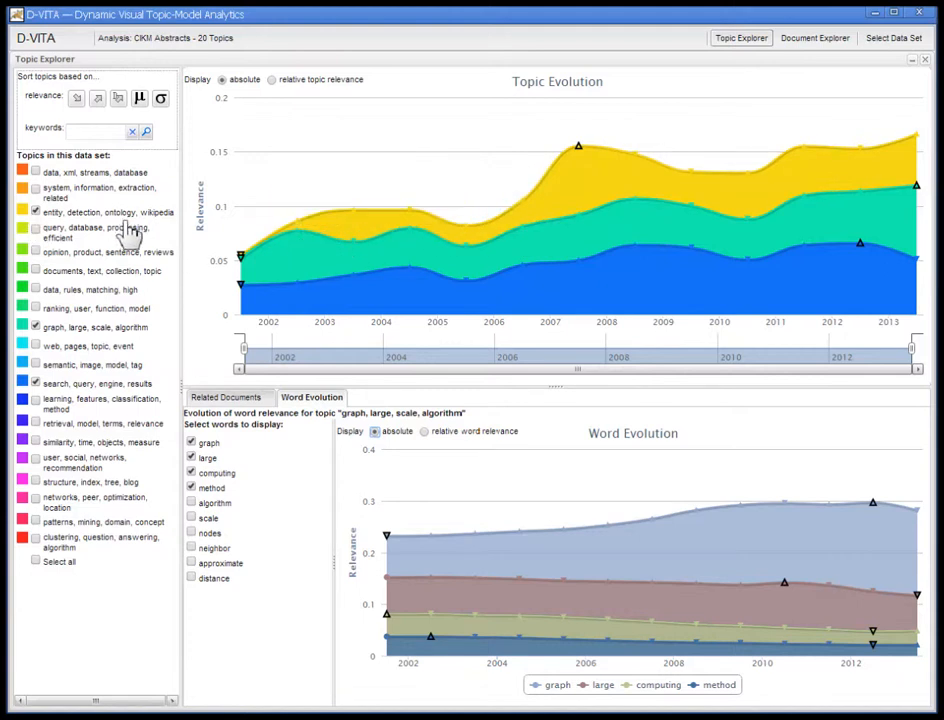
pyautogui.moveTo(388, 235)
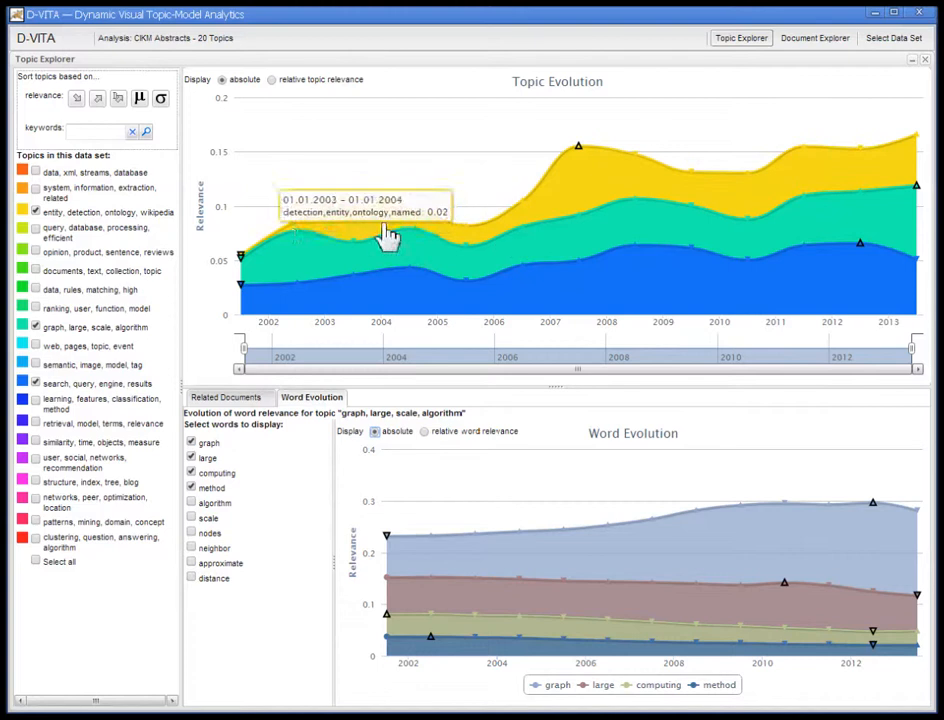
pyautogui.moveTo(243, 265)
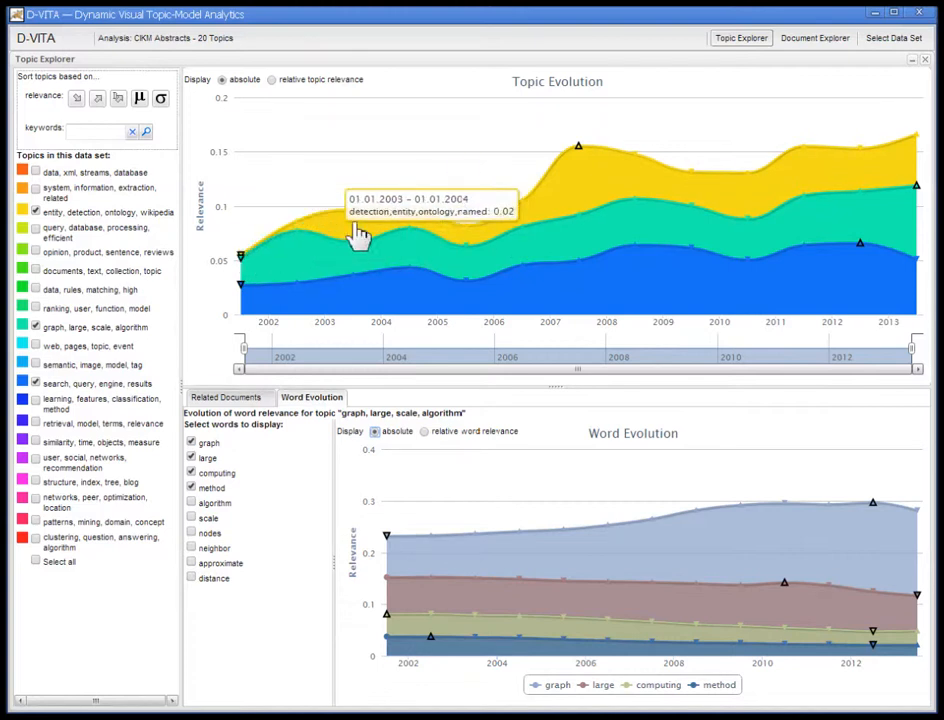
pyautogui.moveTo(578, 188)
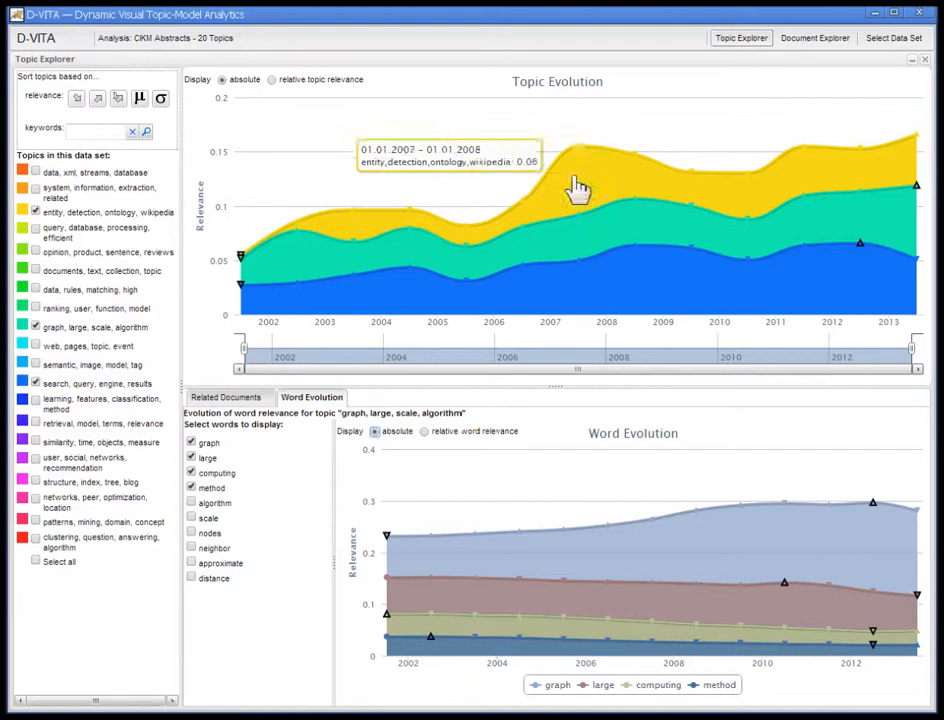
pyautogui.moveTo(890, 165)
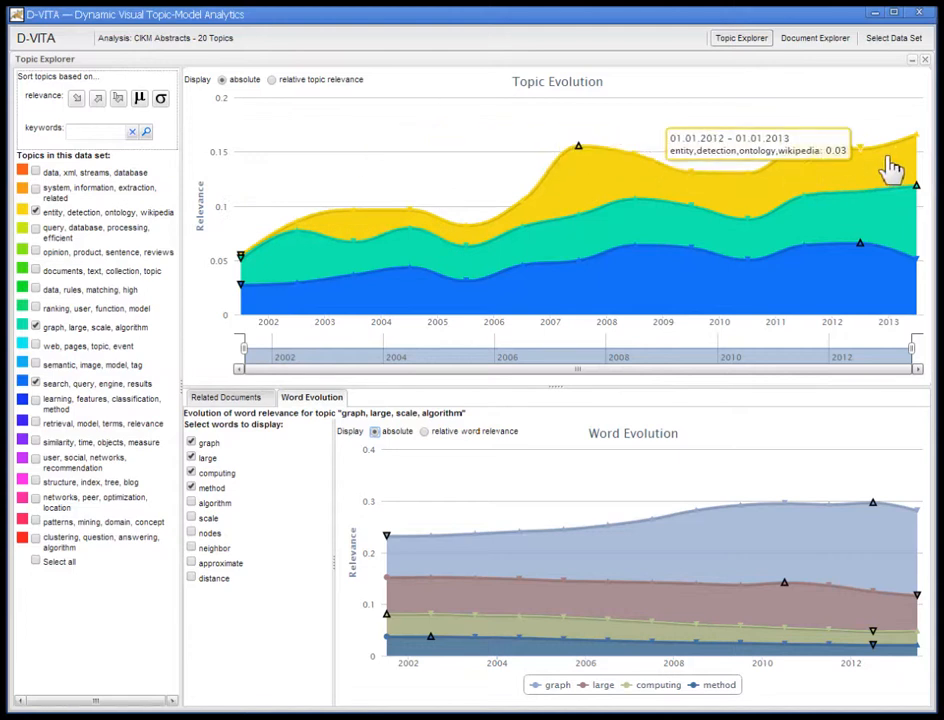
pyautogui.moveTo(850, 155)
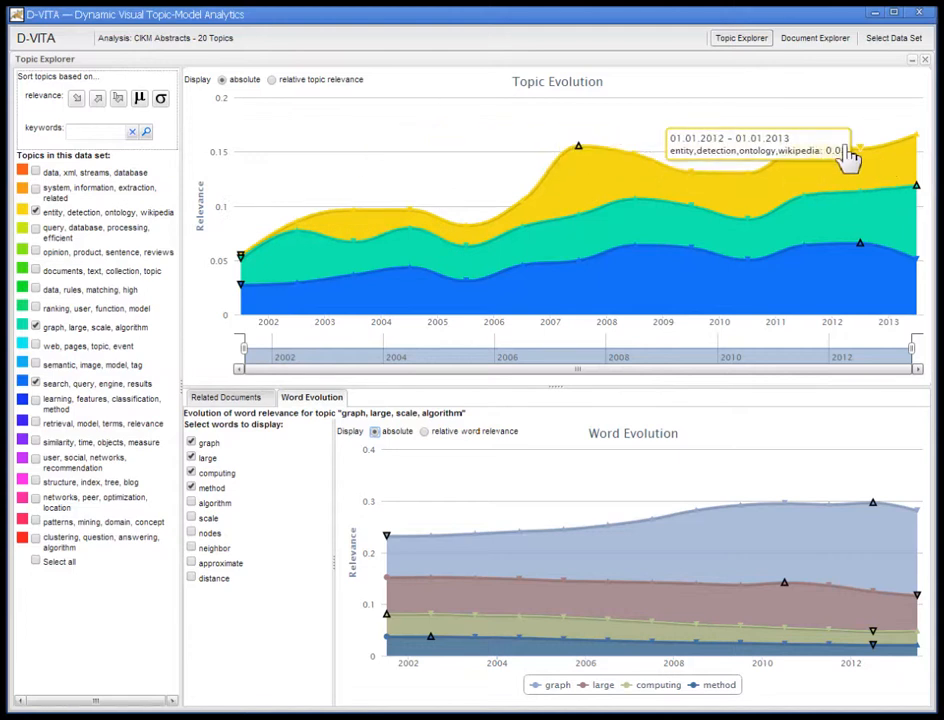
pyautogui.moveTo(638, 178)
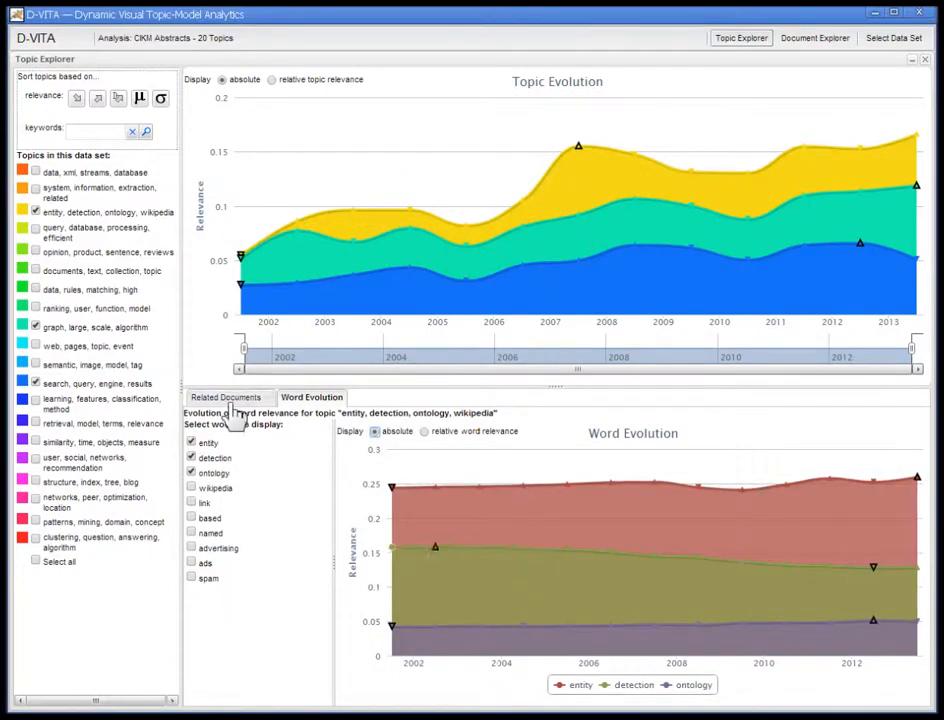
pyautogui.click(229, 397)
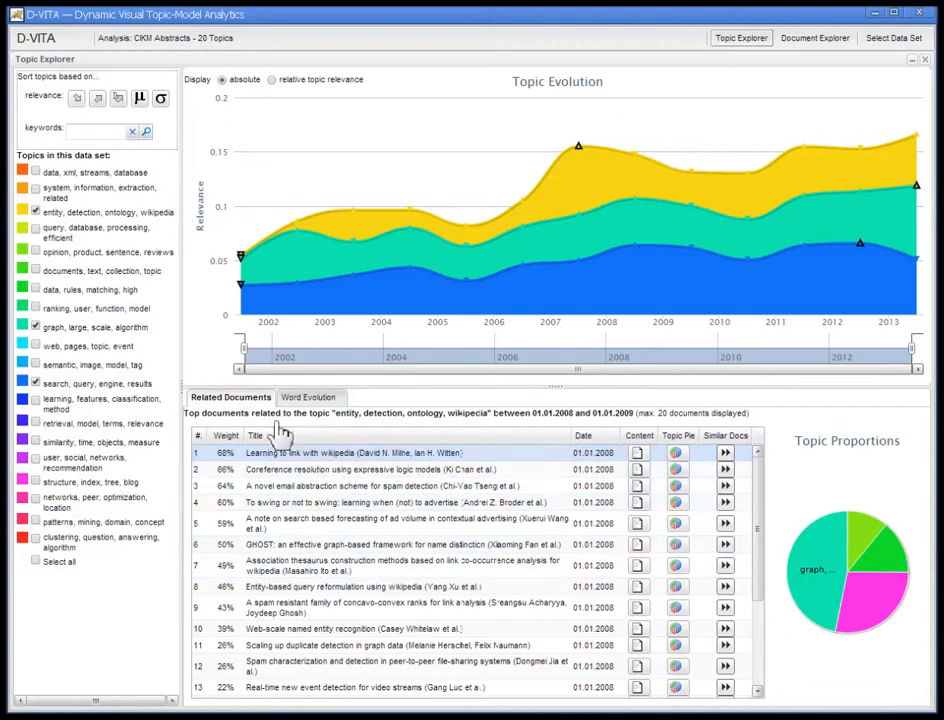
pyautogui.moveTo(303, 258)
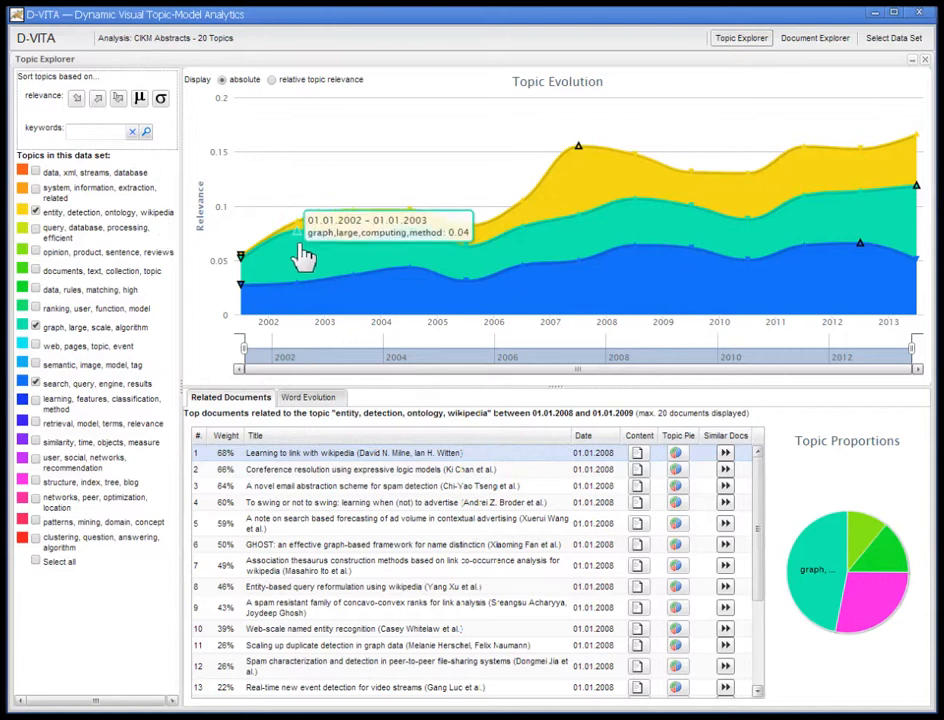
pyautogui.moveTo(560, 205)
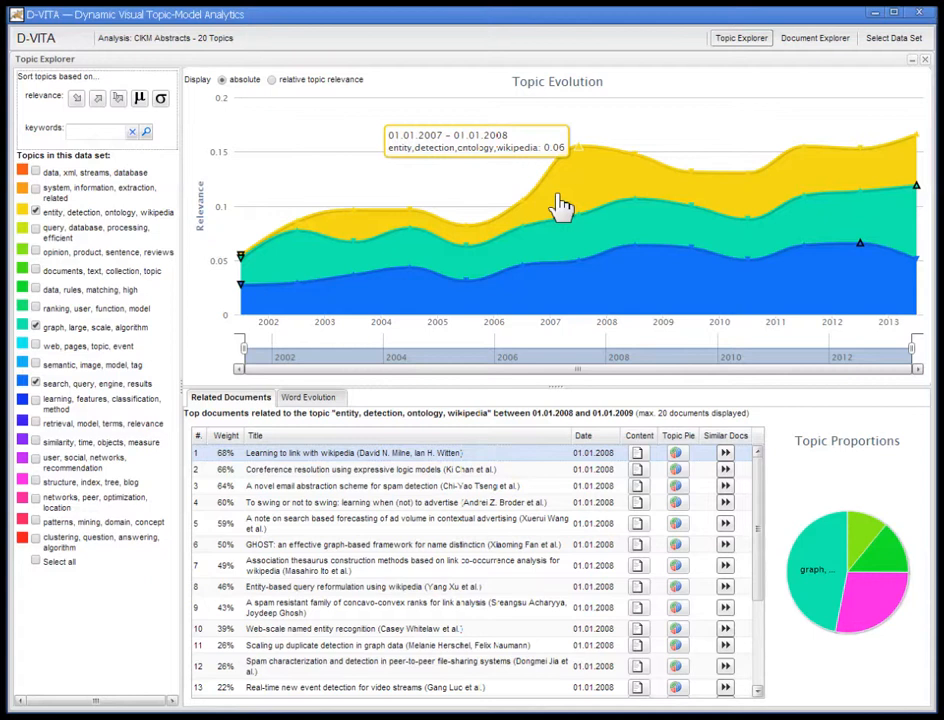
pyautogui.moveTo(33, 85)
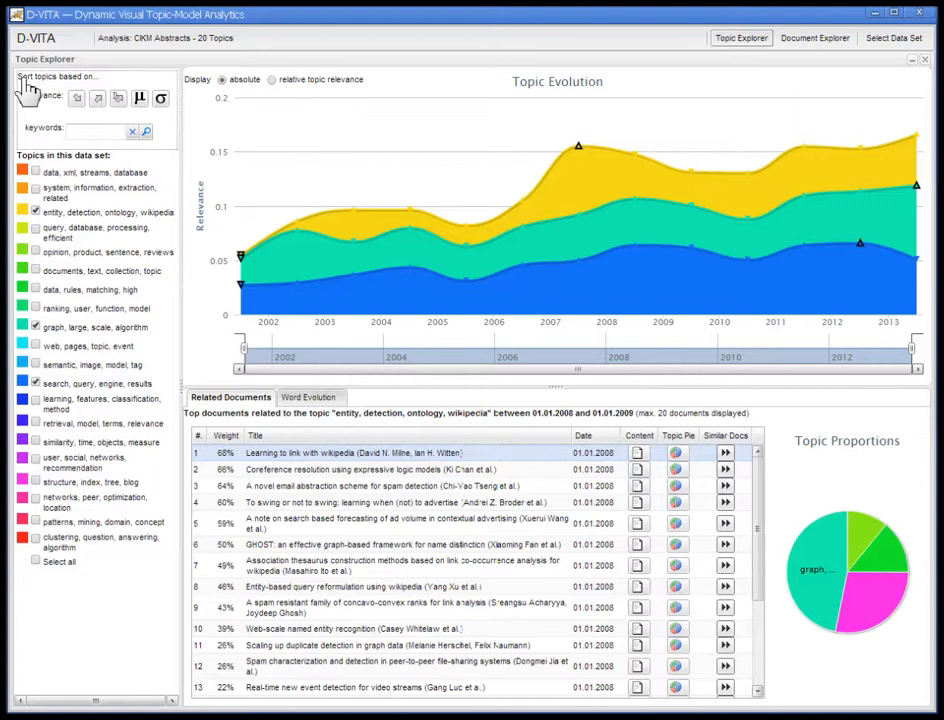
pyautogui.moveTo(77, 97)
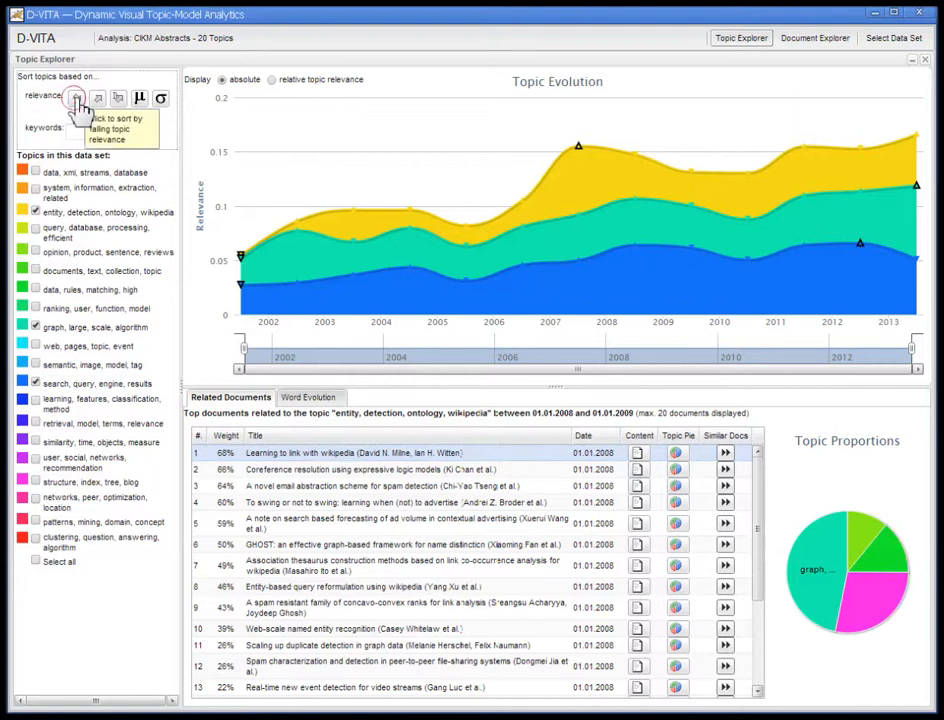
# Sort topics by falling relevance, then by rising relevance with decay.
pyautogui.click(98, 98)
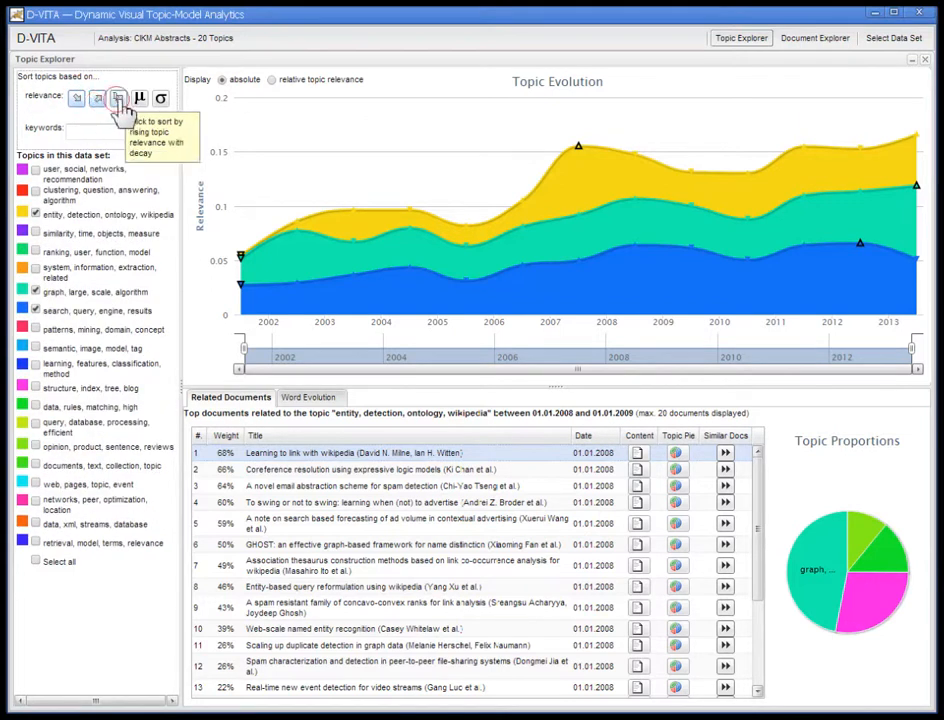
pyautogui.click(118, 97)
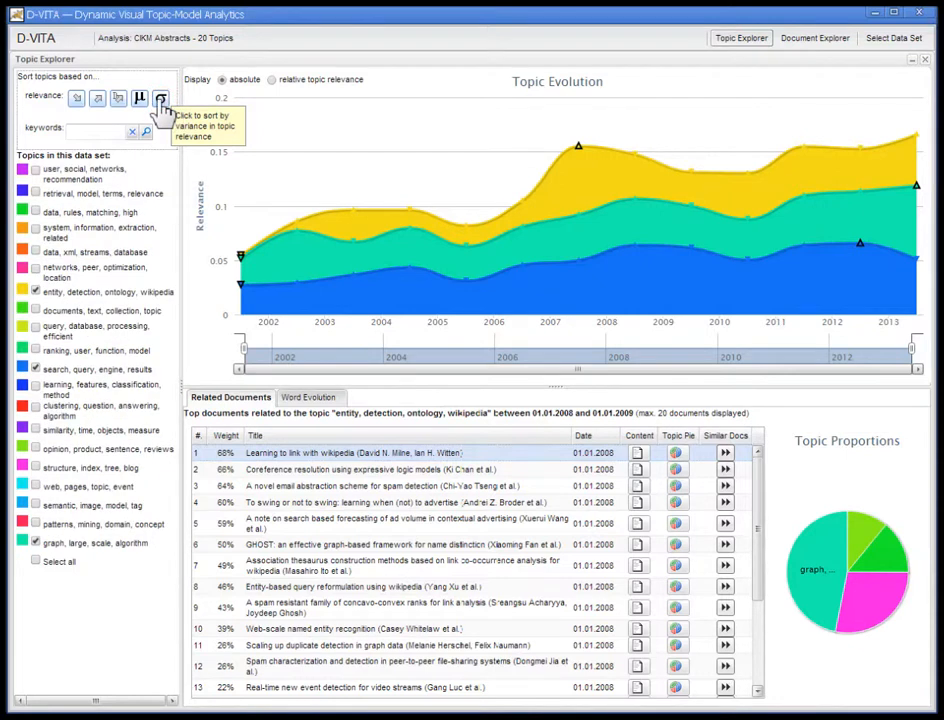
pyautogui.moveTo(138, 108)
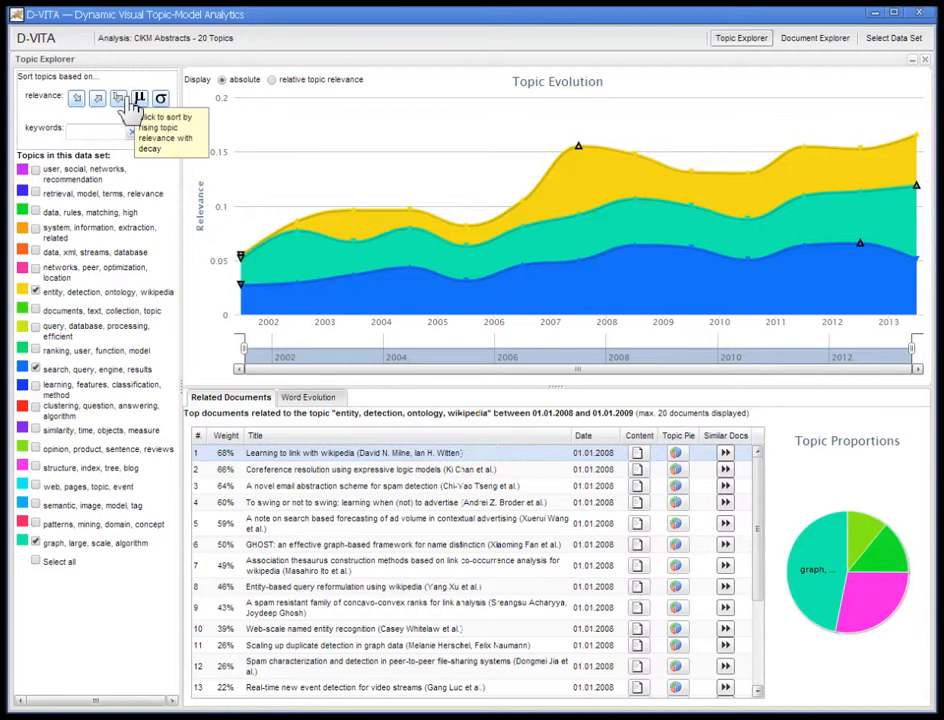
pyautogui.moveTo(128, 108)
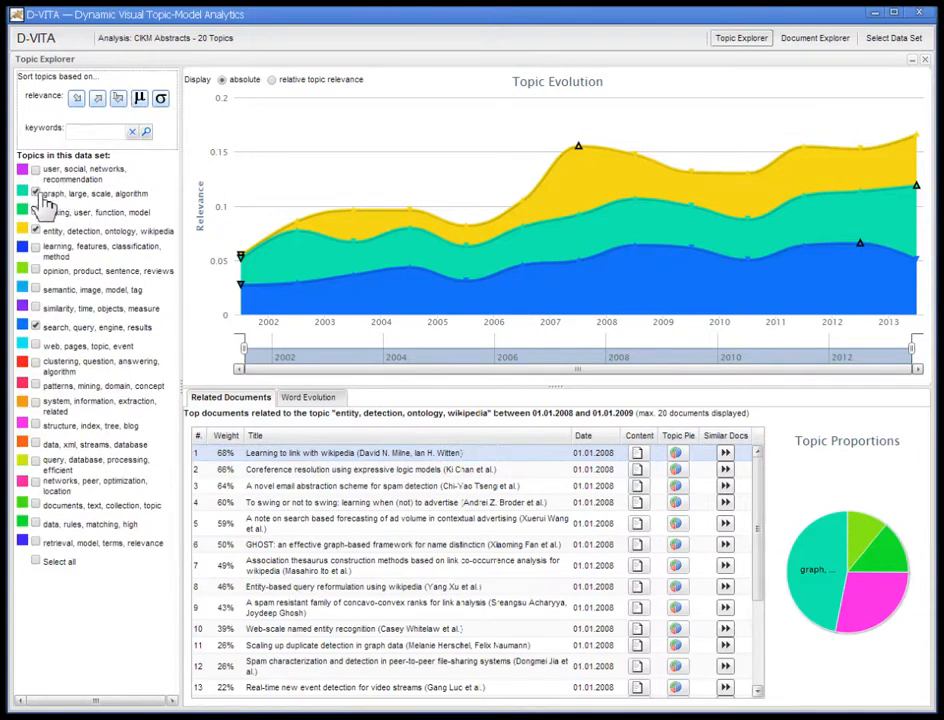
# Chart only the 'user, social, networks, recommendation' topic, reaching about 0.11 in 2013.
pyautogui.click(36, 193)
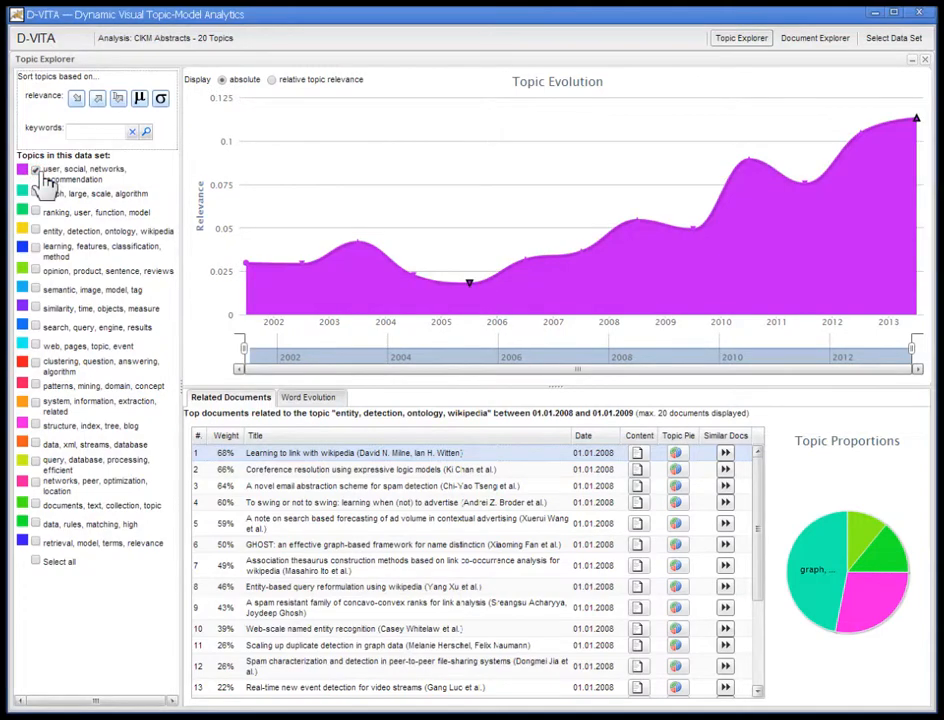
pyautogui.moveTo(360, 320)
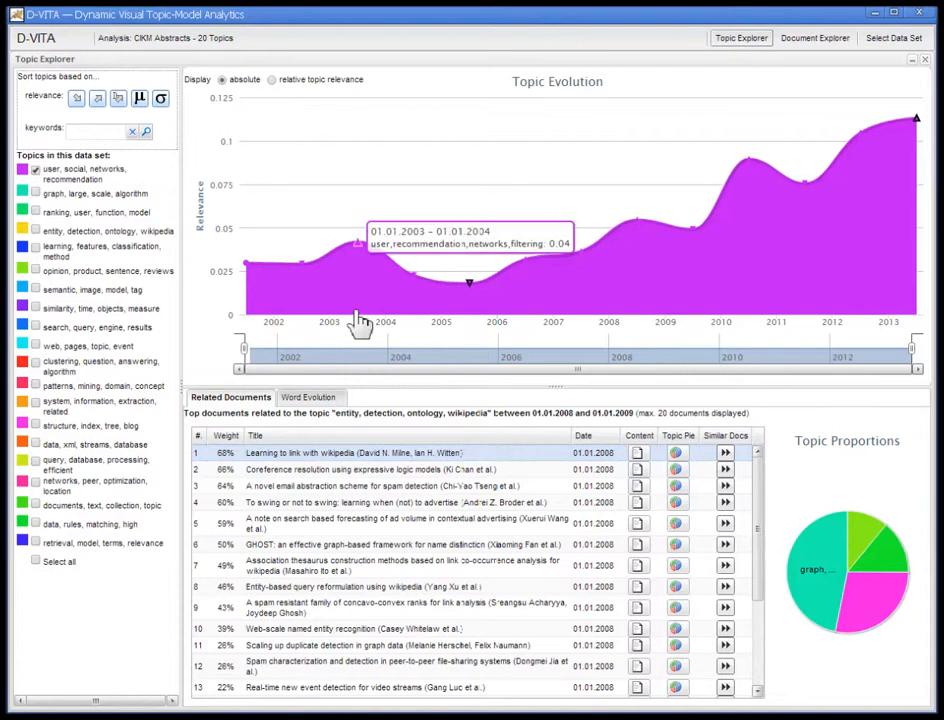
pyautogui.moveTo(475, 295)
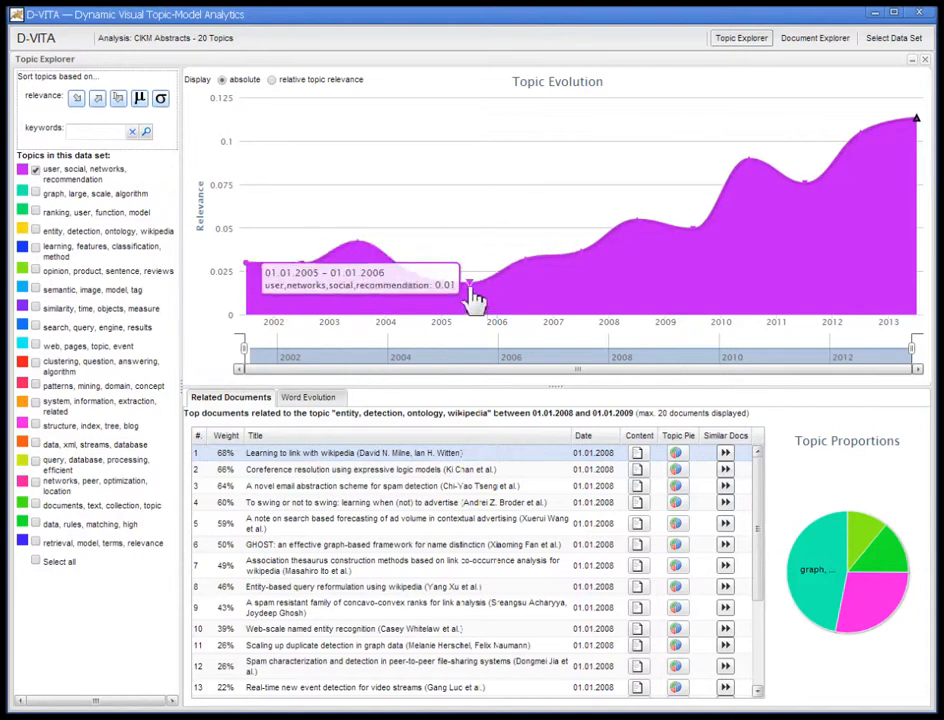
pyautogui.moveTo(890, 140)
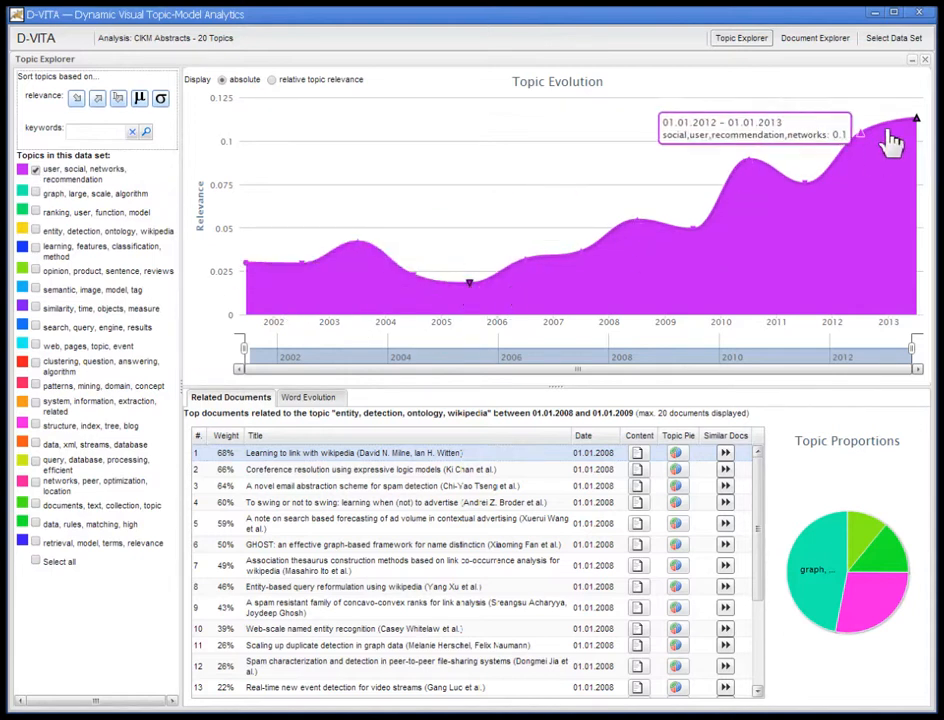
pyautogui.moveTo(920, 135)
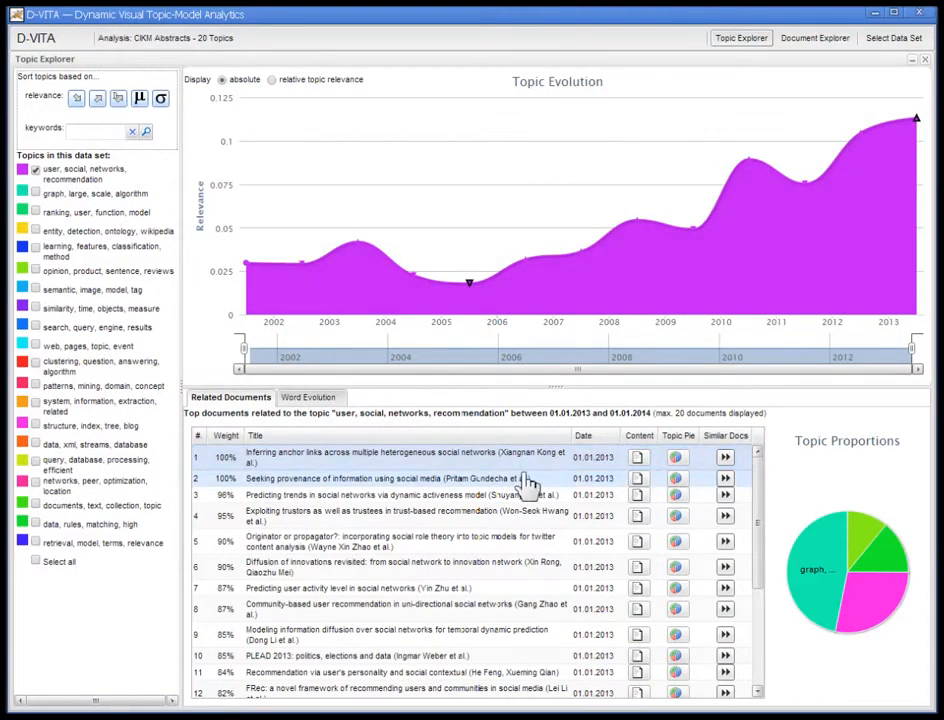
pyautogui.moveTo(450, 478)
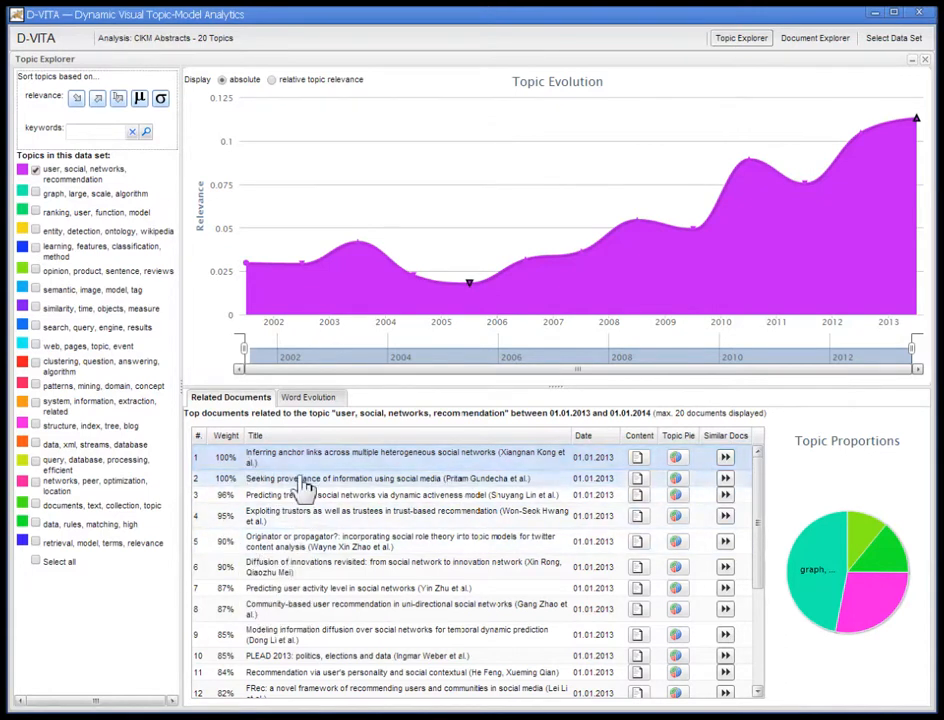
# Show topic proportions for the social network trends paper: 95.8% user, social topic.
pyautogui.click(400, 494)
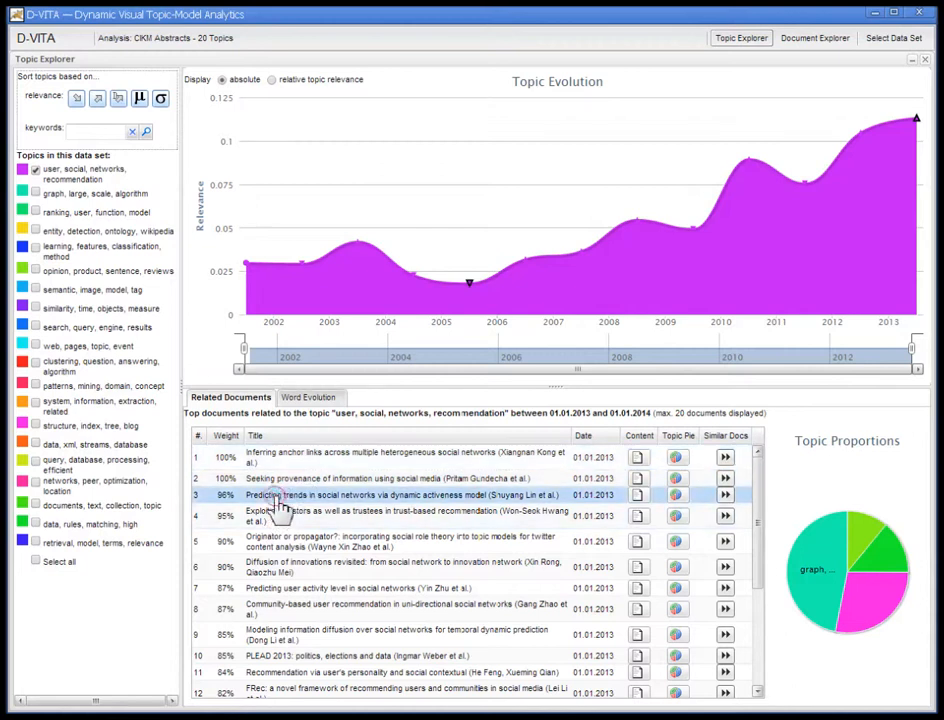
pyautogui.moveTo(638, 512)
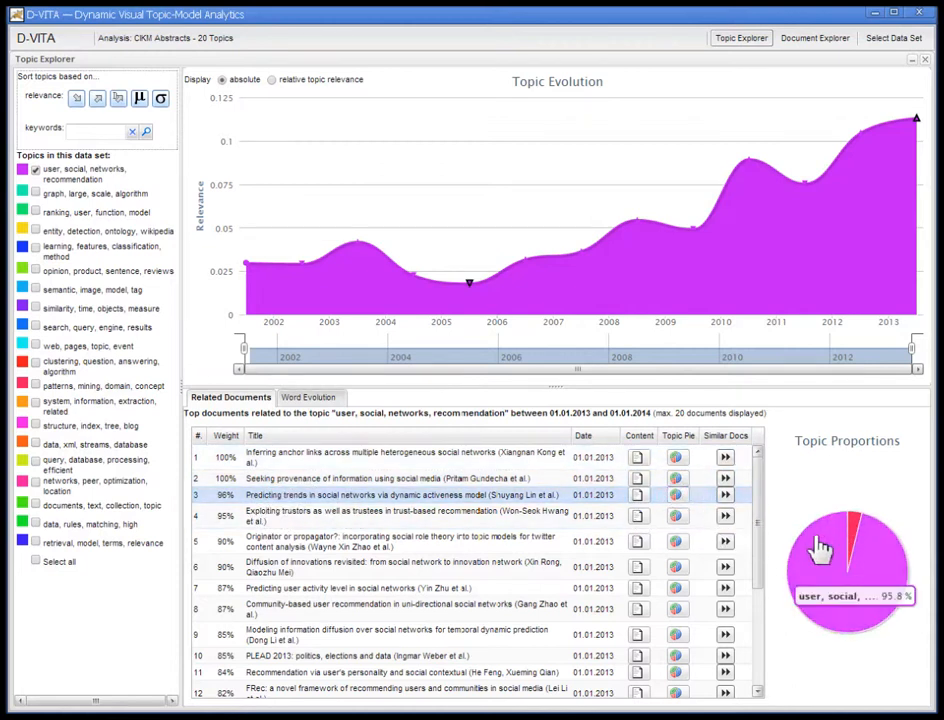
pyautogui.moveTo(827, 558)
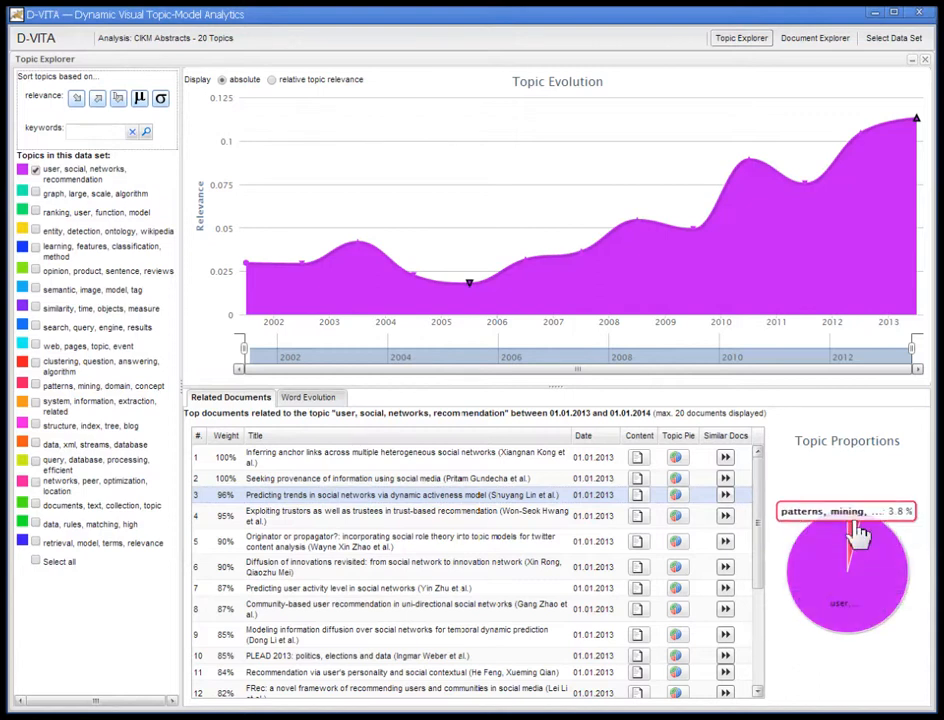
pyautogui.moveTo(205, 310)
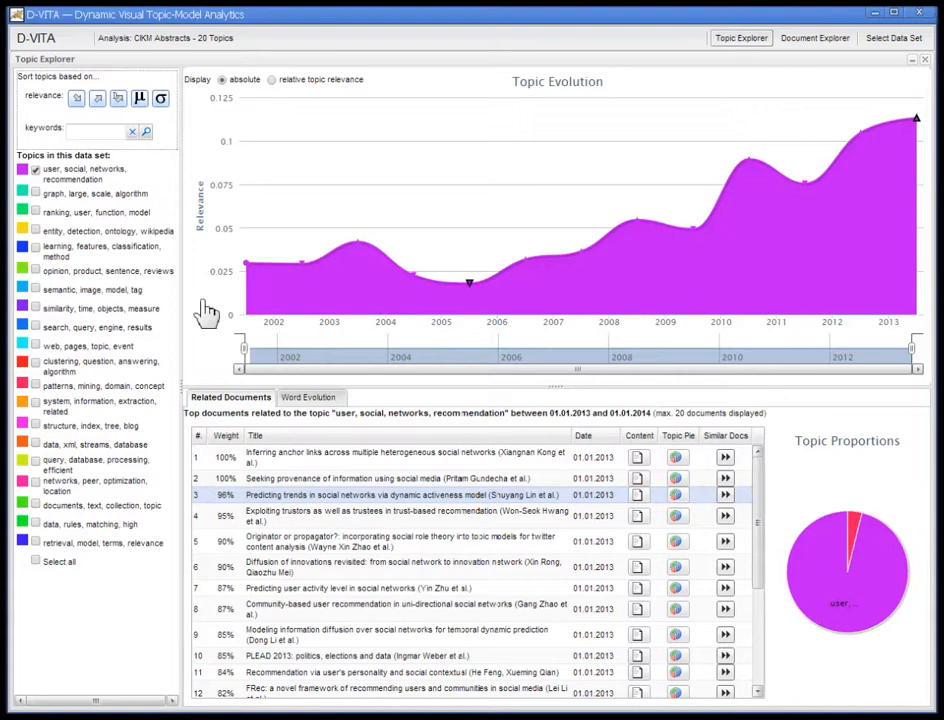
pyautogui.moveTo(272, 223)
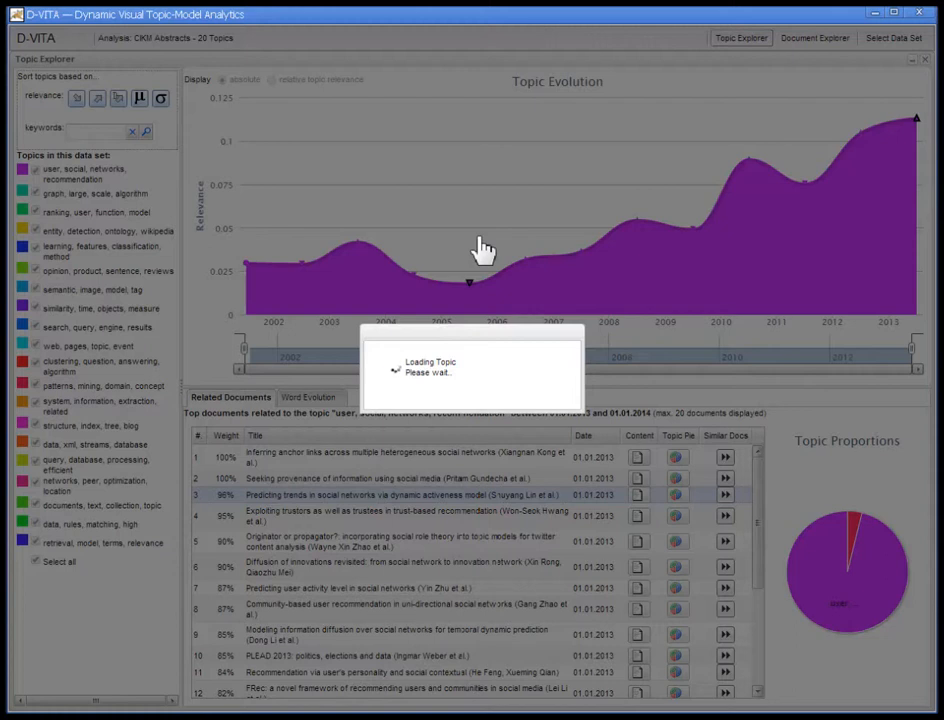
pyautogui.moveTo(482, 187)
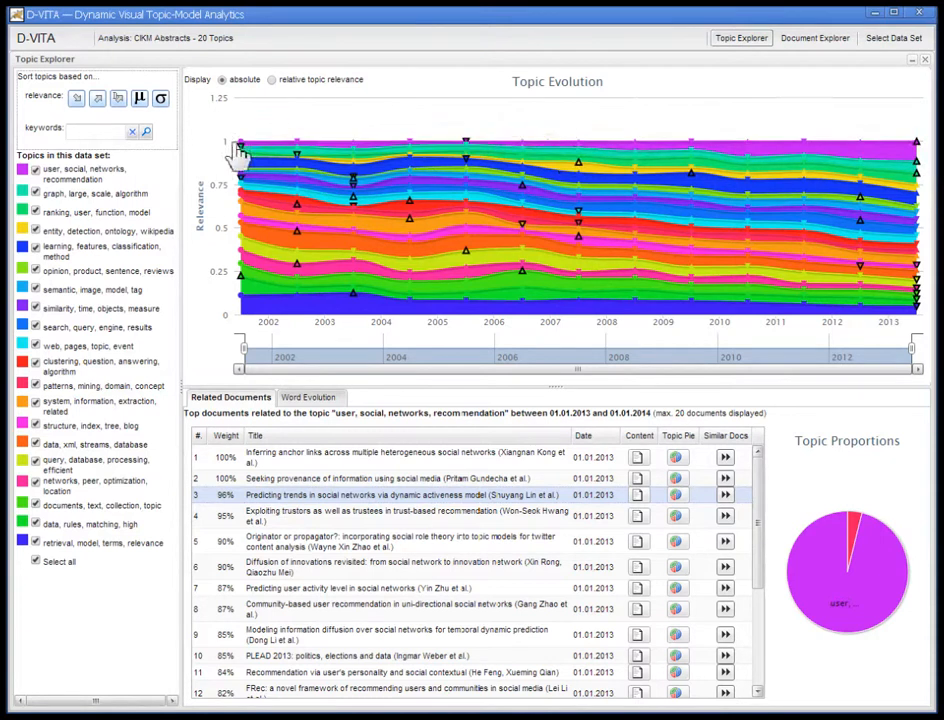
pyautogui.moveTo(220, 222)
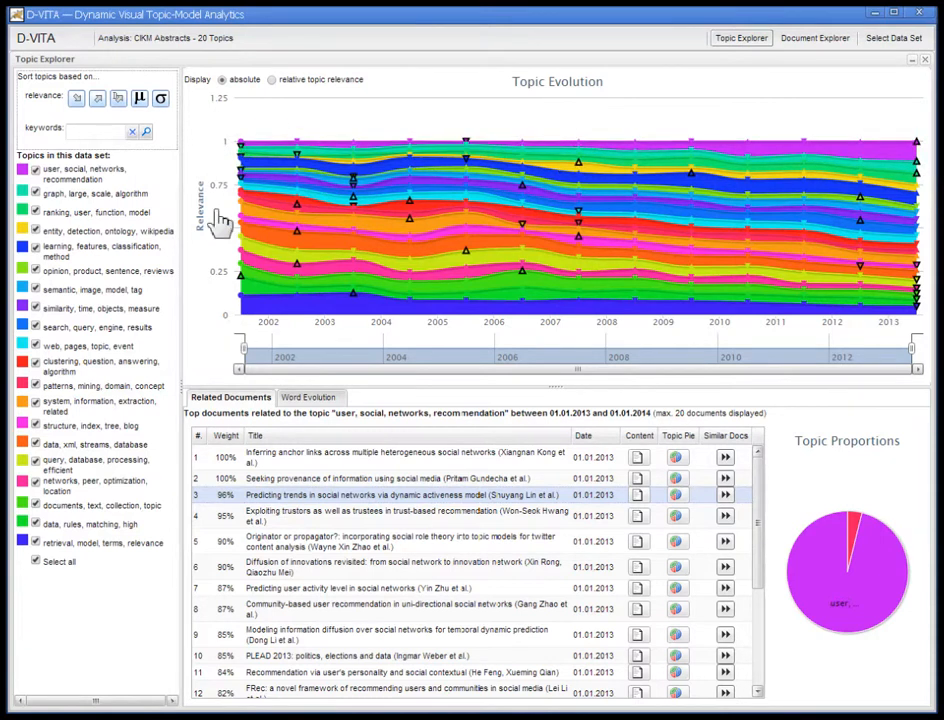
pyautogui.moveTo(650, 205)
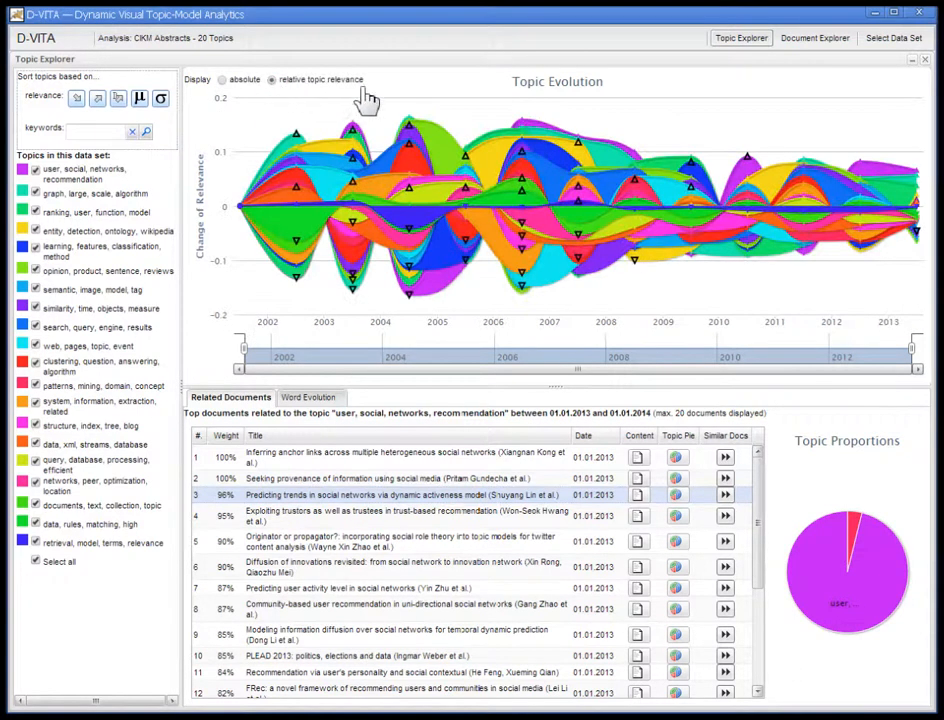
pyautogui.moveTo(305, 150)
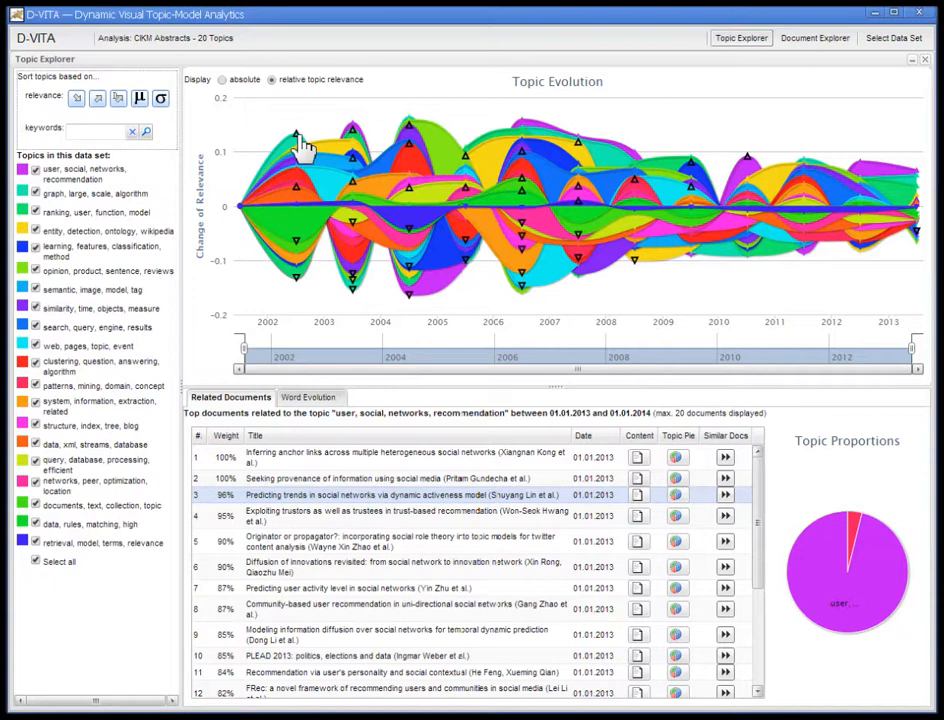
pyautogui.moveTo(668, 135)
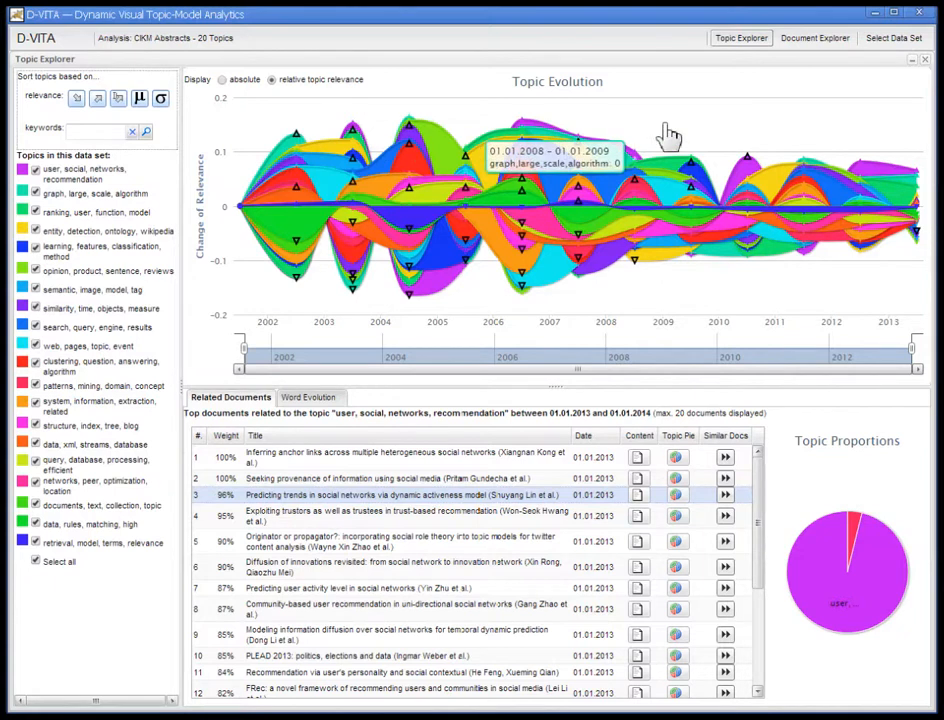
pyautogui.moveTo(540, 135)
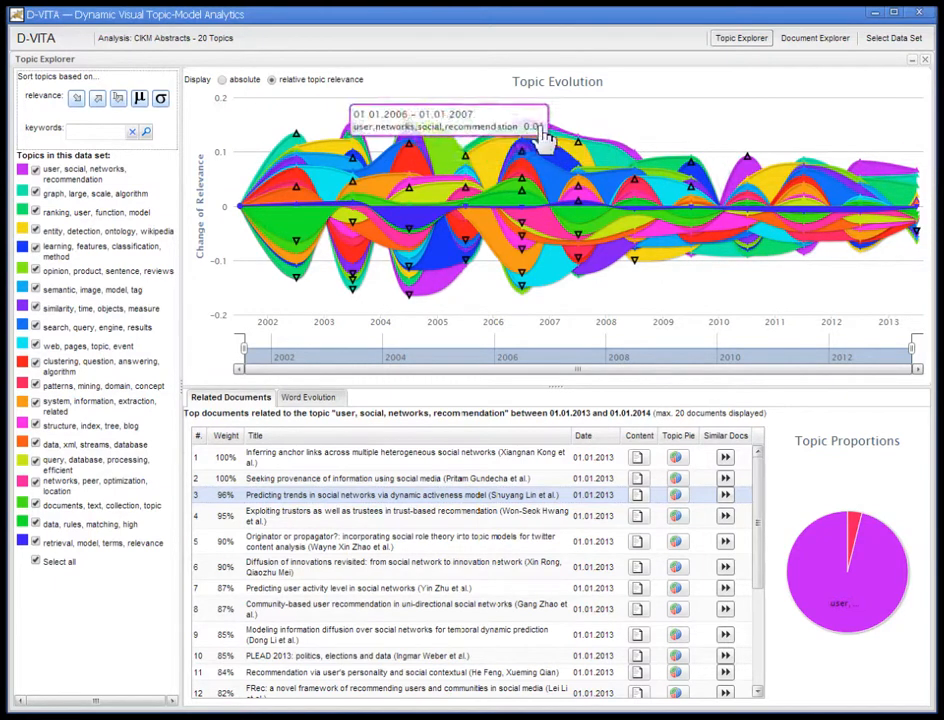
pyautogui.moveTo(457, 85)
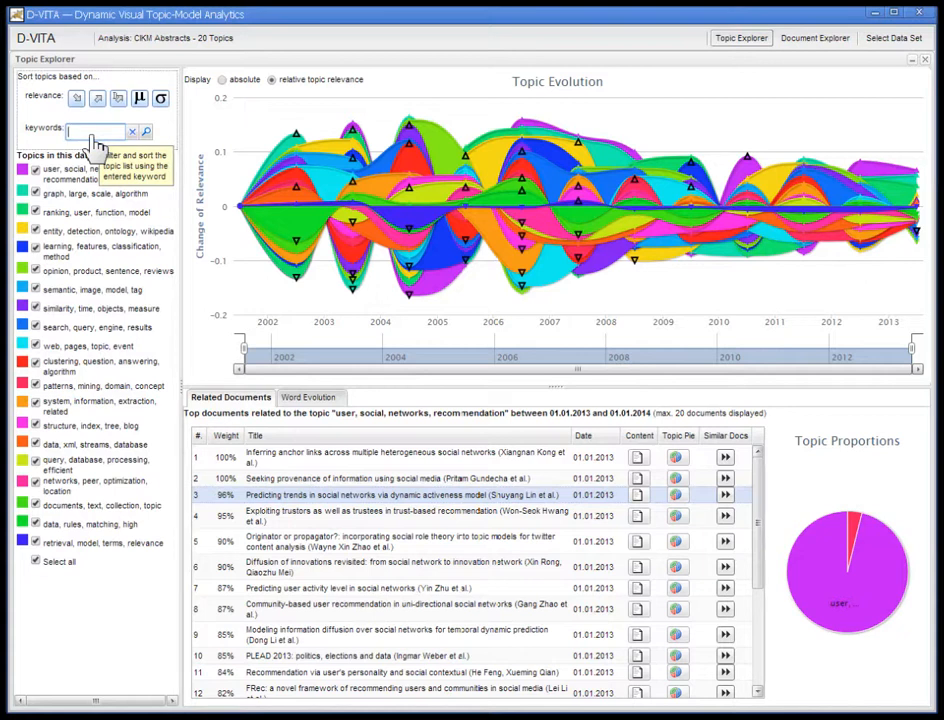
# Filter the topic list by the keyword 'twitter', leaving three topics.
pyautogui.write('twitter')
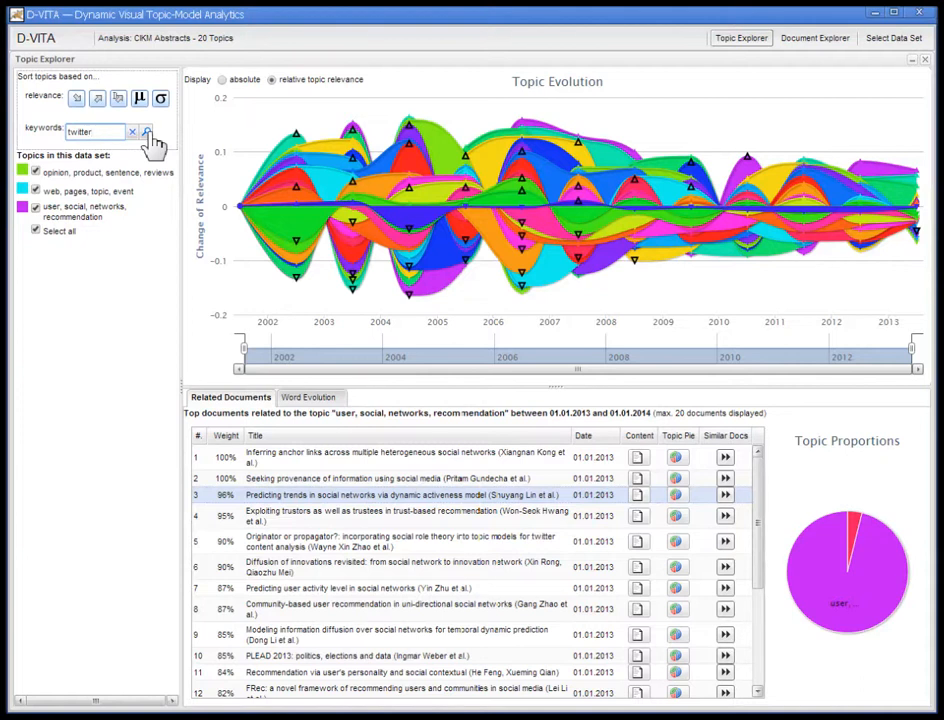
pyautogui.moveTo(95, 188)
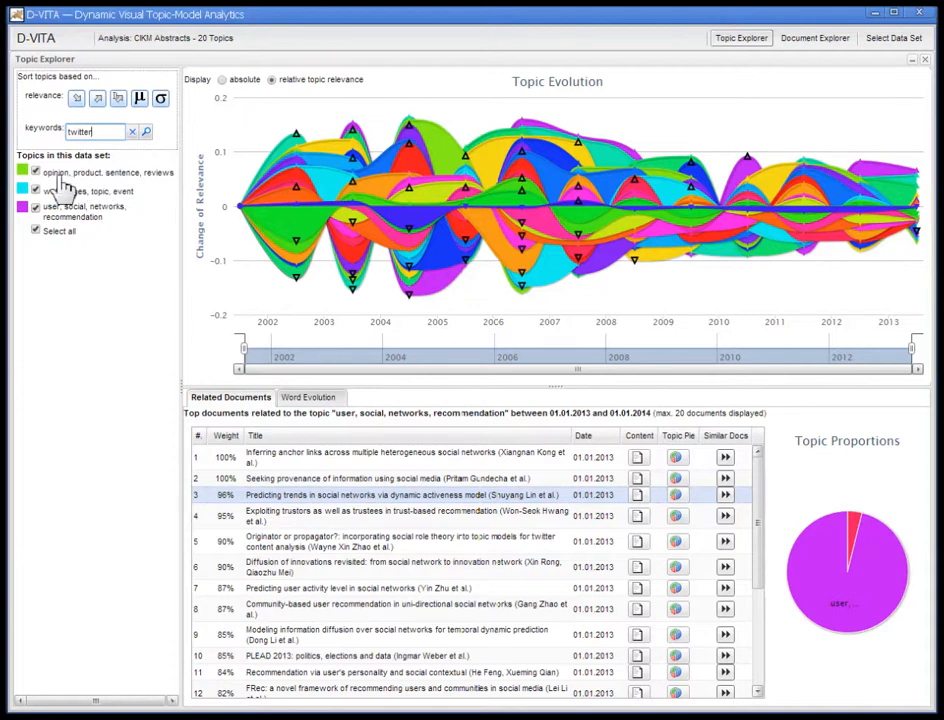
pyautogui.click(36, 170)
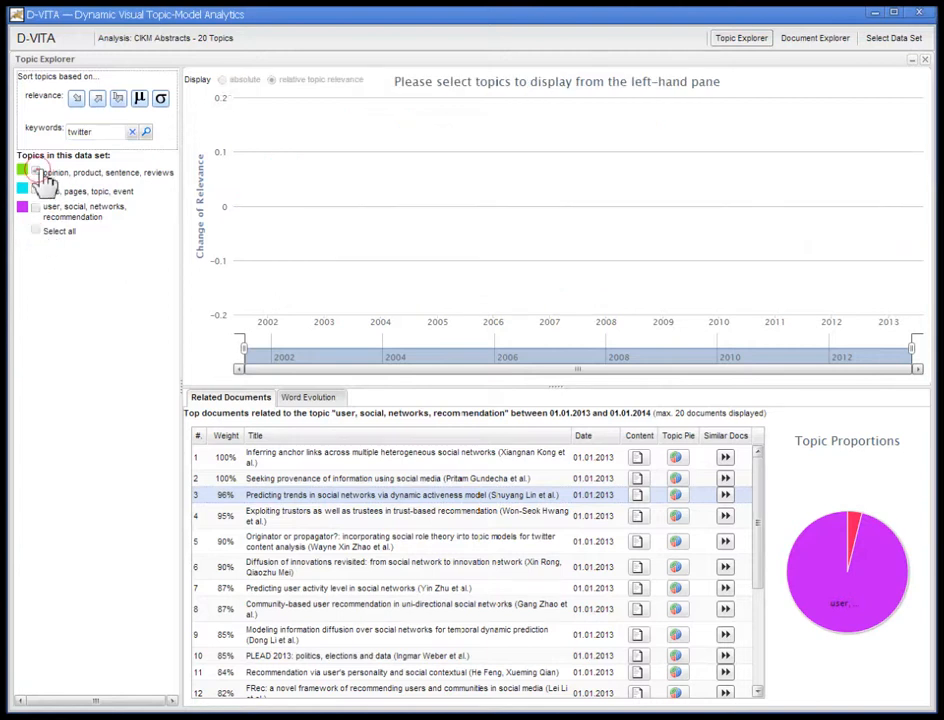
pyautogui.click(36, 170)
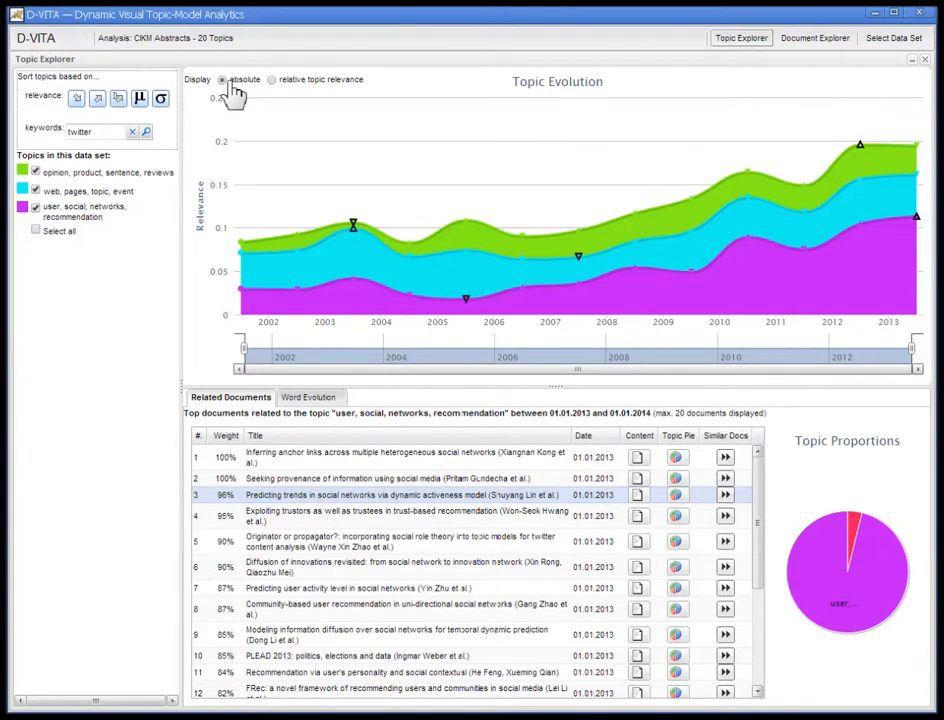
pyautogui.moveTo(528, 258)
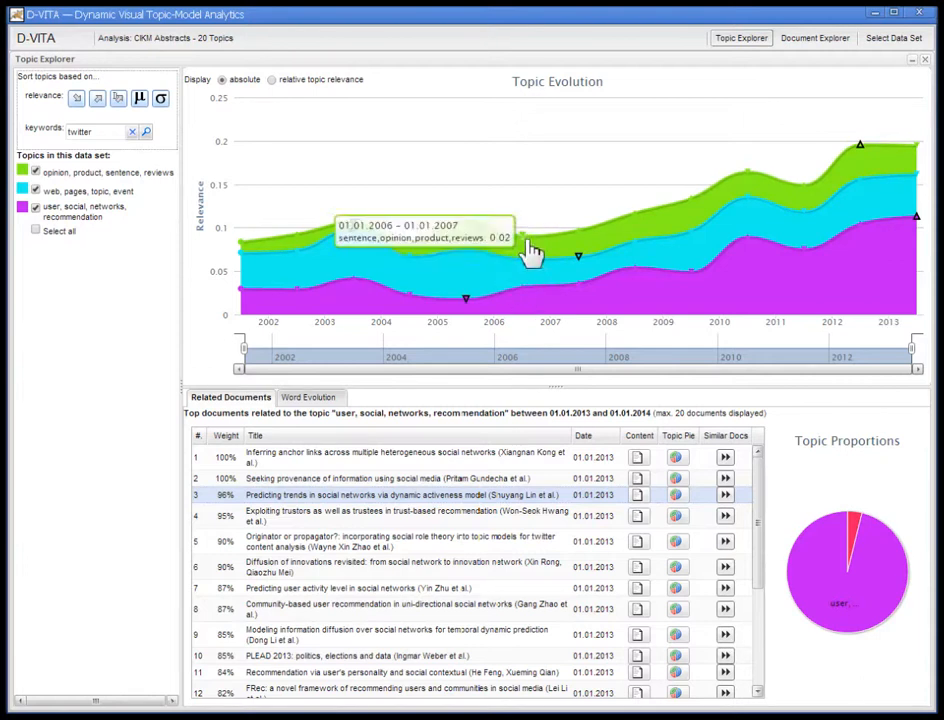
pyautogui.moveTo(668, 228)
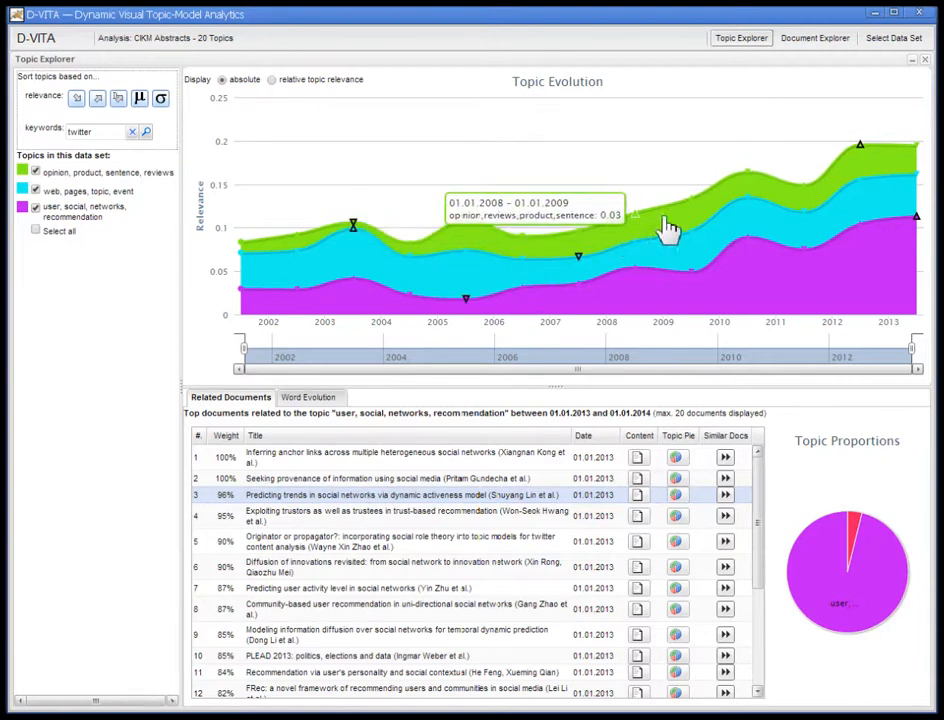
pyautogui.moveTo(863, 190)
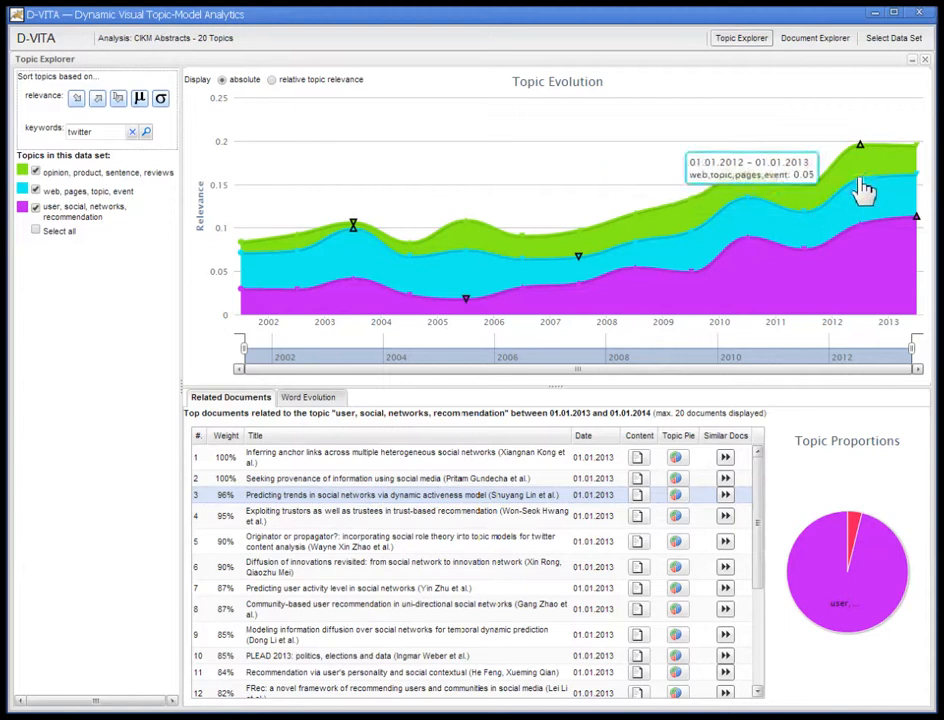
pyautogui.moveTo(915, 160)
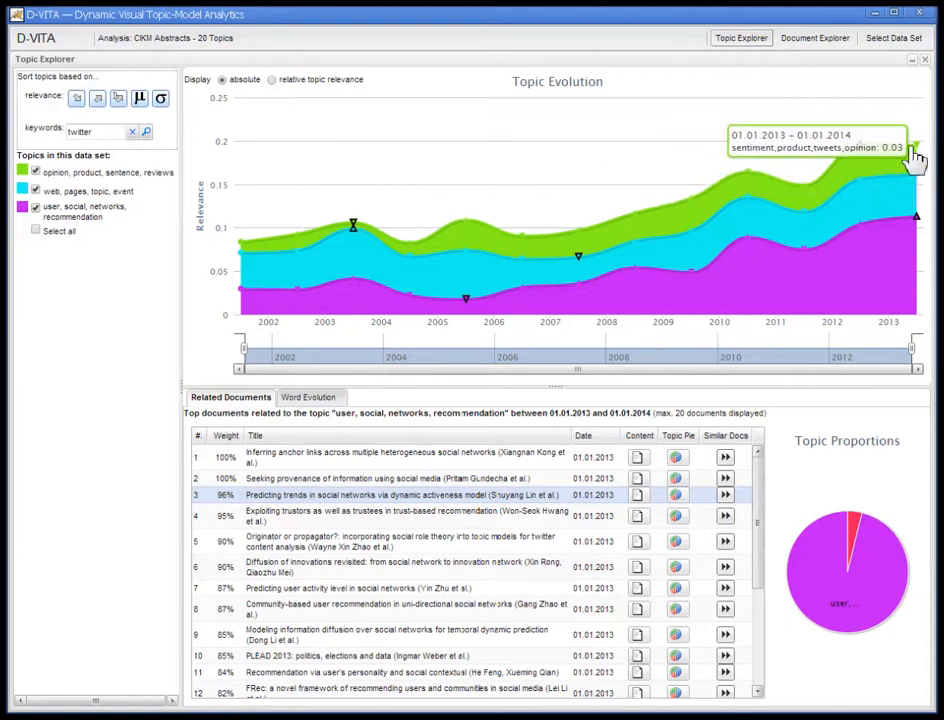
pyautogui.moveTo(815, 185)
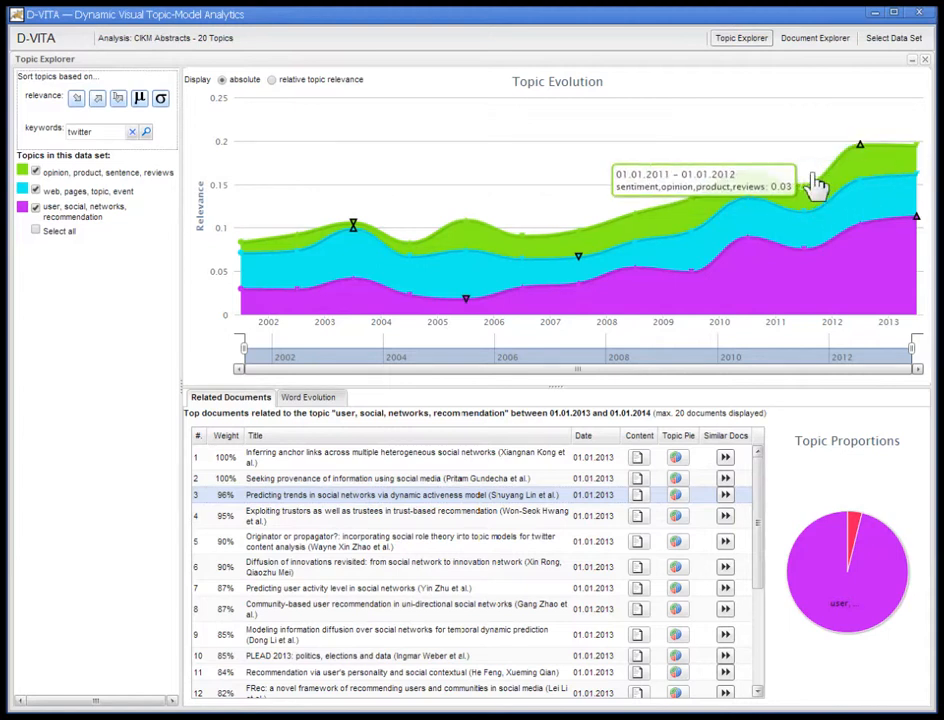
# Load related documents for the opinion, product, sentence, reviews topic from the Topic Evolution chart.
pyautogui.click(860, 160)
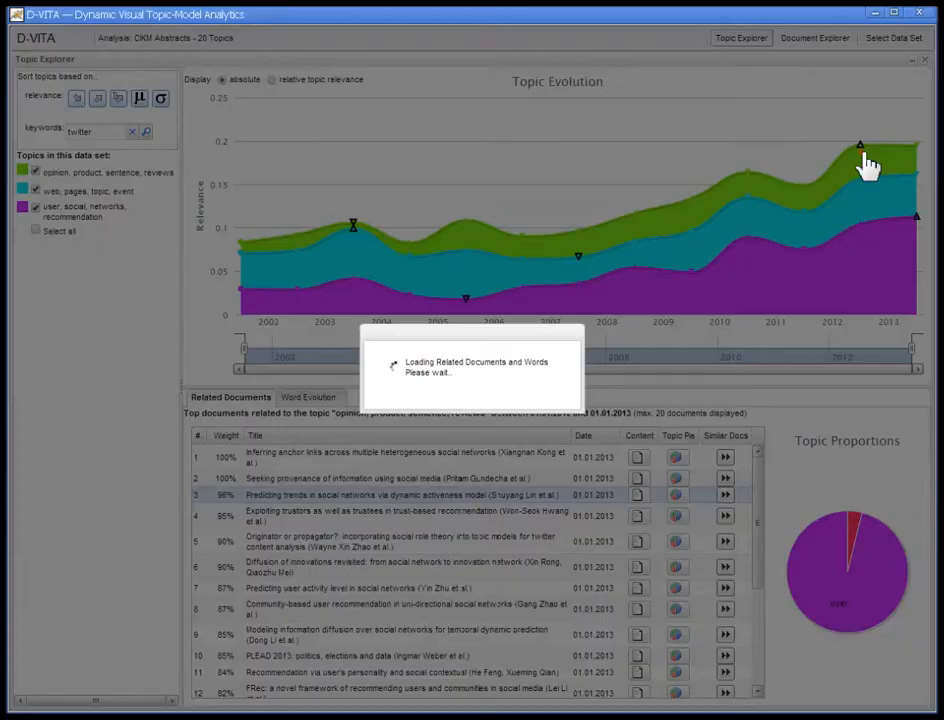
pyautogui.click(860, 145)
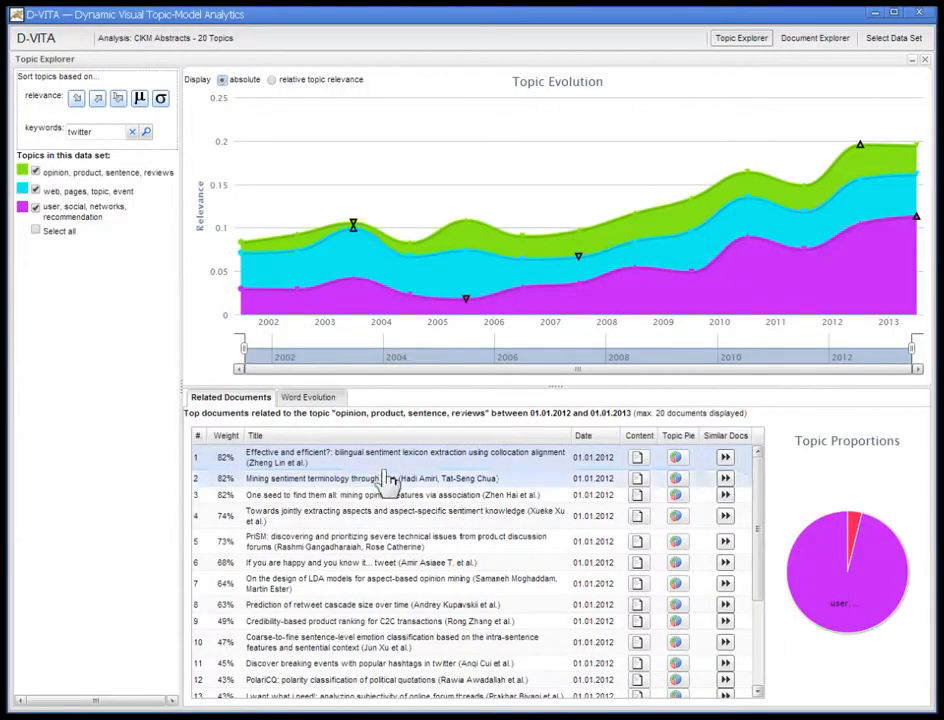
pyautogui.moveTo(432, 385)
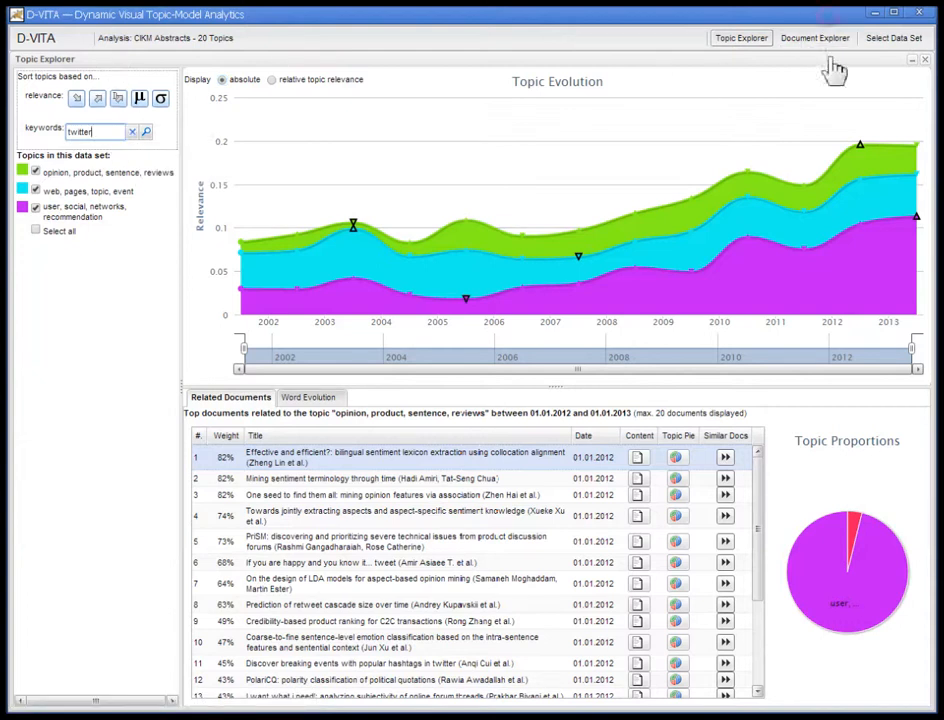
pyautogui.moveTo(657, 357)
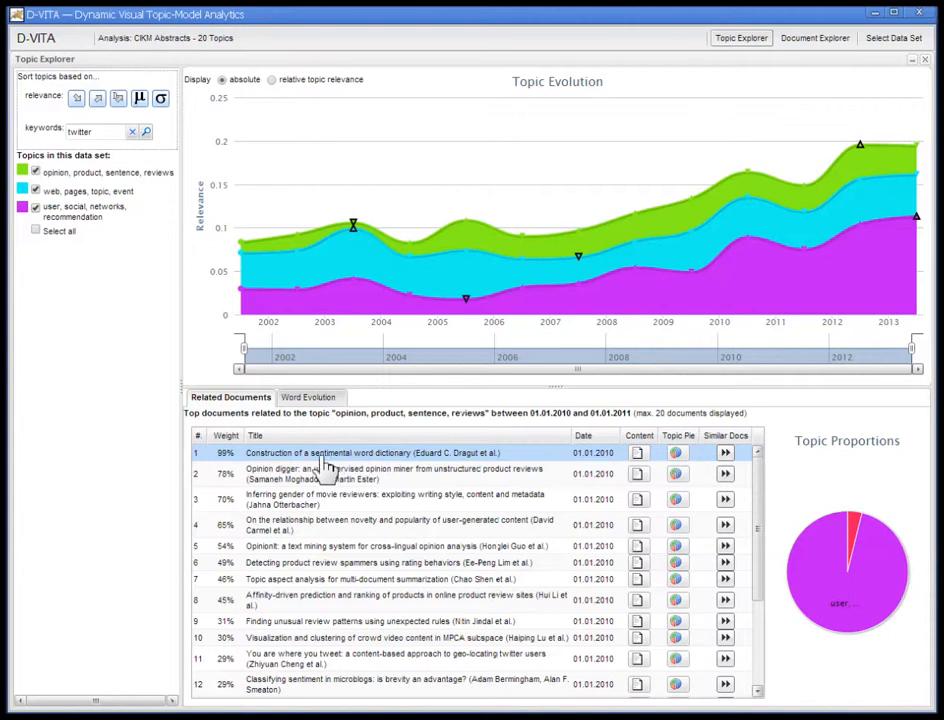
pyautogui.moveTo(388, 465)
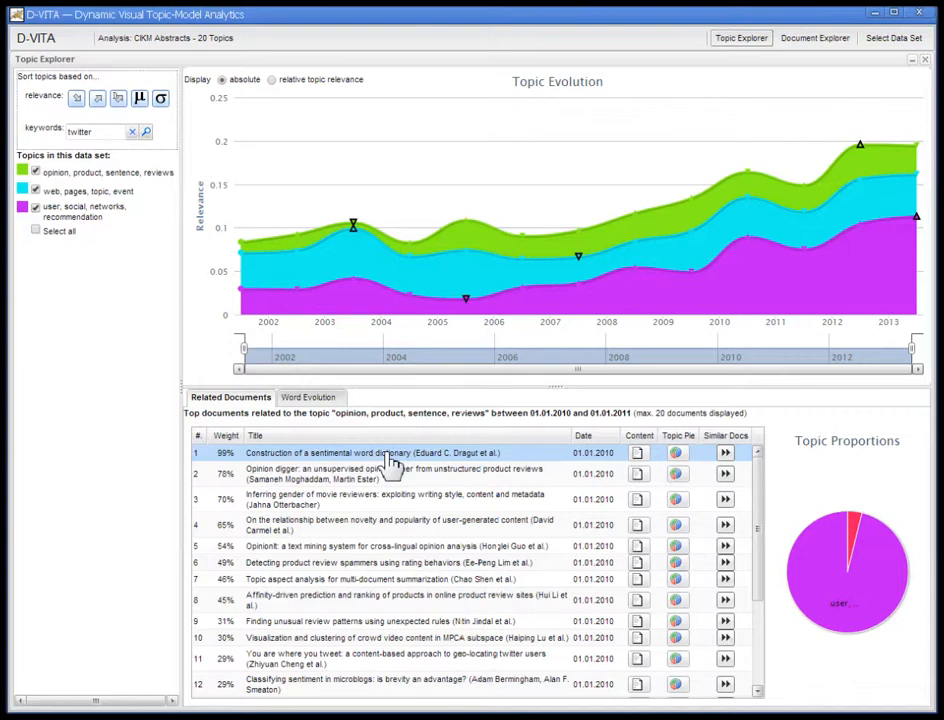
pyautogui.moveTo(725, 453)
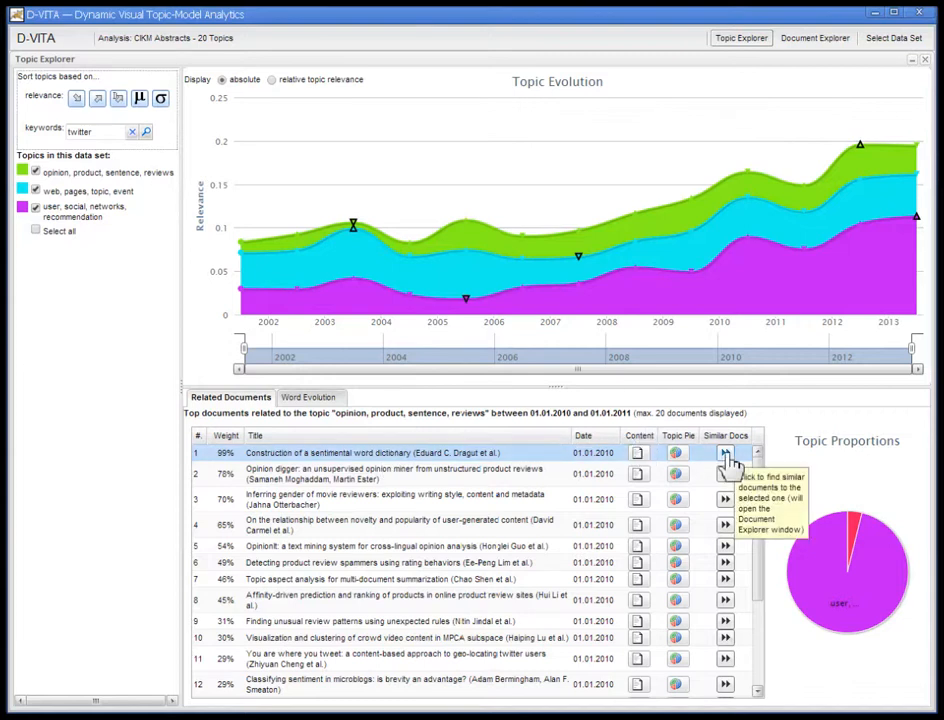
# Open Similar Docs for 'Construction of a sentimental word dictionary' in the Document Explorer.
pyautogui.click(725, 453)
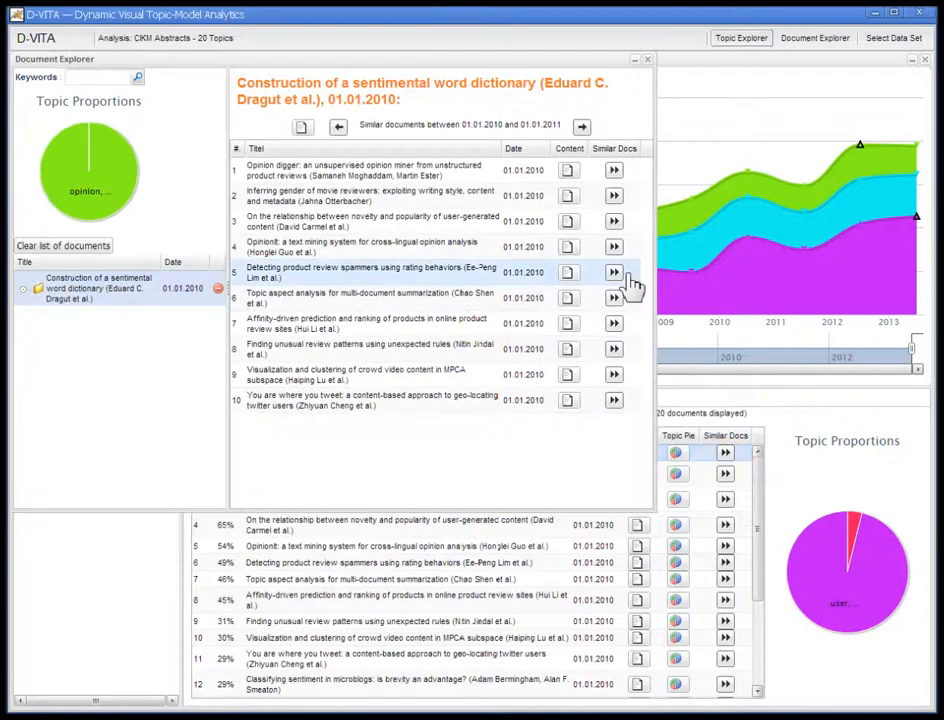
pyautogui.moveTo(445, 170)
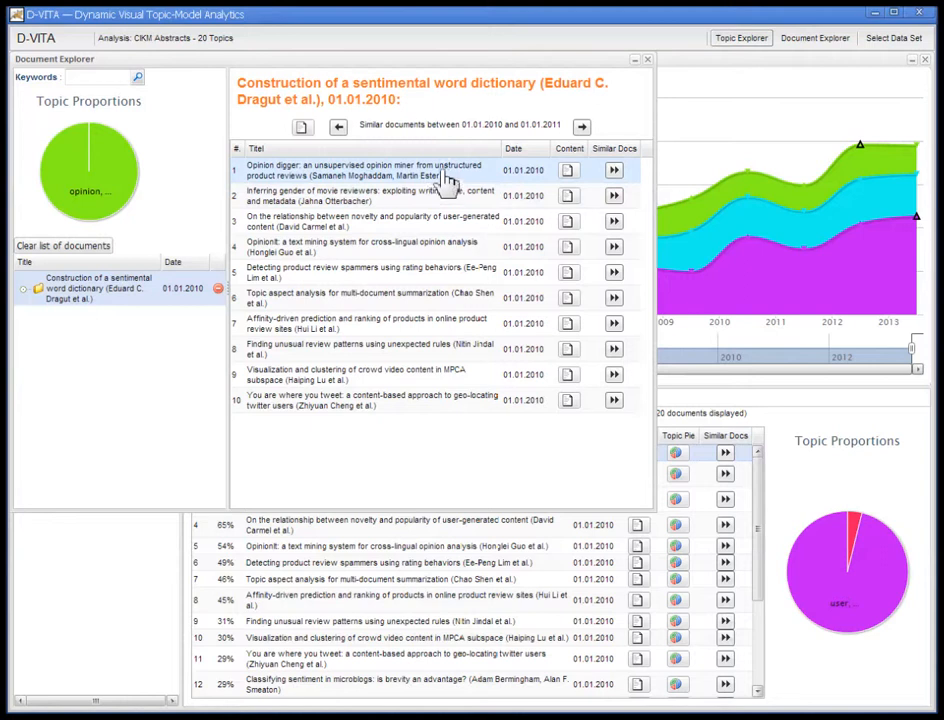
pyautogui.moveTo(523, 137)
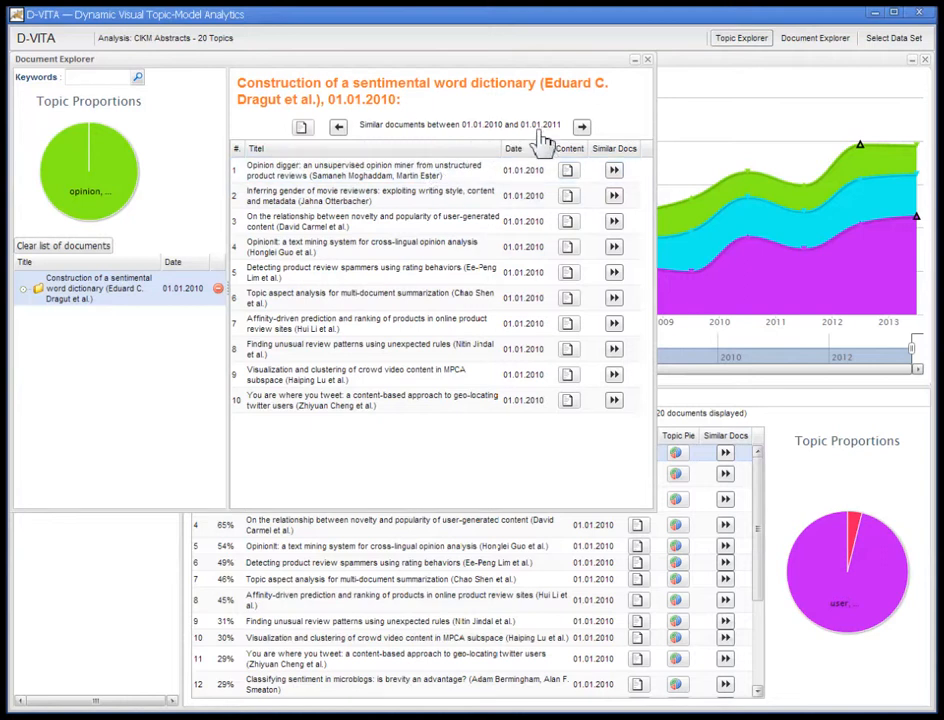
pyautogui.moveTo(490, 172)
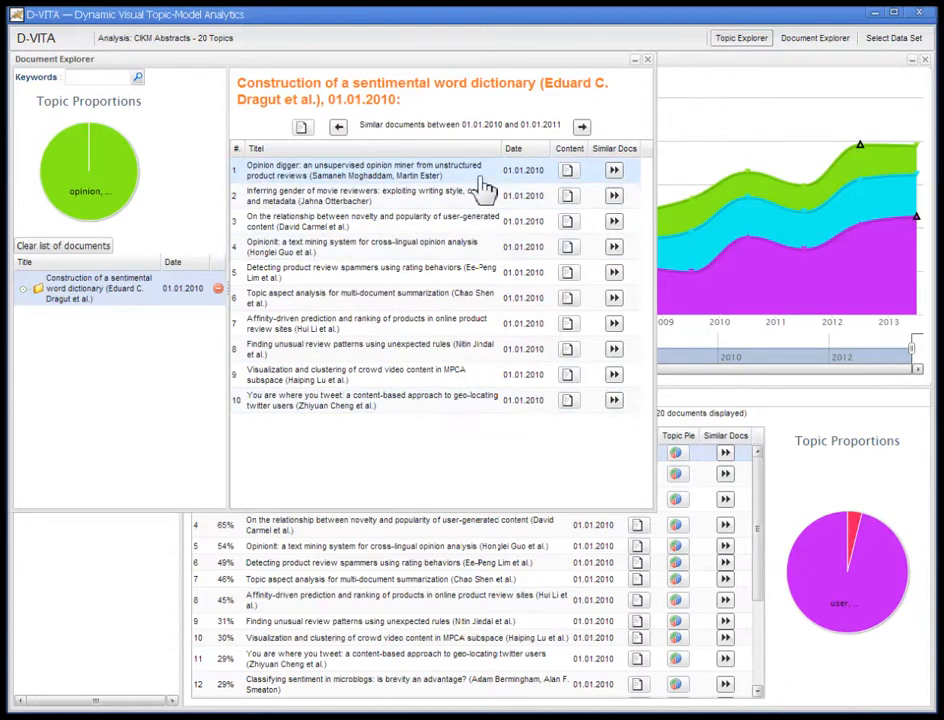
pyautogui.moveTo(438, 195)
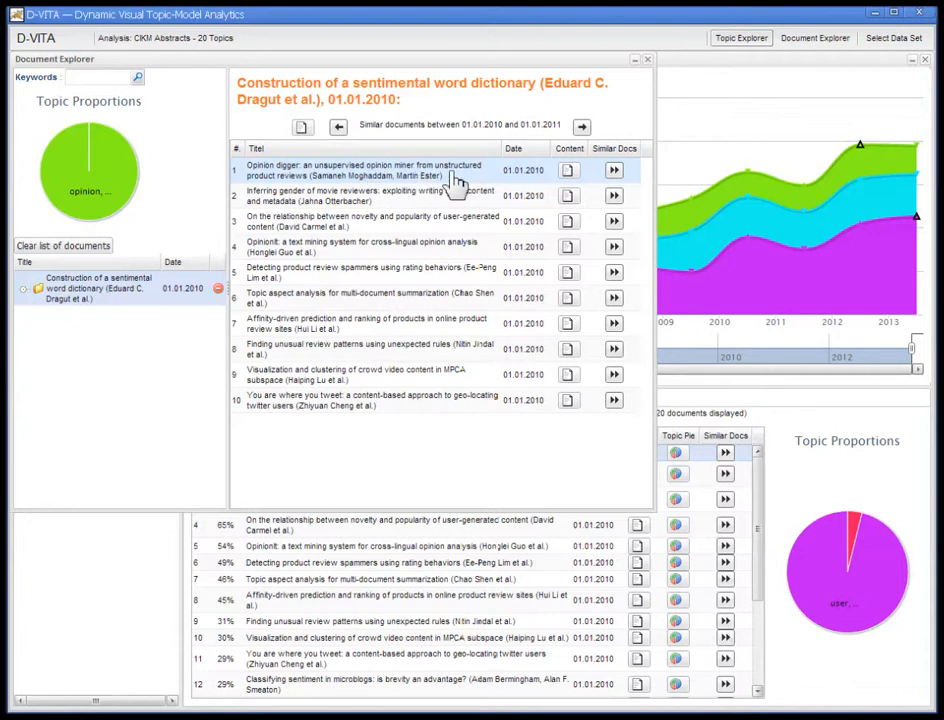
pyautogui.moveTo(345, 188)
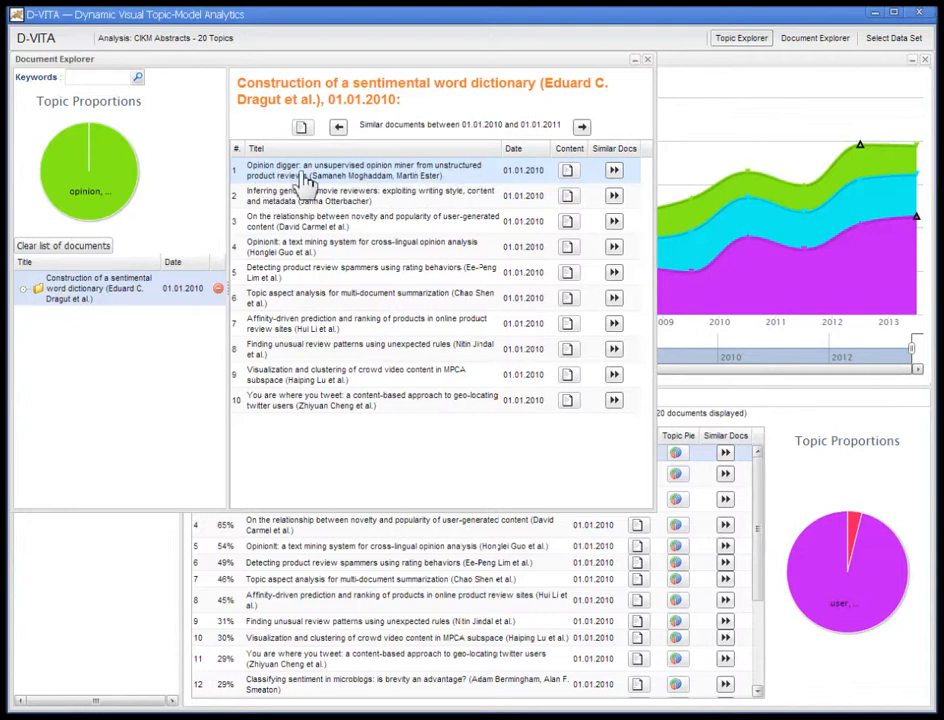
pyautogui.moveTo(455, 177)
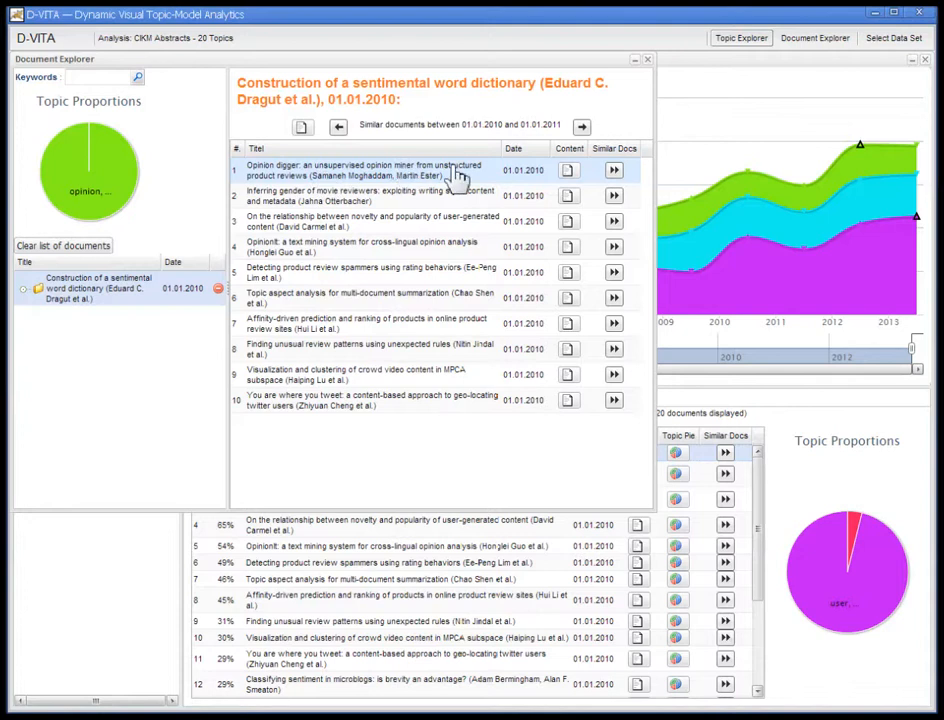
pyautogui.moveTo(290, 191)
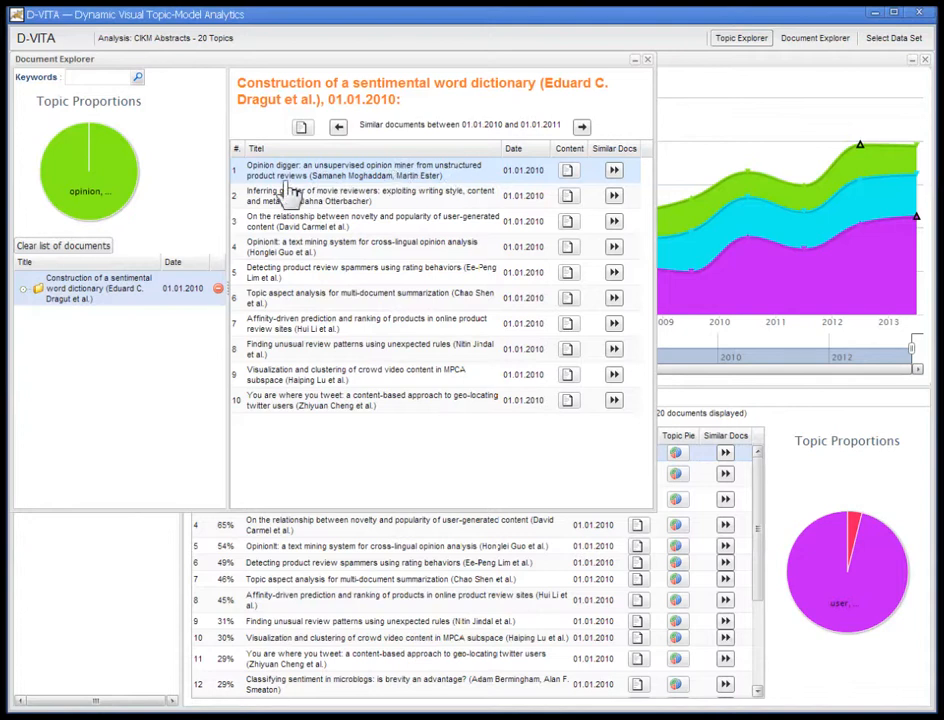
pyautogui.moveTo(410, 192)
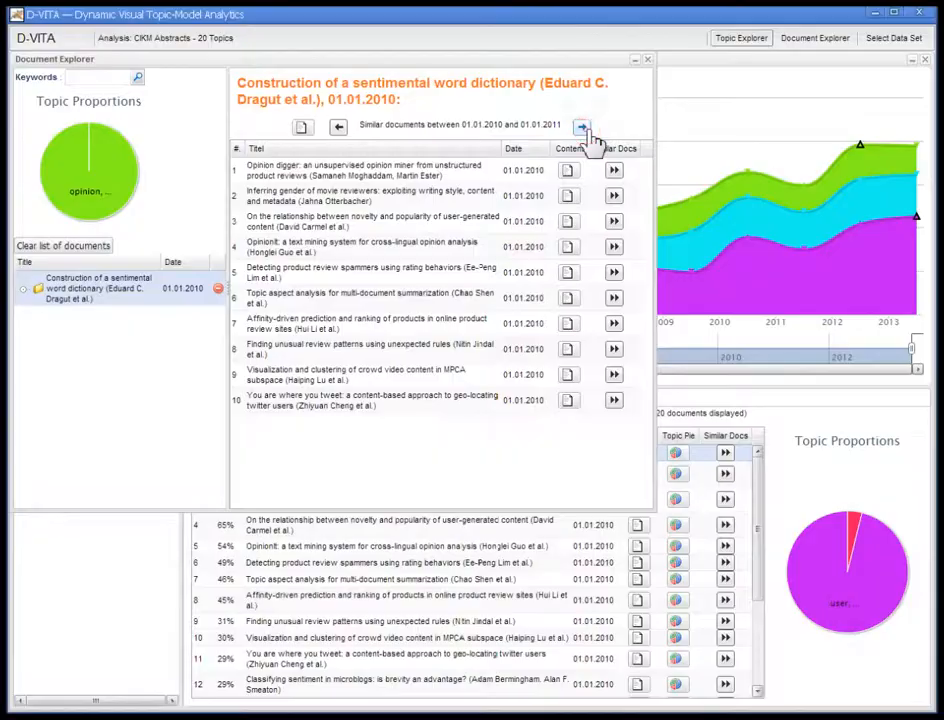
# Chain similar-document searches through the twitter question, games-with-a-purpose and domain customization papers.
pyautogui.click(583, 126)
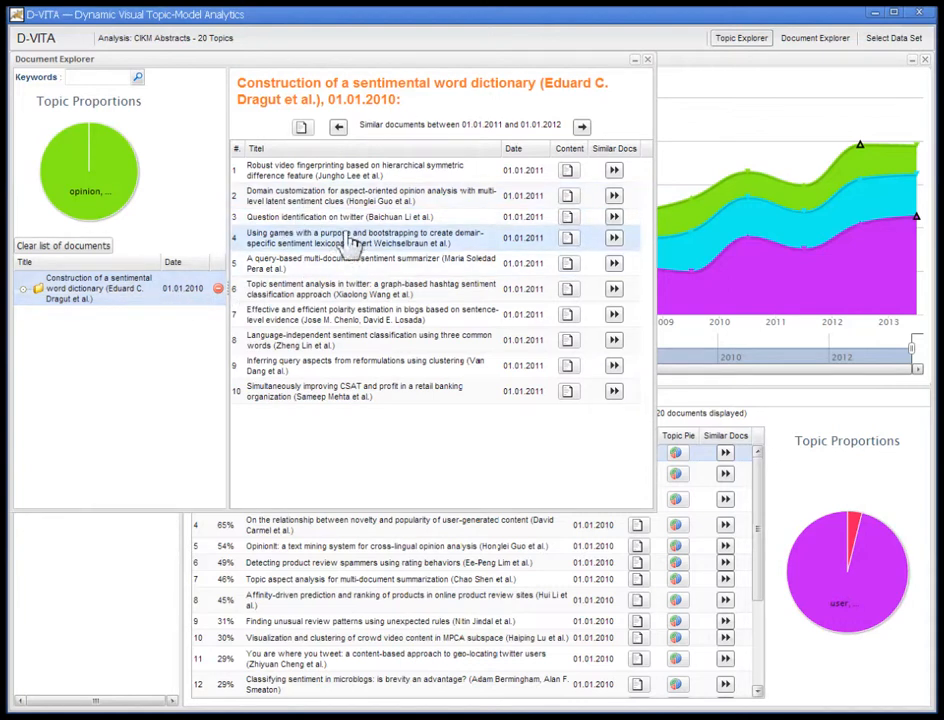
pyautogui.click(360, 217)
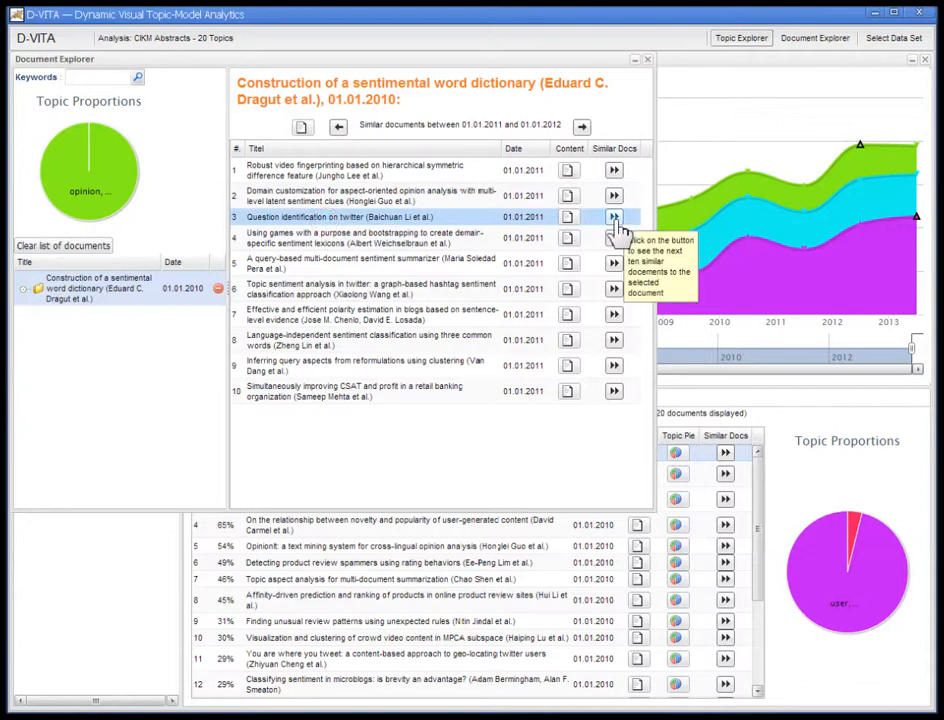
pyautogui.click(614, 217)
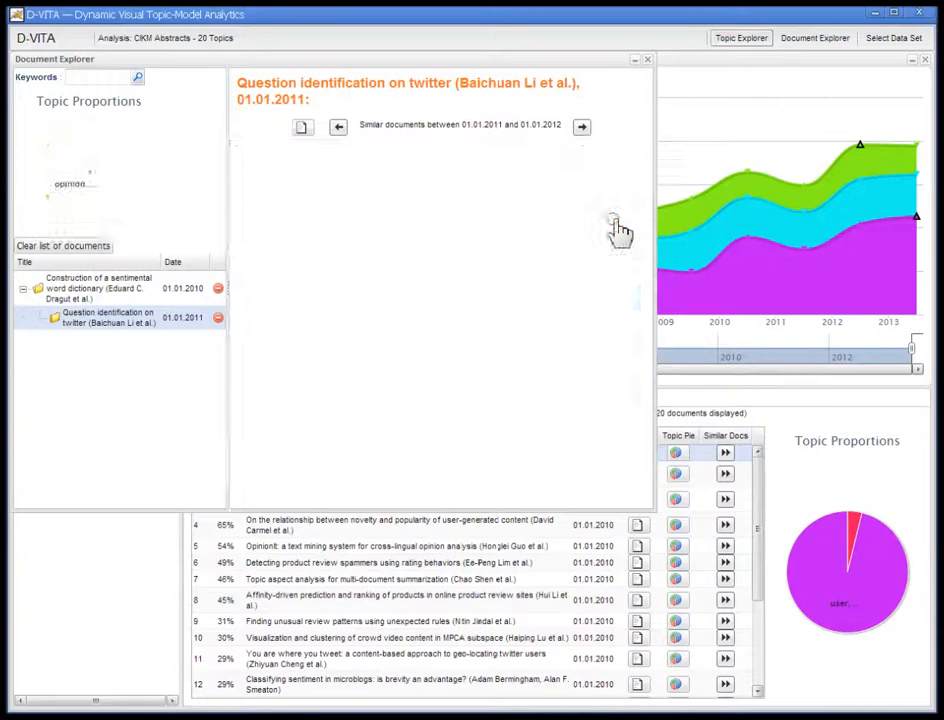
pyautogui.click(582, 127)
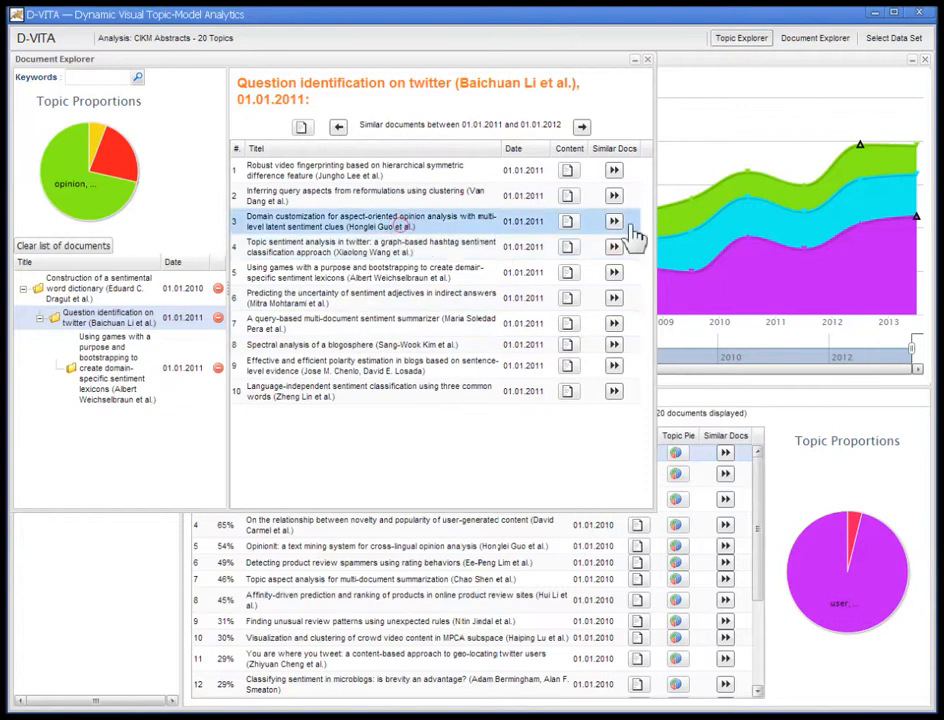
pyautogui.click(614, 220)
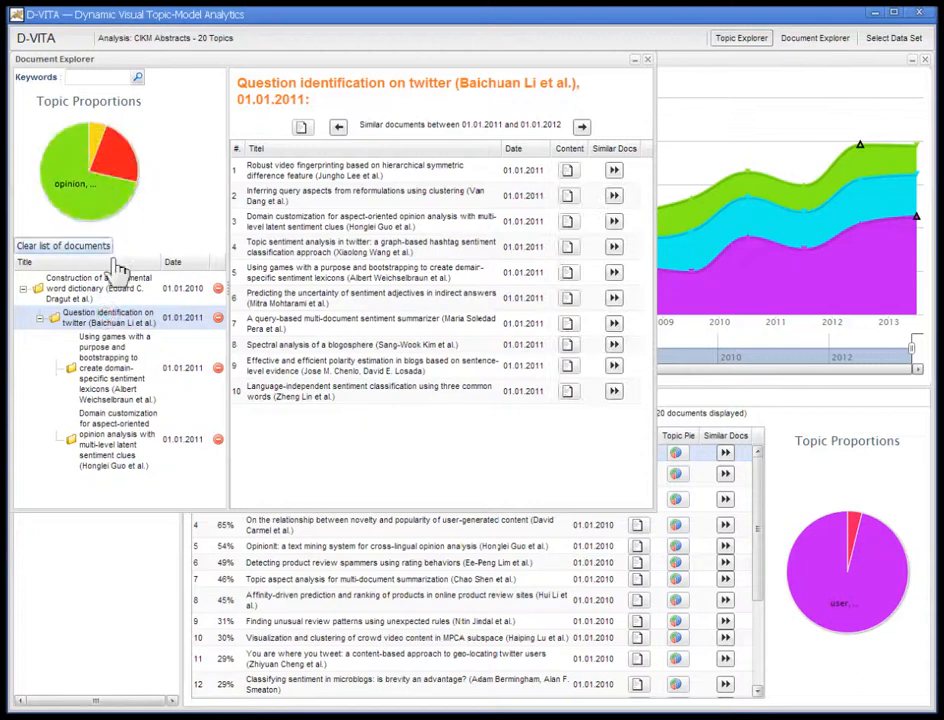
pyautogui.click(115, 440)
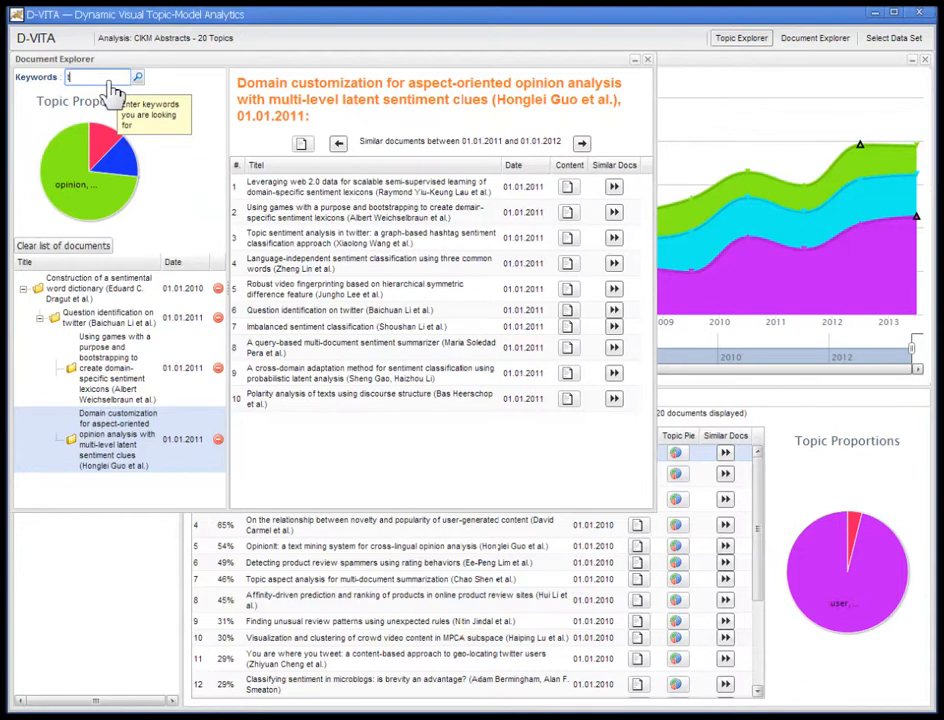
# Clear the history, search keyword 'twitter', and open 'What is happening right now' similar documents.
pyautogui.write('twitter')
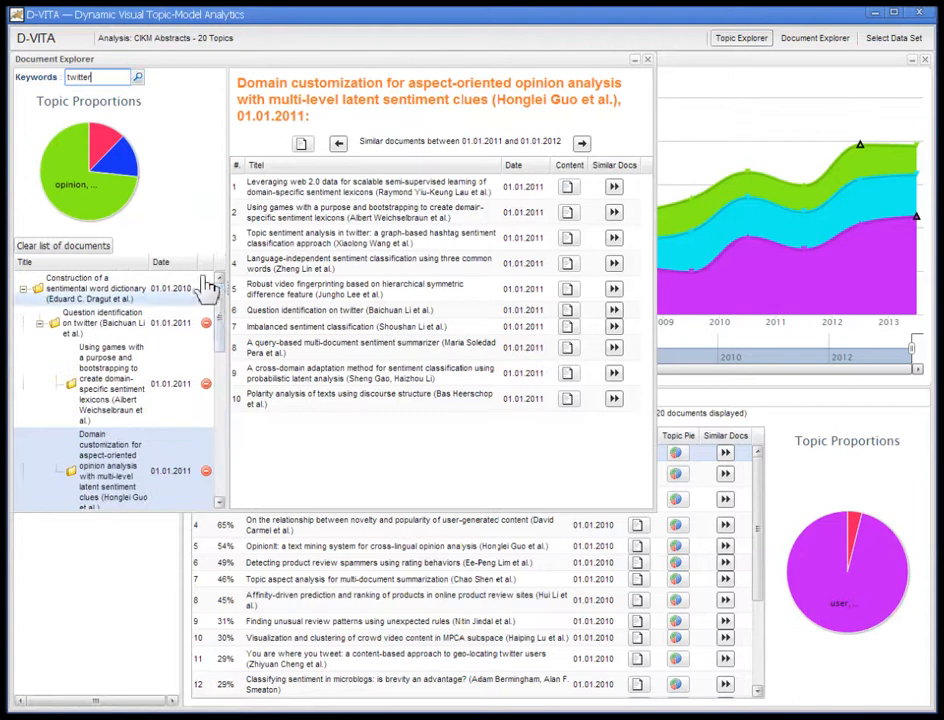
pyautogui.click(63, 245)
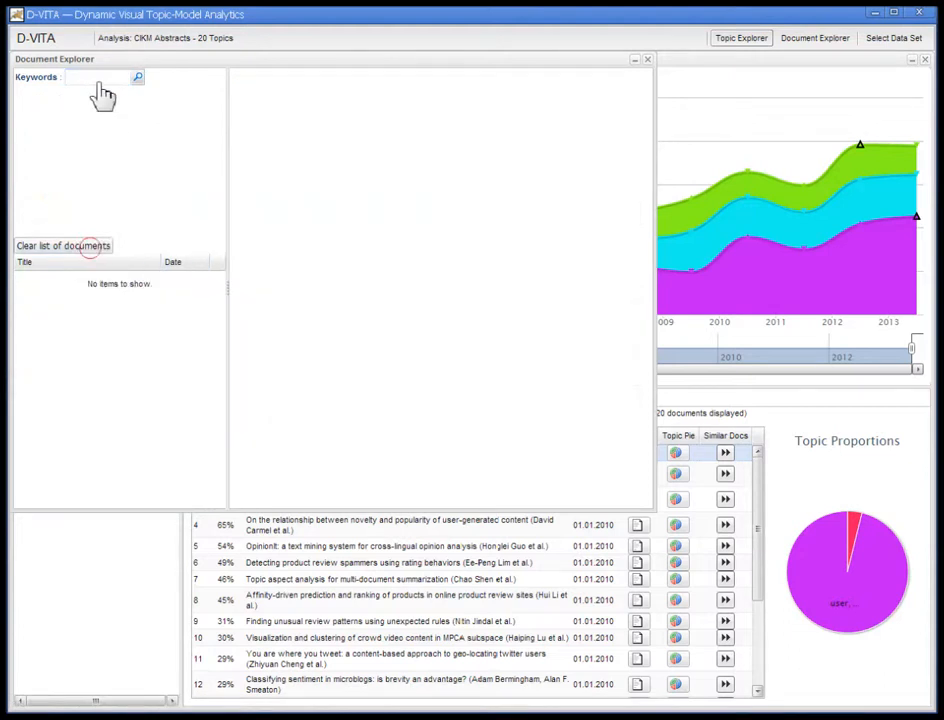
pyautogui.write('twitter')
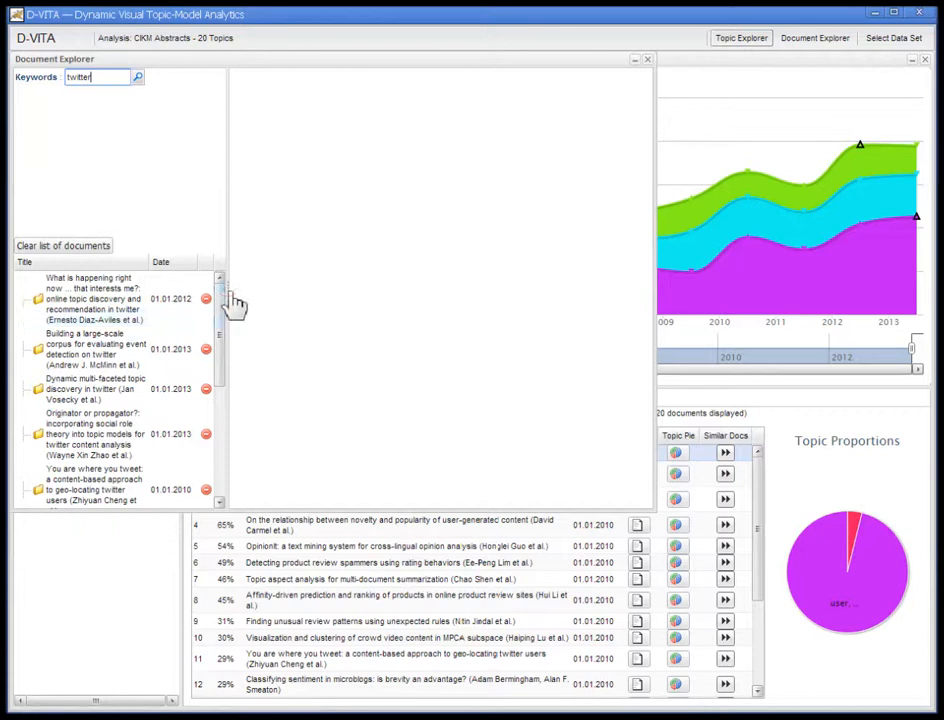
pyautogui.scroll(-3)
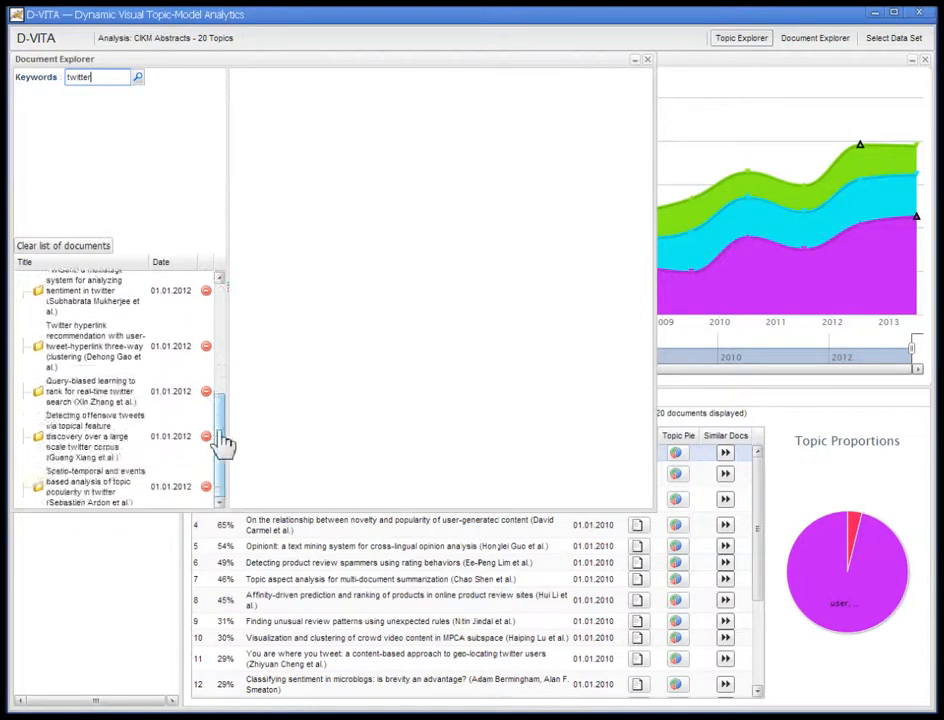
pyautogui.scroll(3)
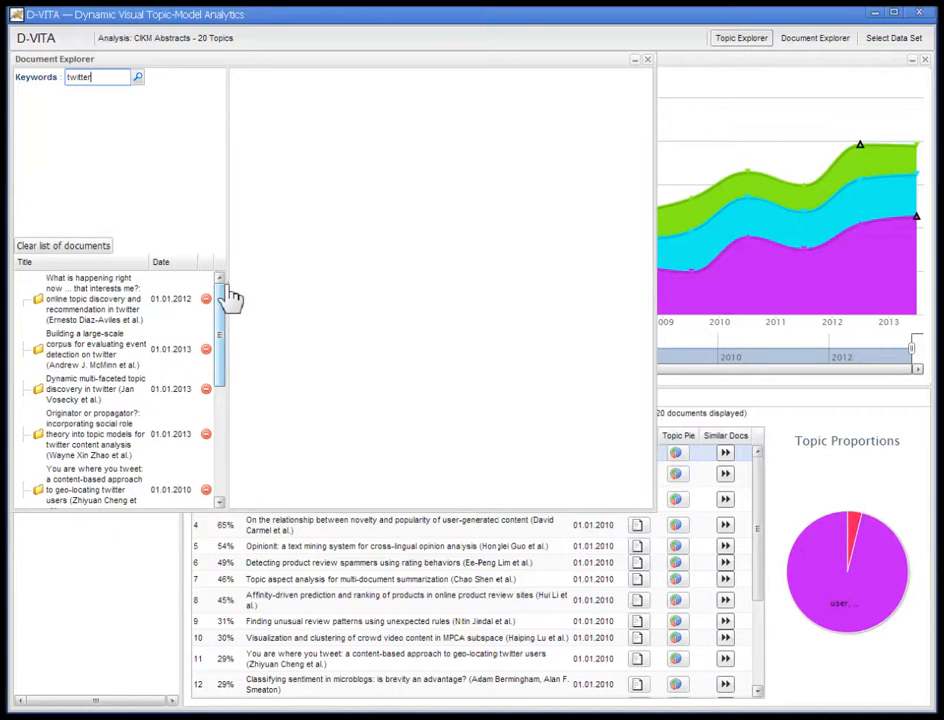
pyautogui.click(95, 298)
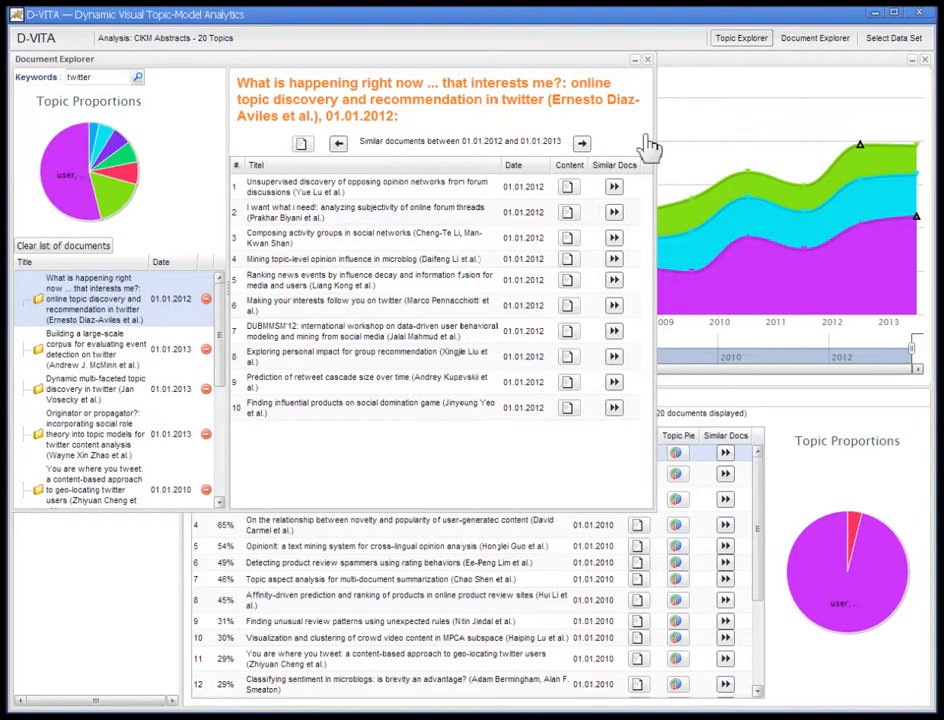
pyautogui.moveTo(640, 95)
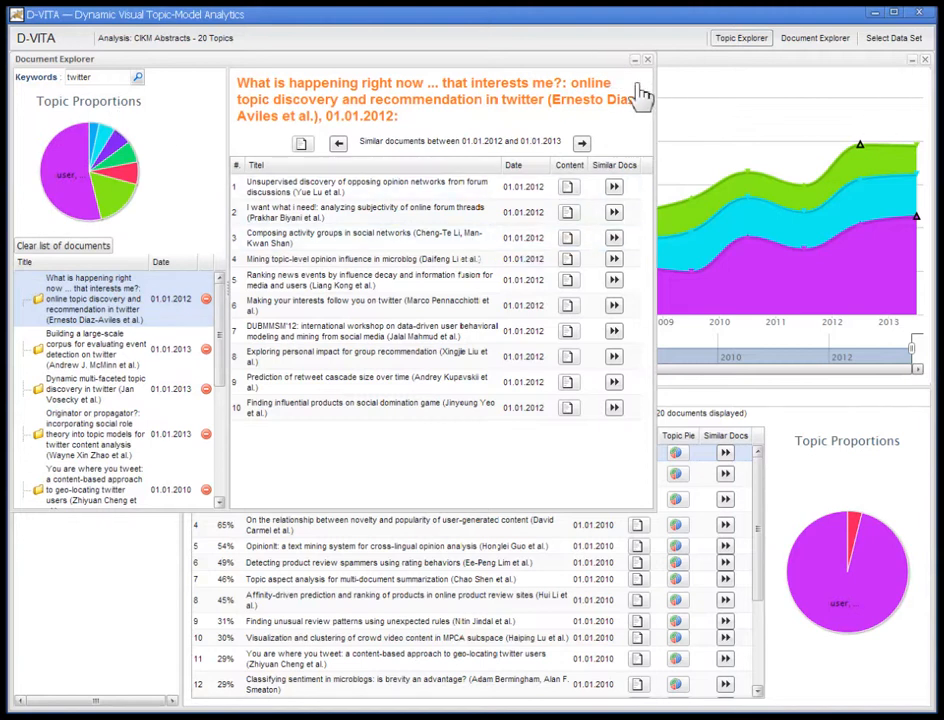